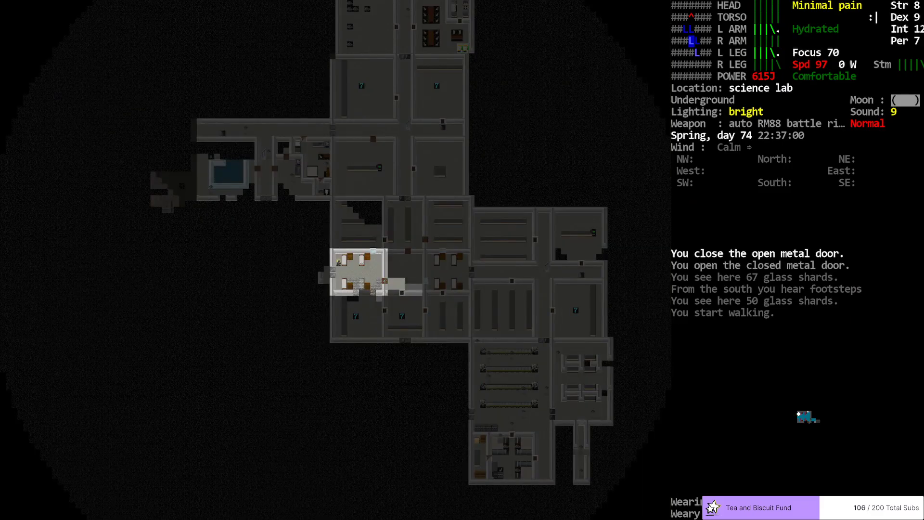
mouse_move(410, 404)
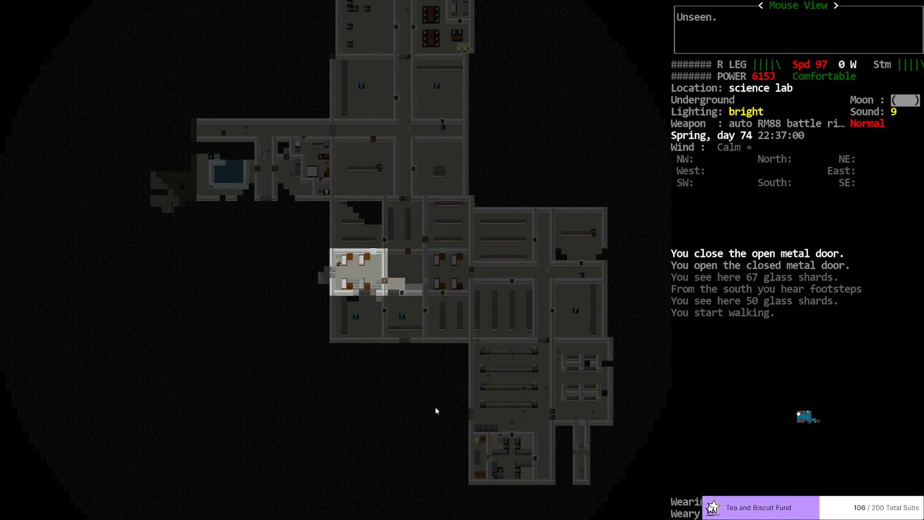
mouse_move(459, 414)
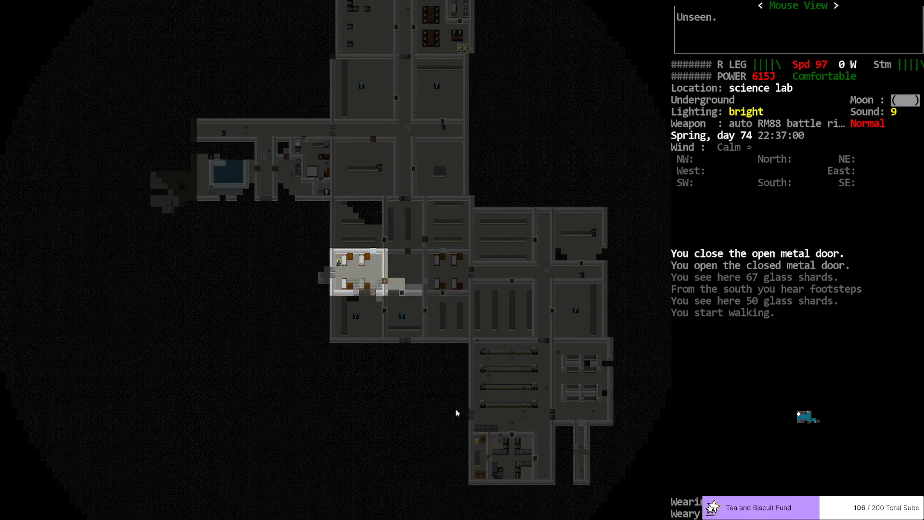
mouse_move(308, 265)
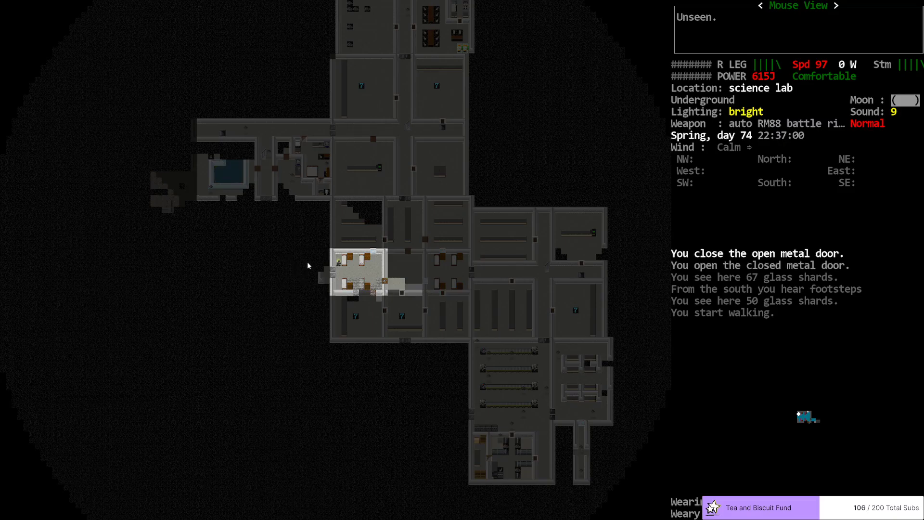
mouse_move(272, 274)
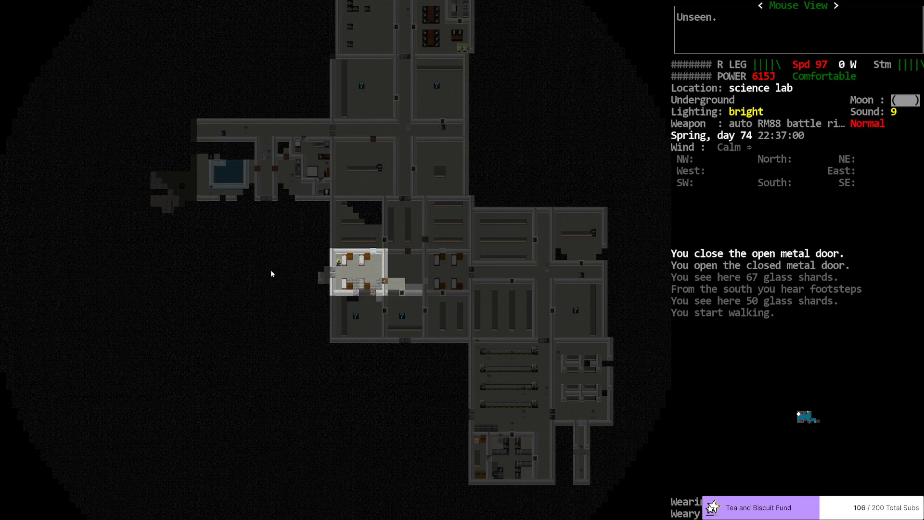
mouse_move(321, 275)
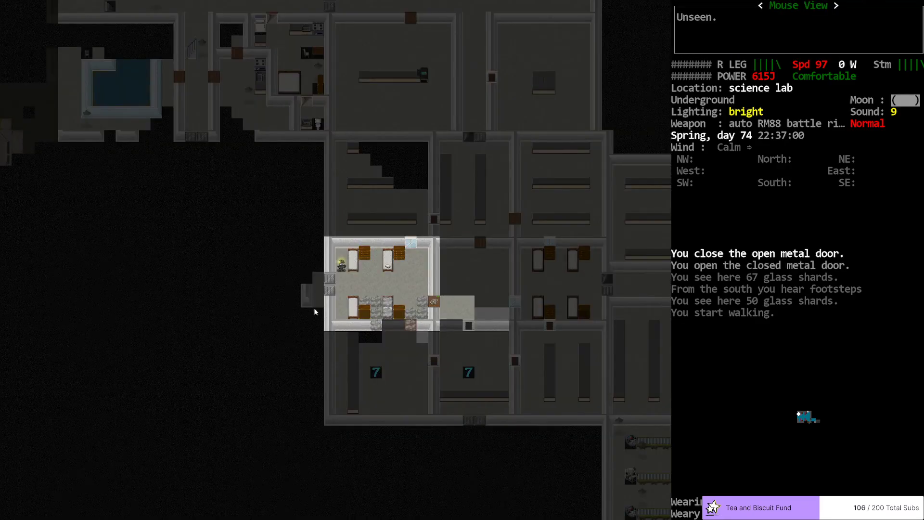
mouse_move(308, 298)
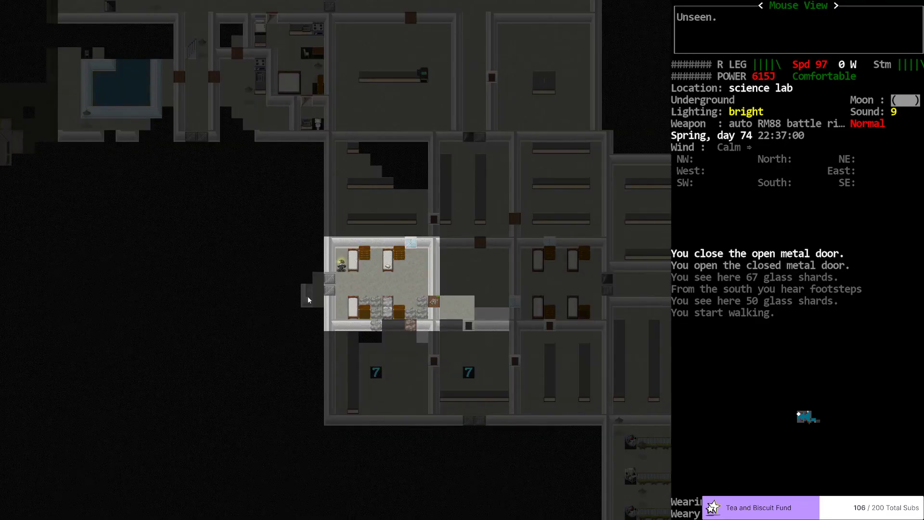
mouse_move(327, 280)
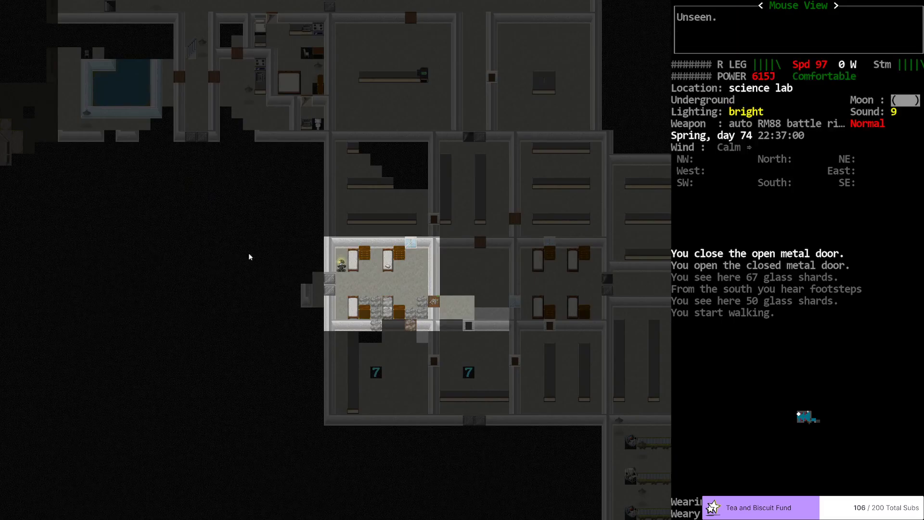
mouse_move(289, 296)
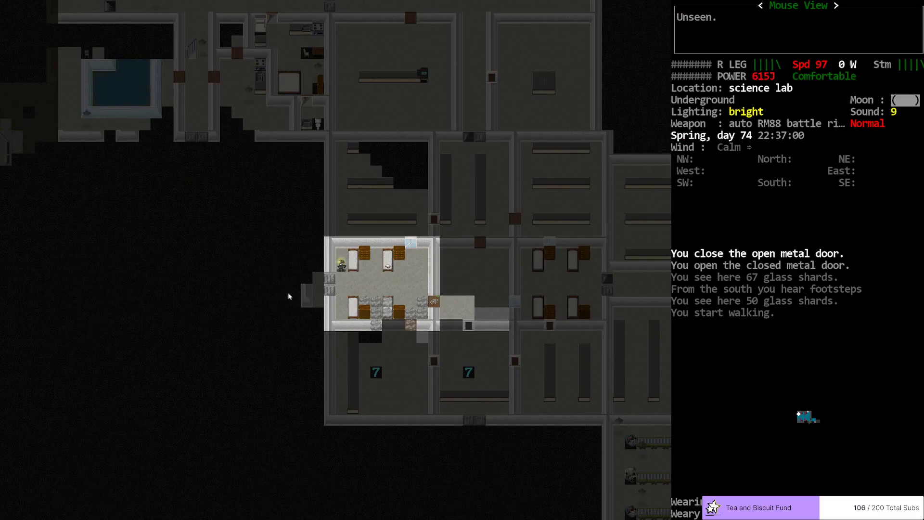
mouse_move(298, 300)
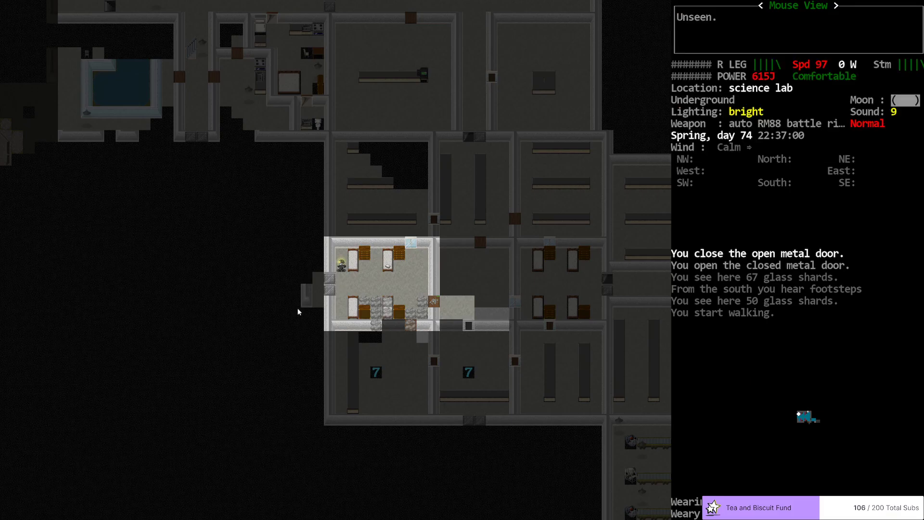
mouse_move(200, 286)
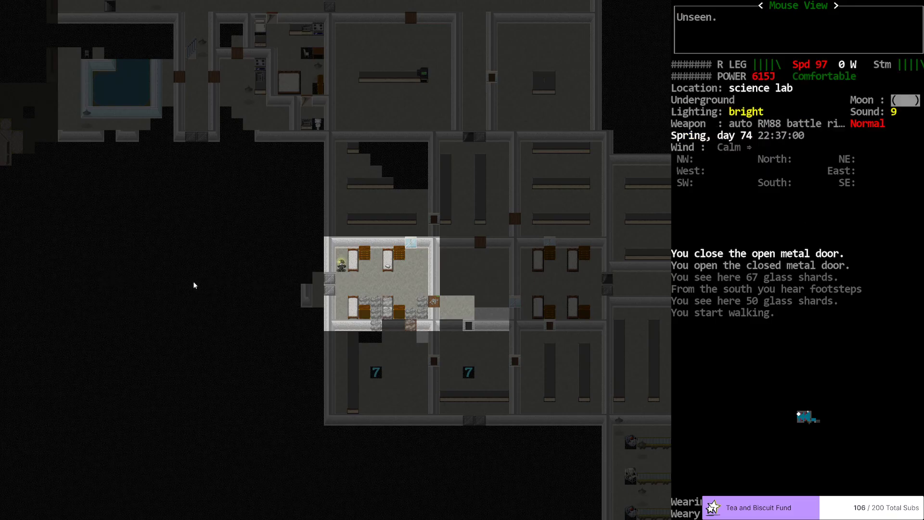
mouse_move(268, 386)
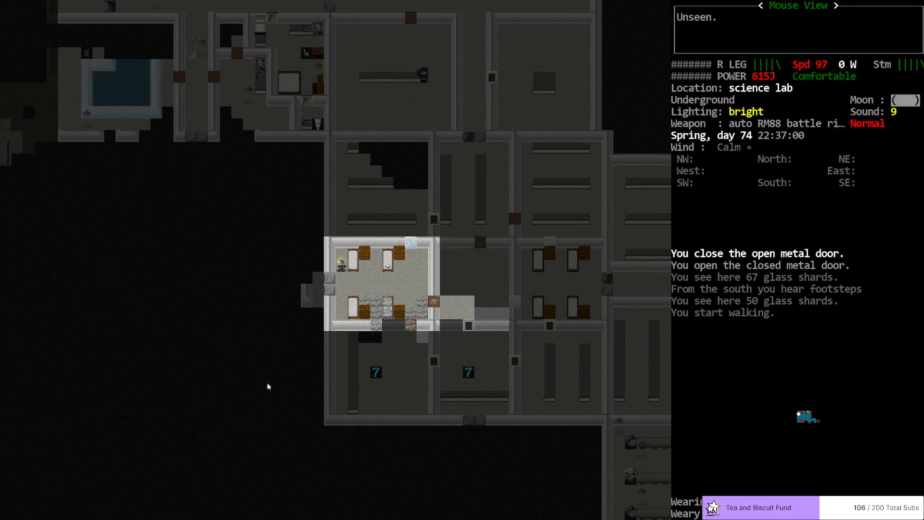
mouse_move(109, 314)
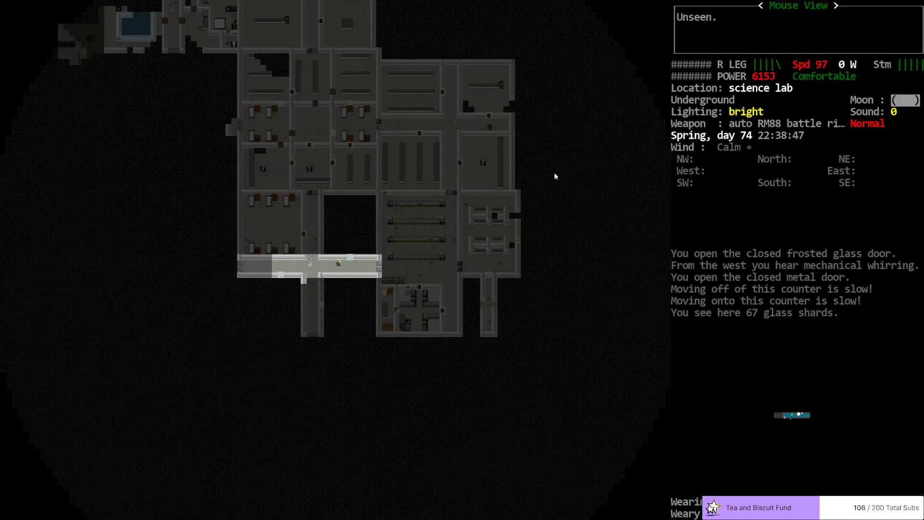
mouse_move(341, 218)
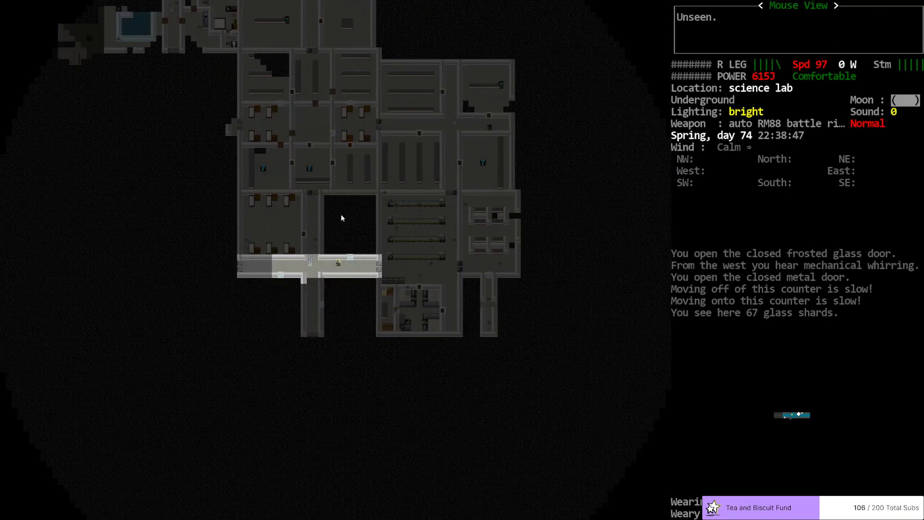
mouse_move(350, 227)
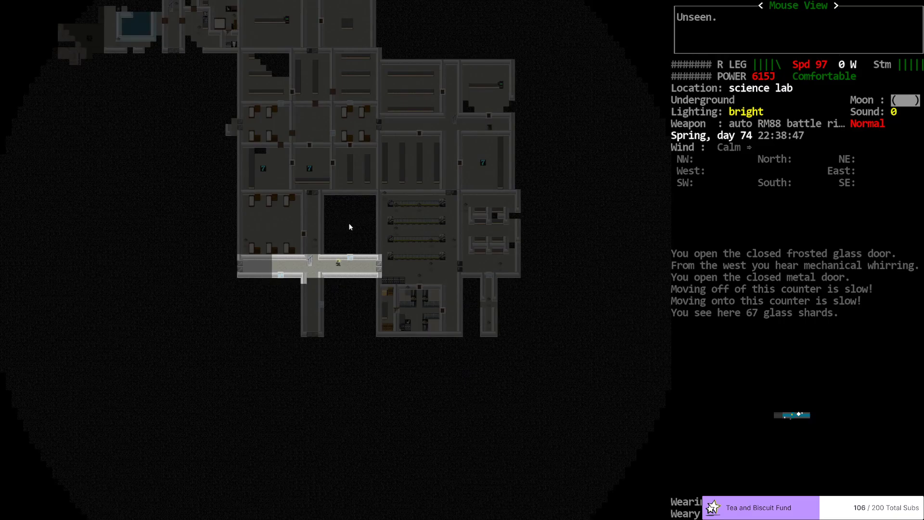
mouse_move(361, 213)
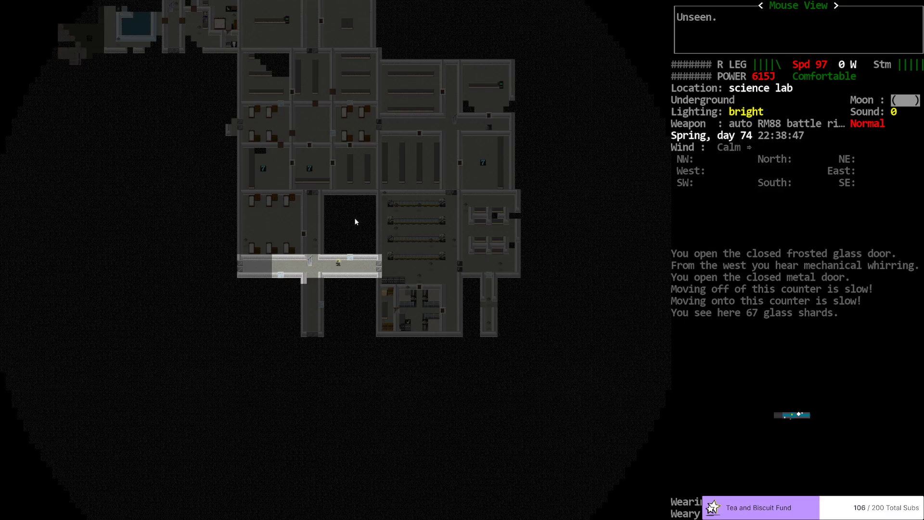
mouse_move(377, 241)
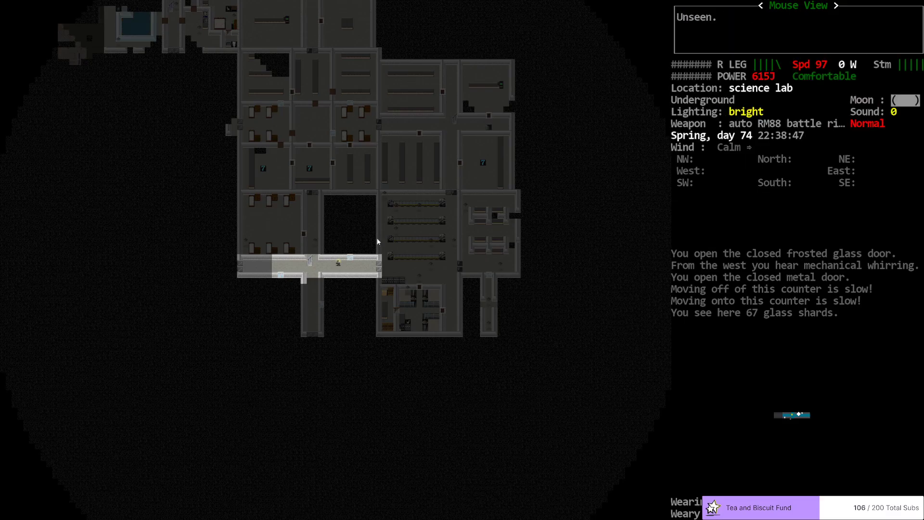
mouse_move(336, 216)
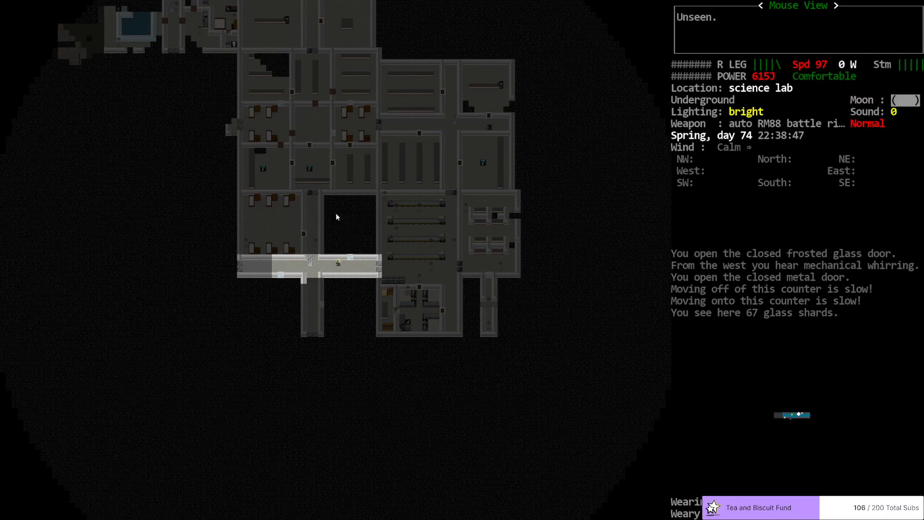
mouse_move(346, 207)
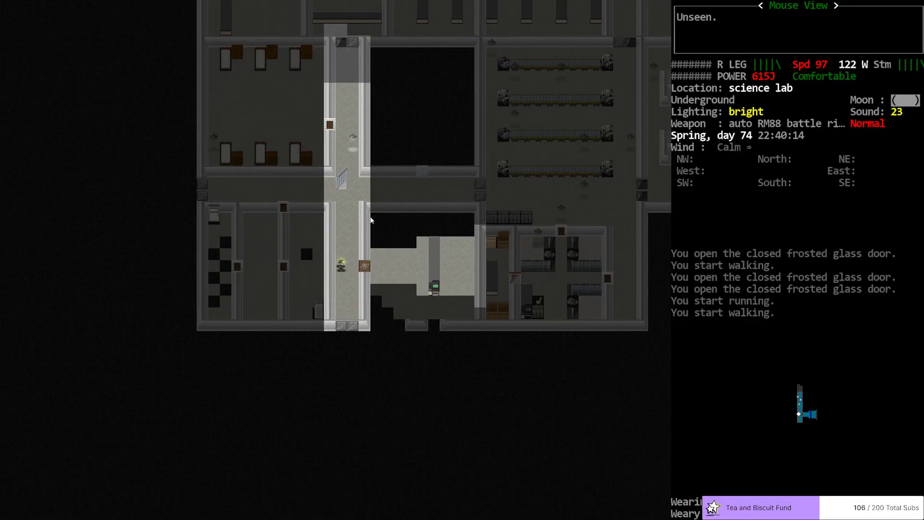
mouse_move(463, 322)
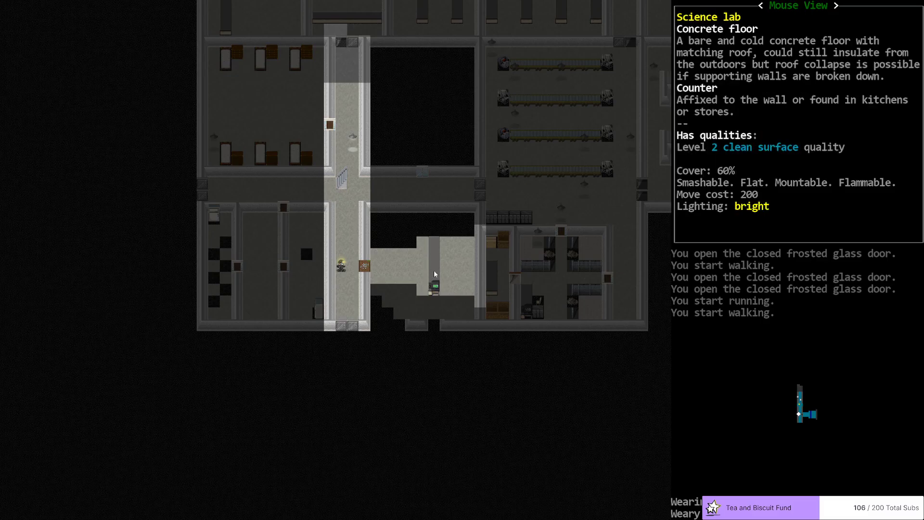
mouse_move(443, 176)
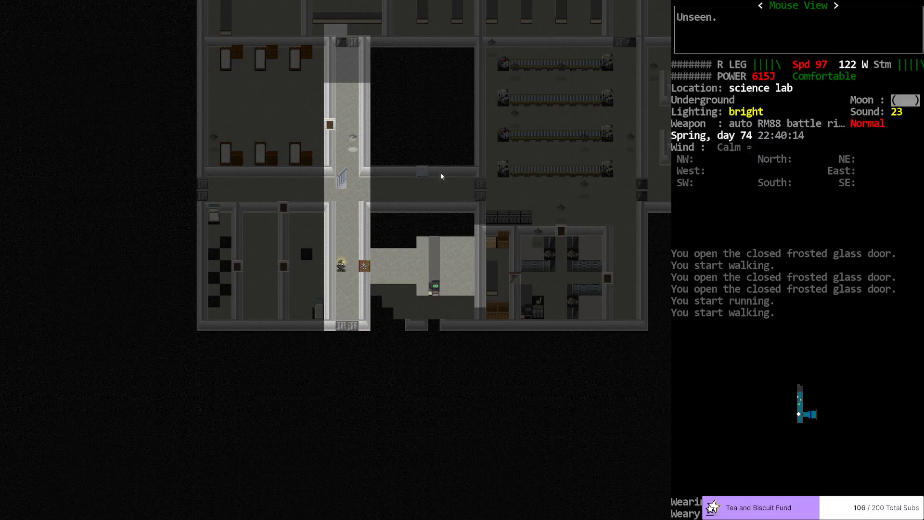
mouse_move(505, 273)
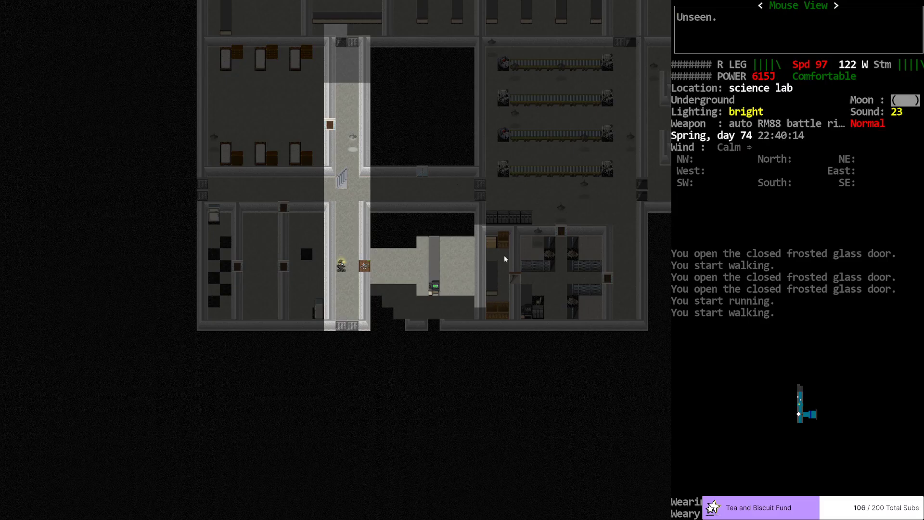
mouse_move(660, 270)
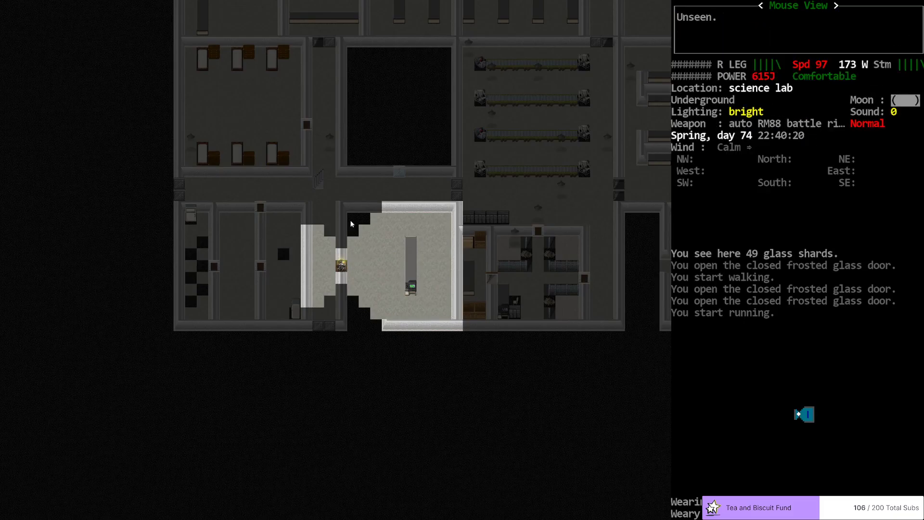
mouse_move(358, 217)
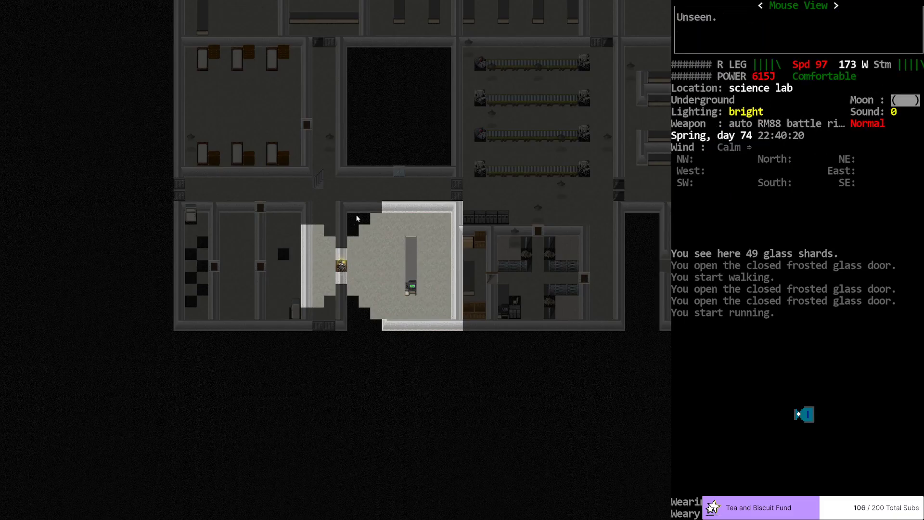
mouse_move(593, 218)
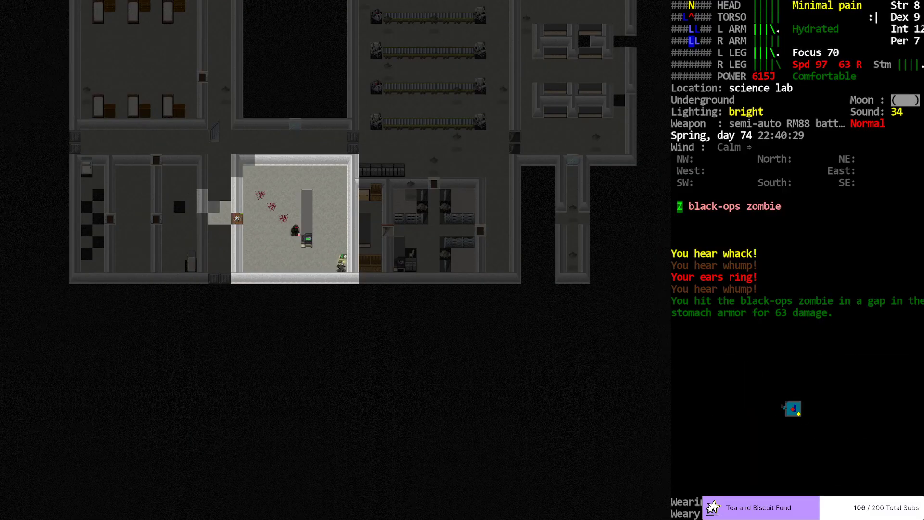
Step: Shoot the black-ops zombie with a steadied RM88 battle rifle shot
key("f")
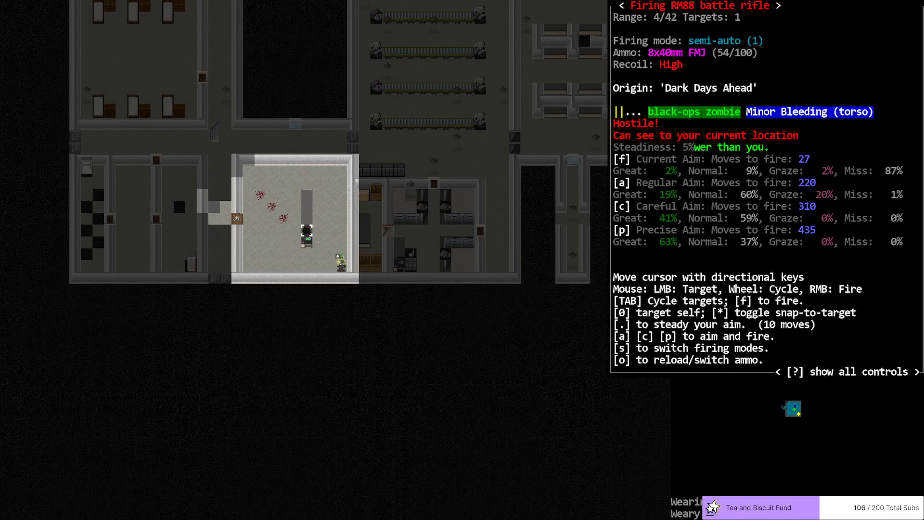
key(".")
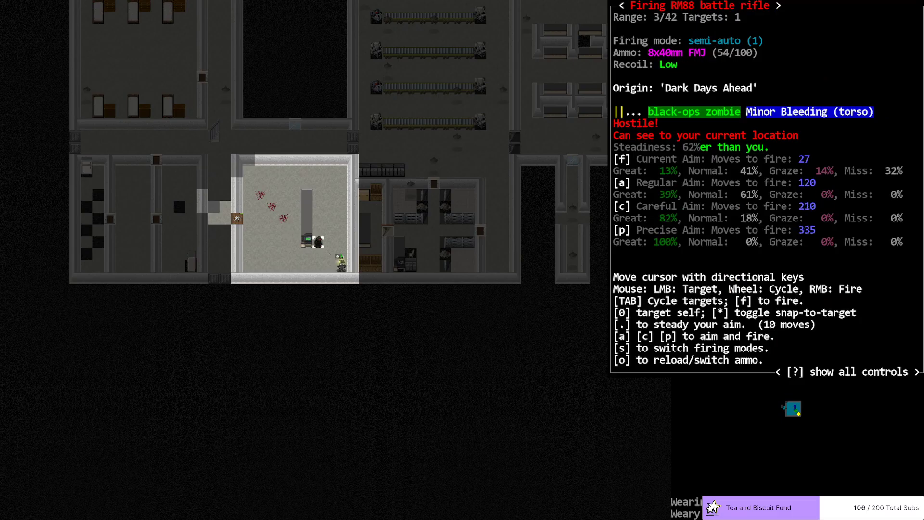
key("f")
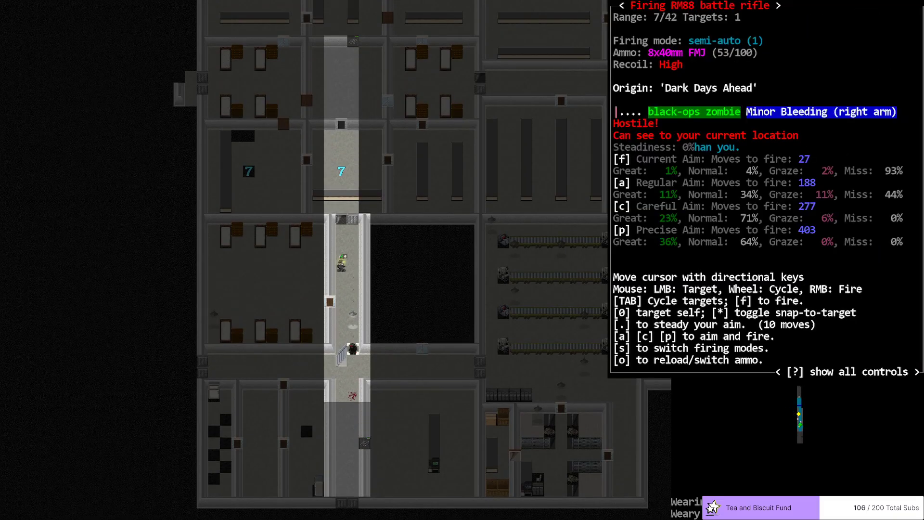
Step: Fire the killing shot at the black-ops zombie and look over nearby gear
key("f")
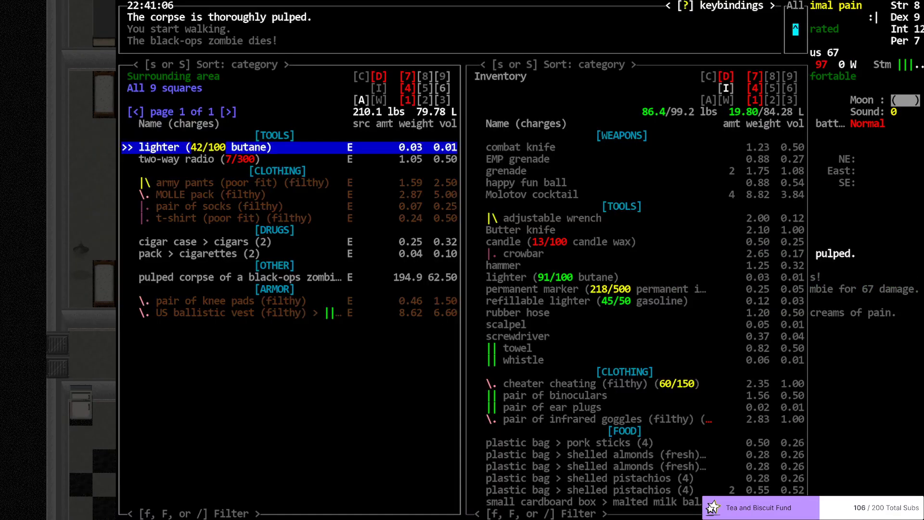
key("Down")
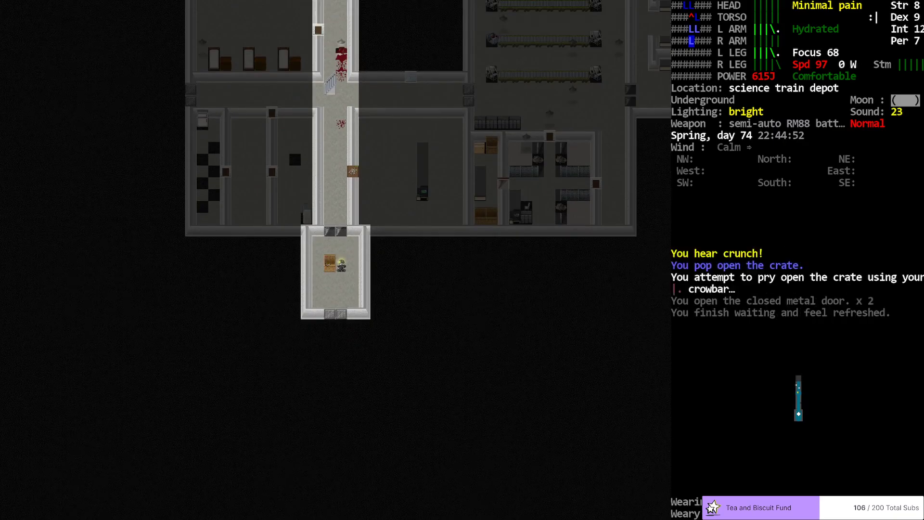
Step: Take the lab journal from the crate and head toward the next room
key("g")
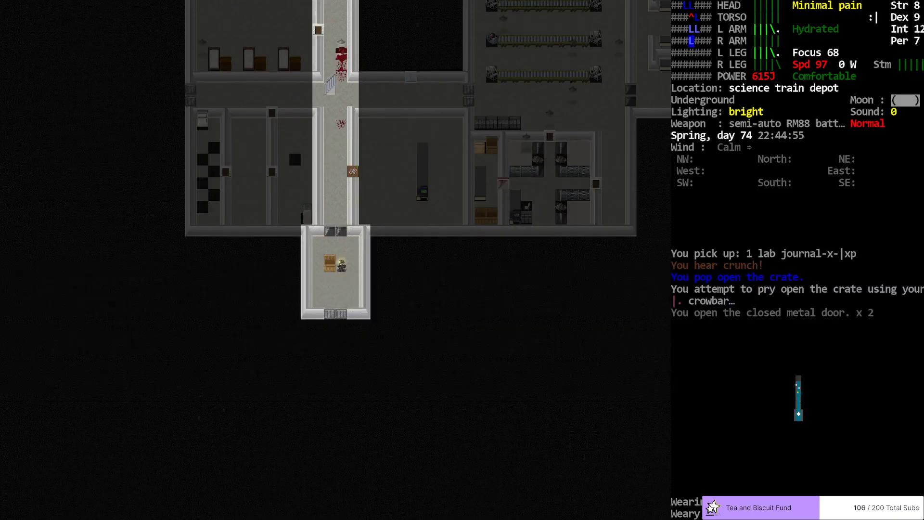
key("s")
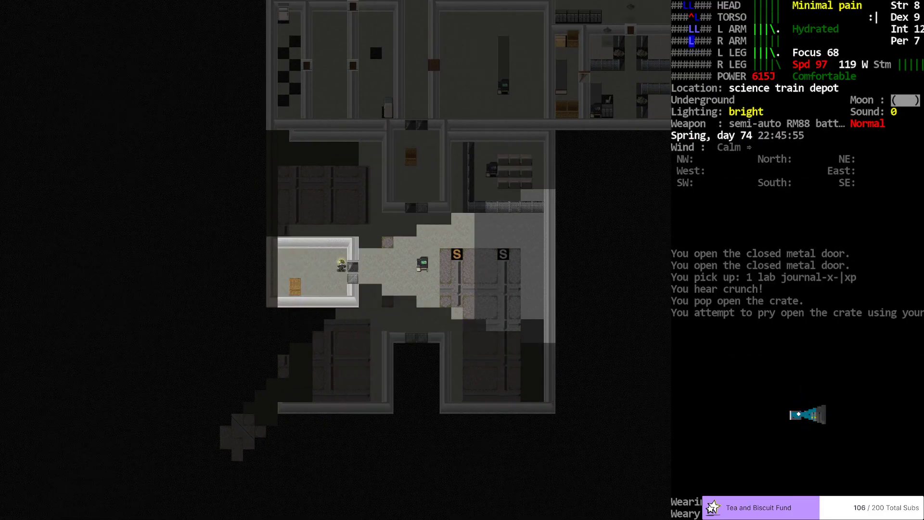
Step: Survey the map around the underground subway area
key("e")
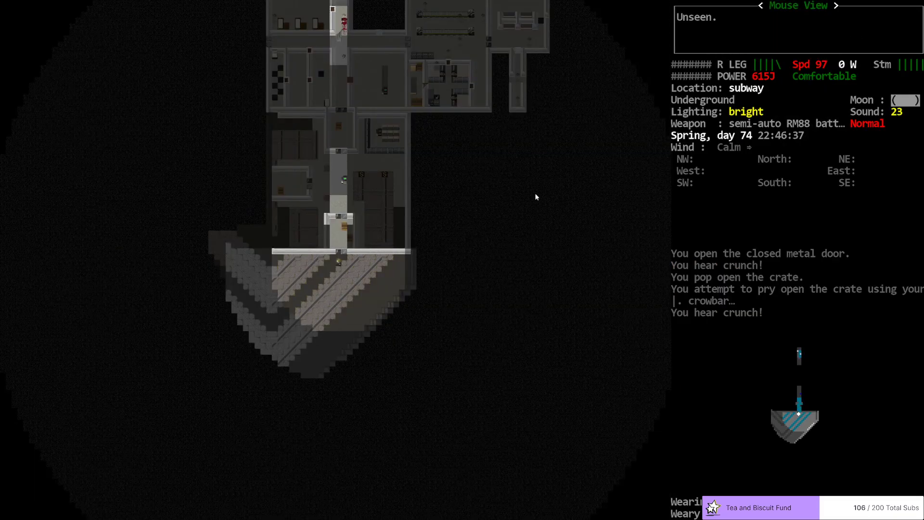
mouse_move(385, 191)
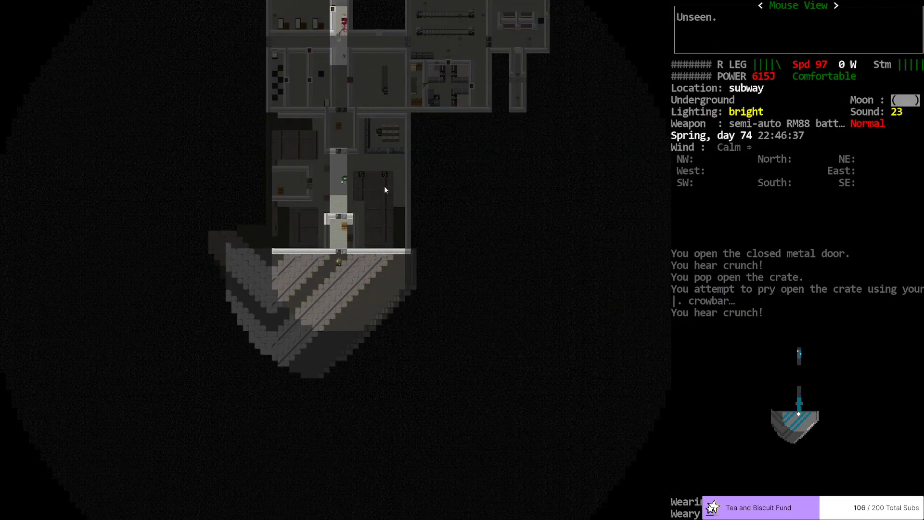
mouse_move(304, 142)
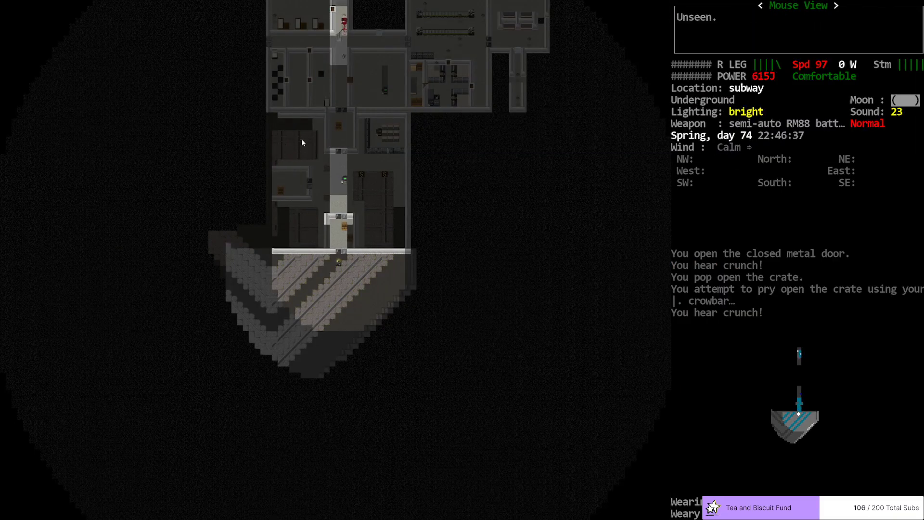
mouse_move(527, 390)
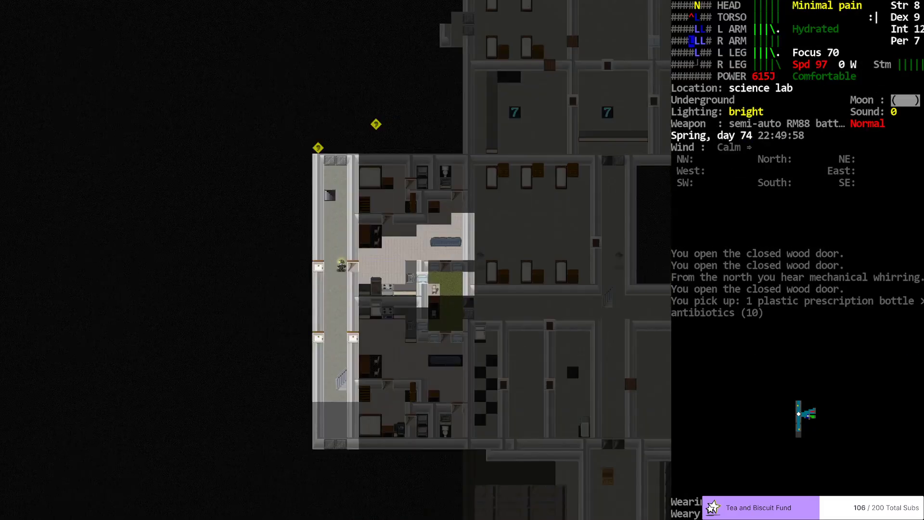
key("s")
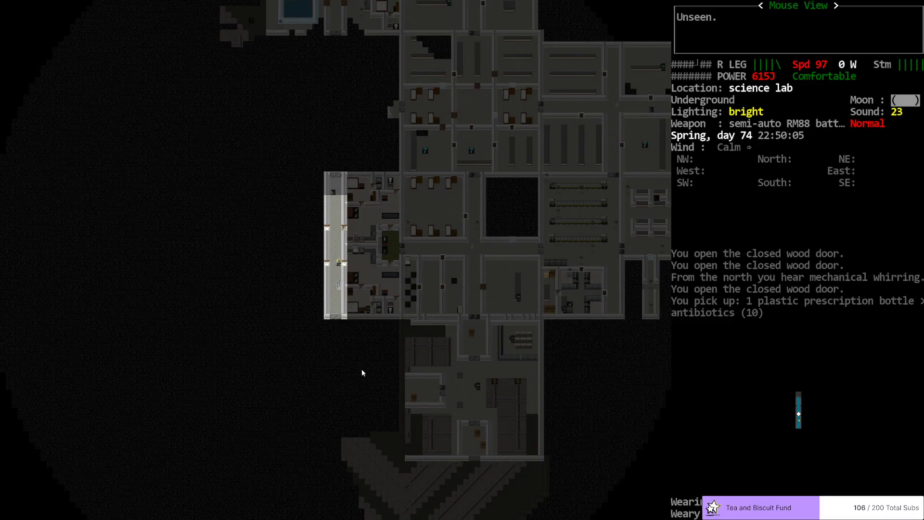
mouse_move(272, 331)
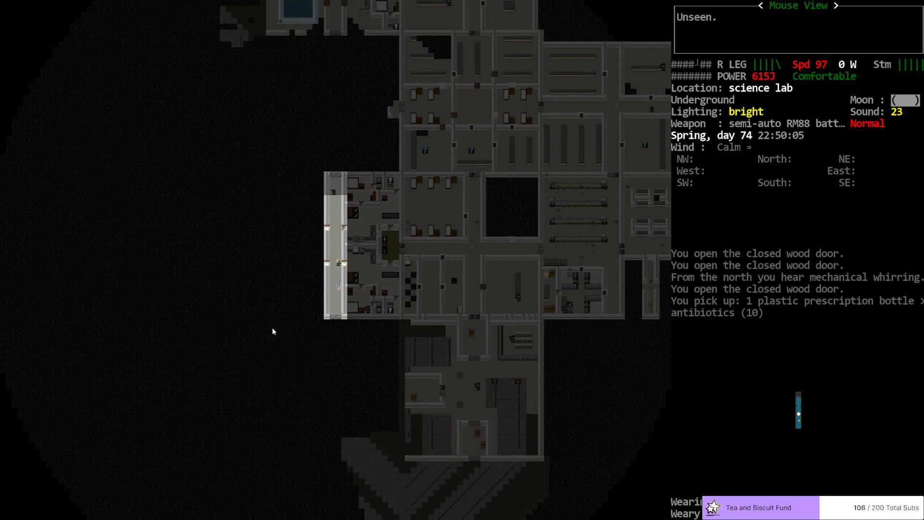
mouse_move(335, 329)
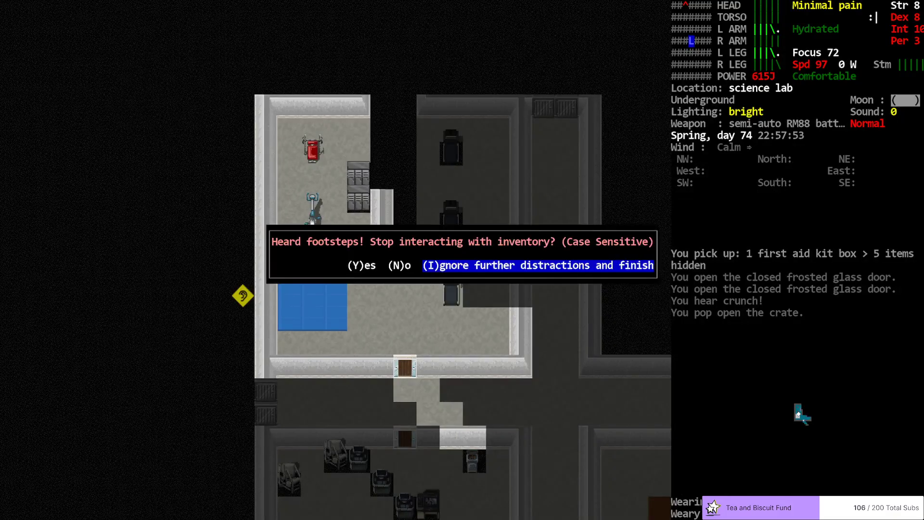
Step: Ignore the footsteps so the item pickup finishes
key("I")
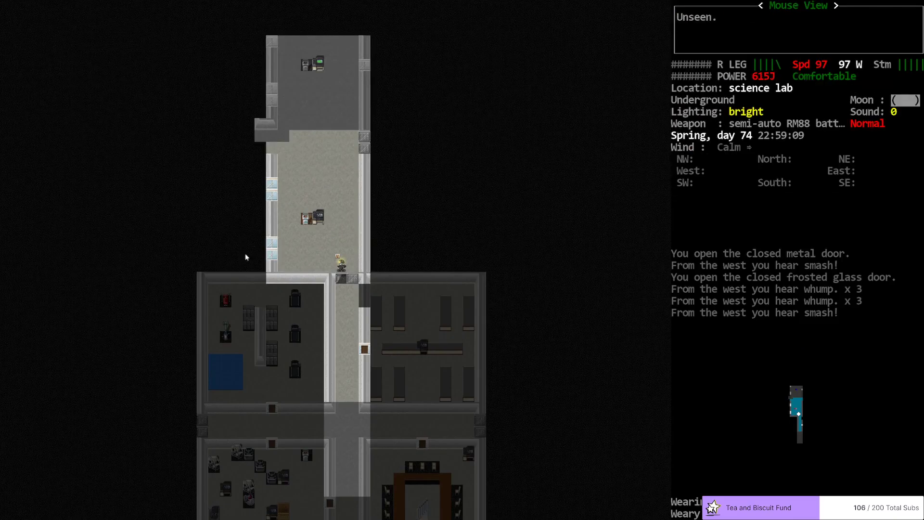
mouse_move(224, 256)
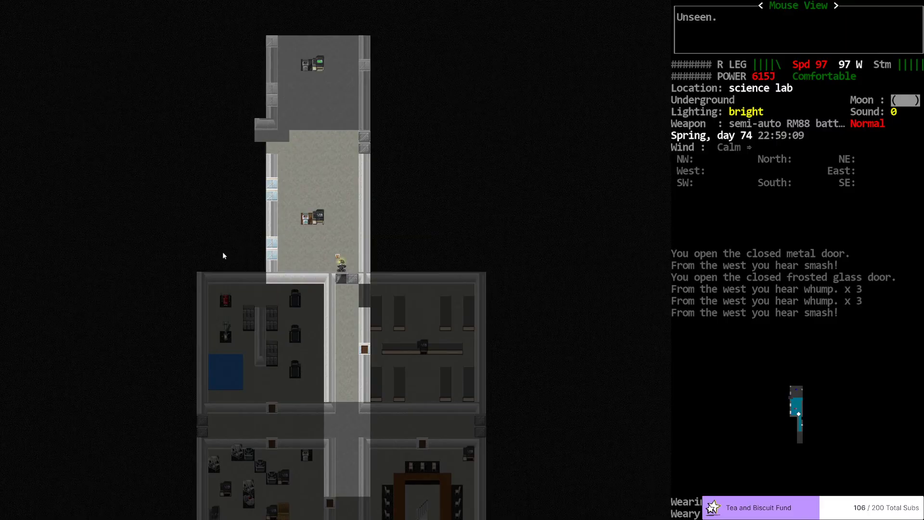
mouse_move(228, 253)
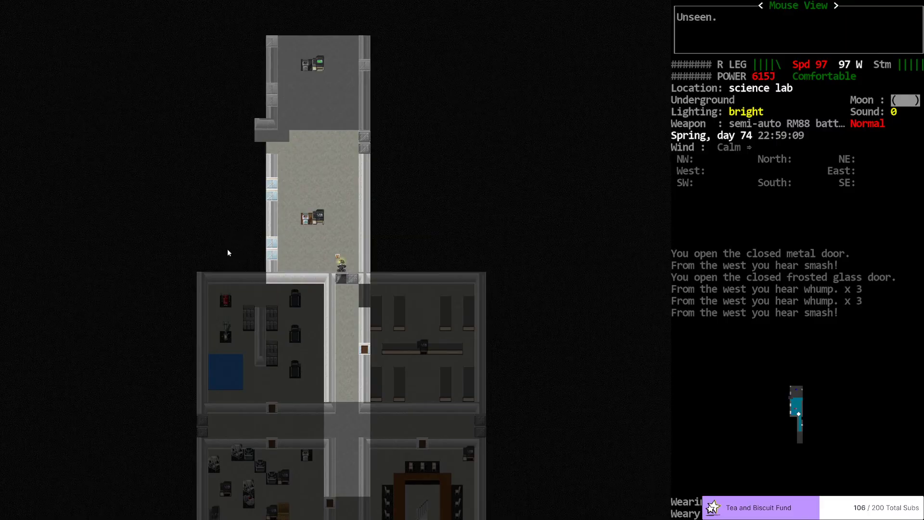
mouse_move(239, 249)
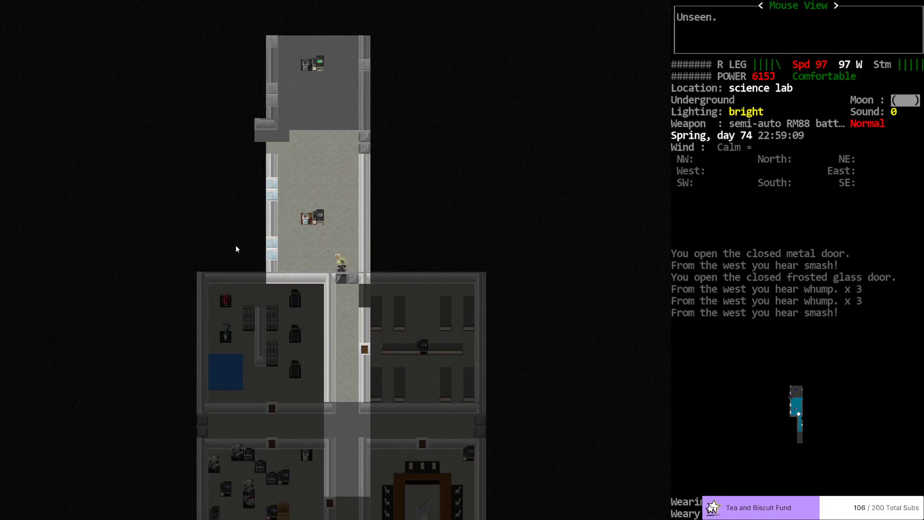
mouse_move(215, 261)
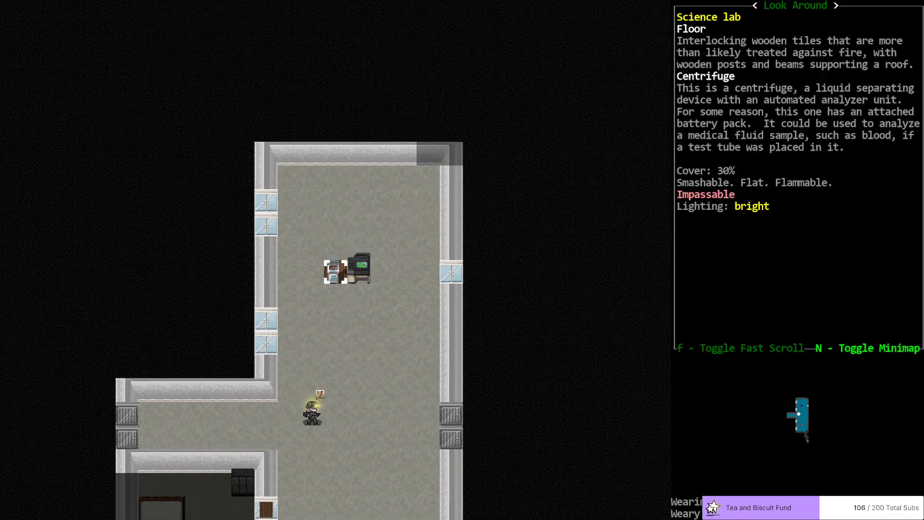
Step: Move through the northern lab wing toward the centrifuge
key("Right")
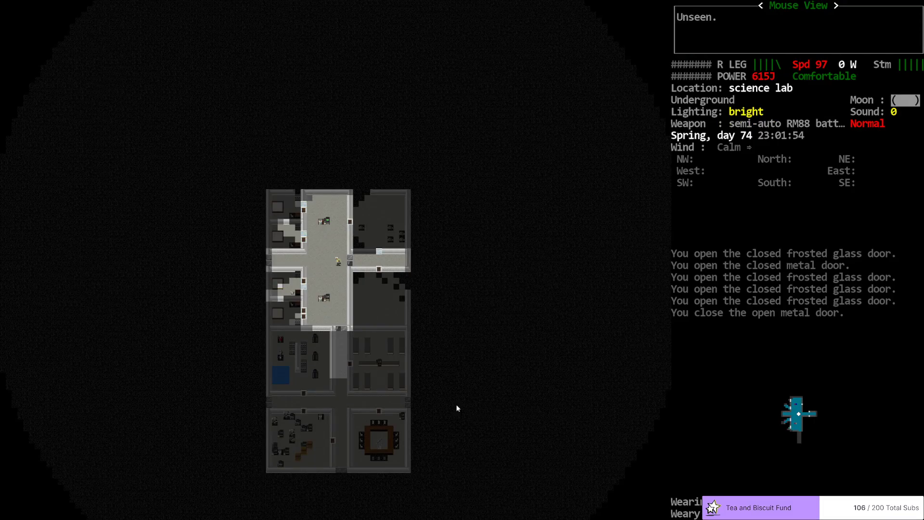
mouse_move(595, 200)
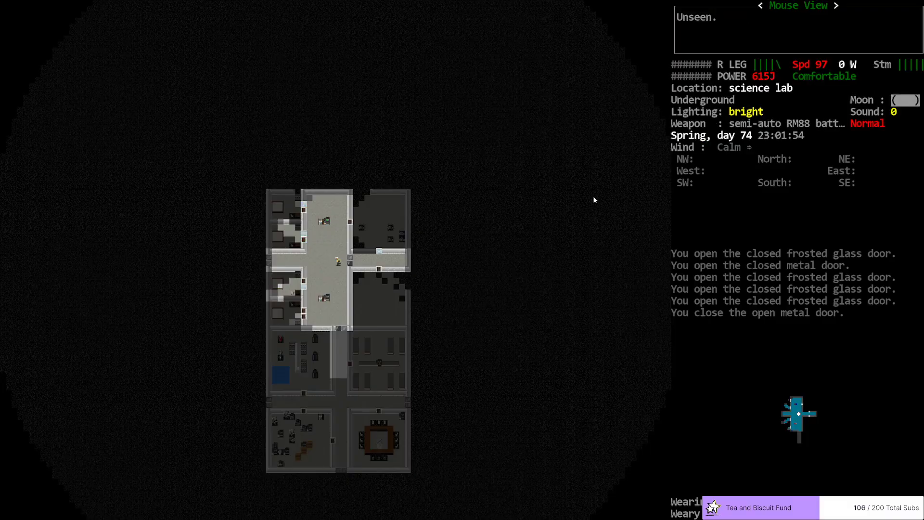
mouse_move(502, 436)
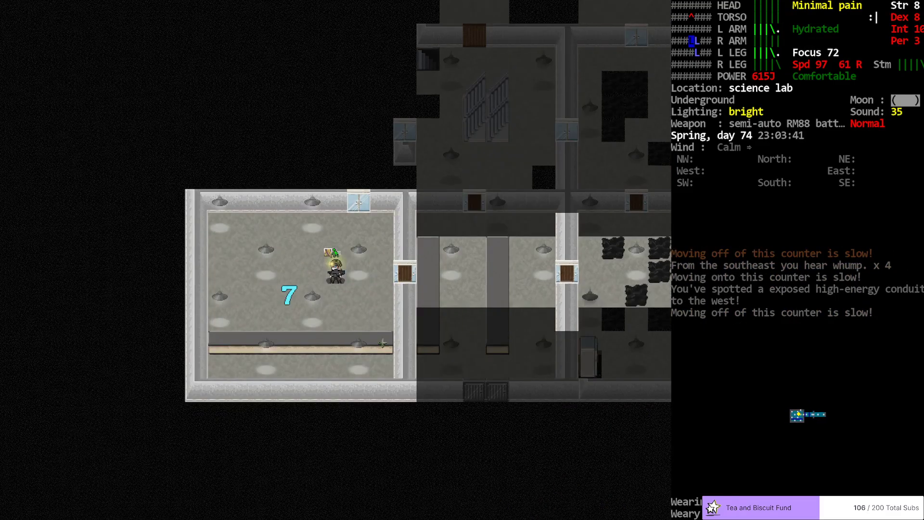
Step: Climb north over the counter into the side room
key("up")
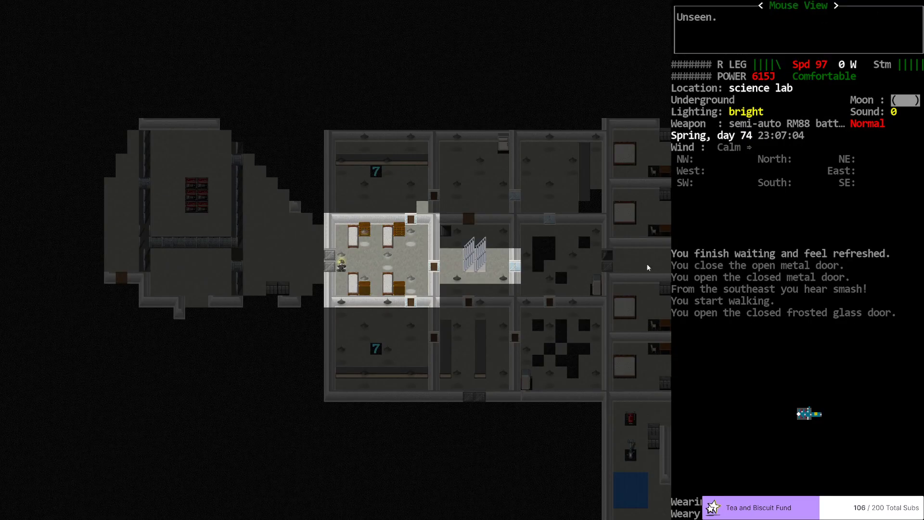
mouse_move(173, 441)
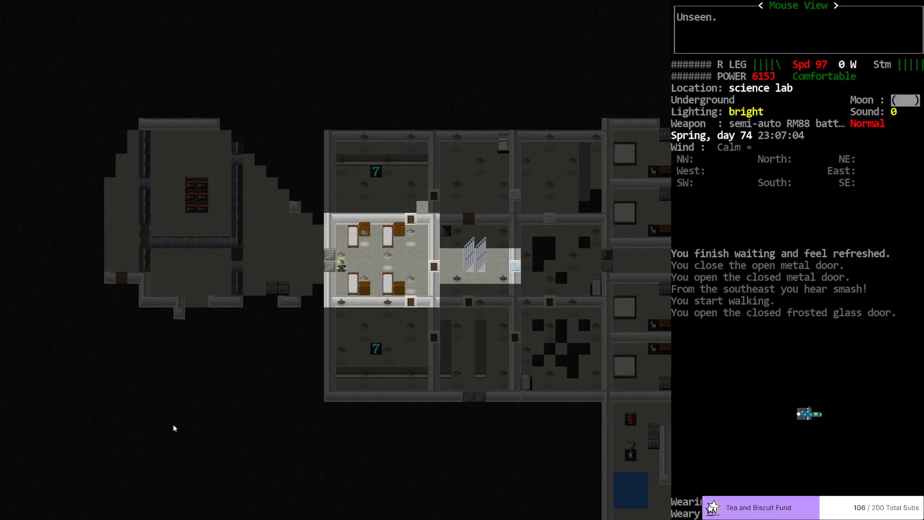
mouse_move(624, 410)
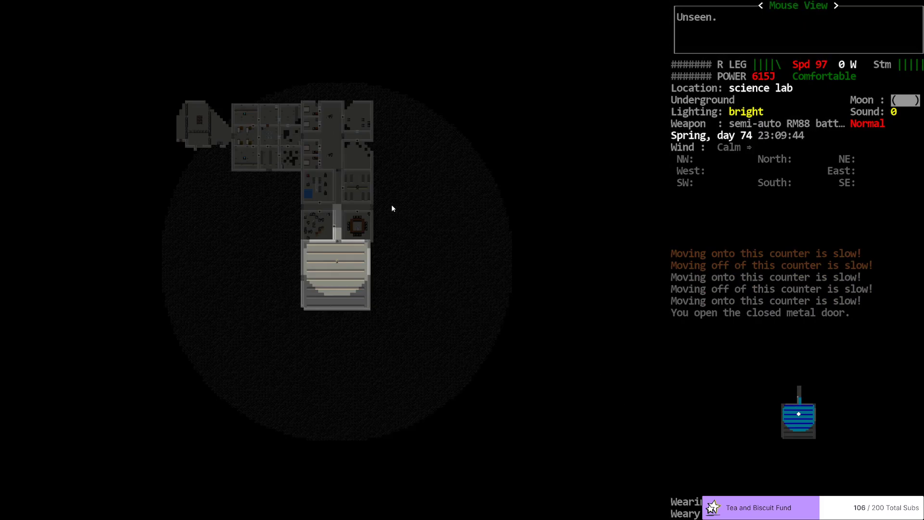
mouse_move(415, 209)
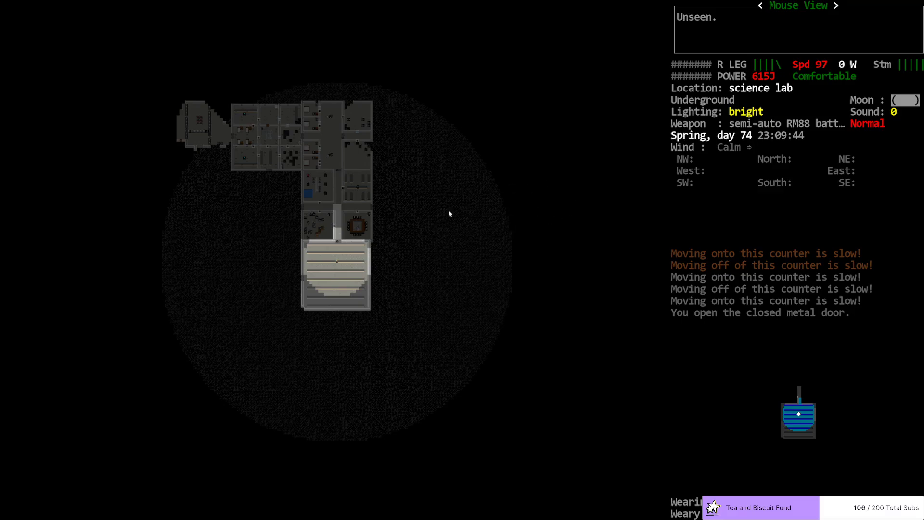
mouse_move(506, 303)
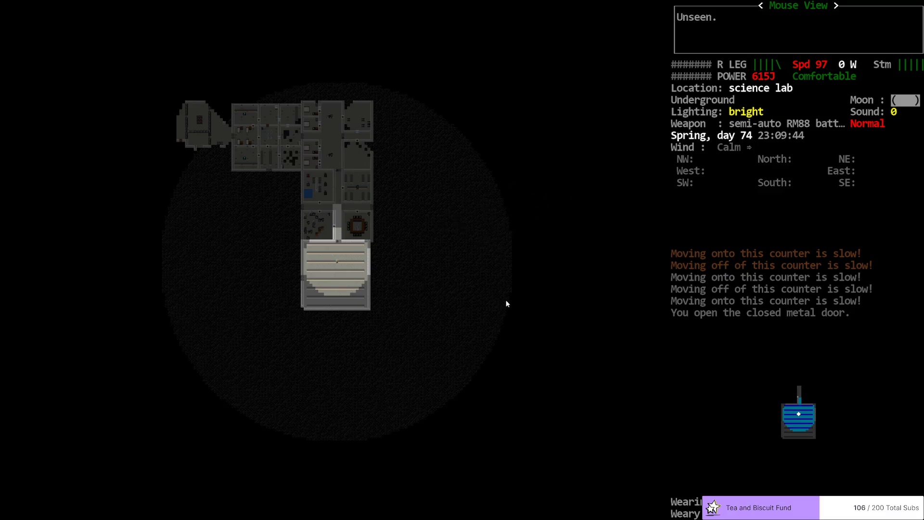
mouse_move(519, 310)
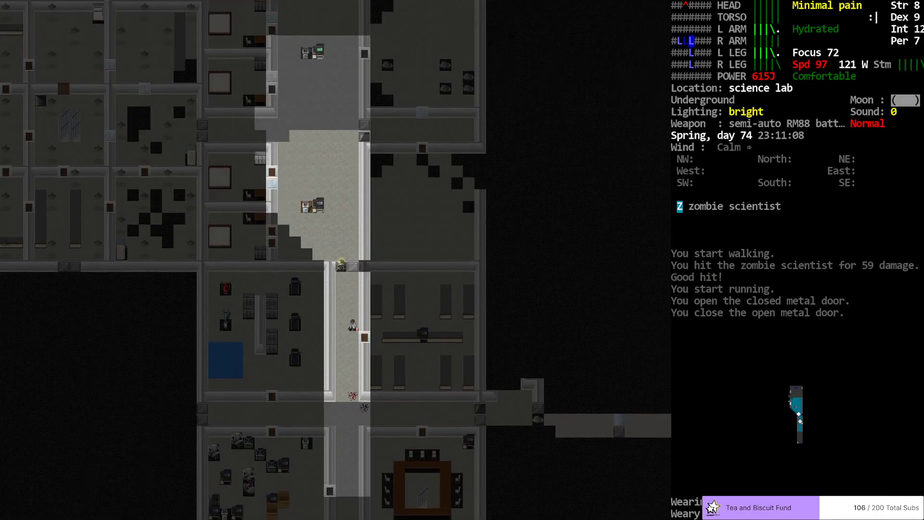
Step: Attack and pulp the zombie scientist in the corridor
key("up")
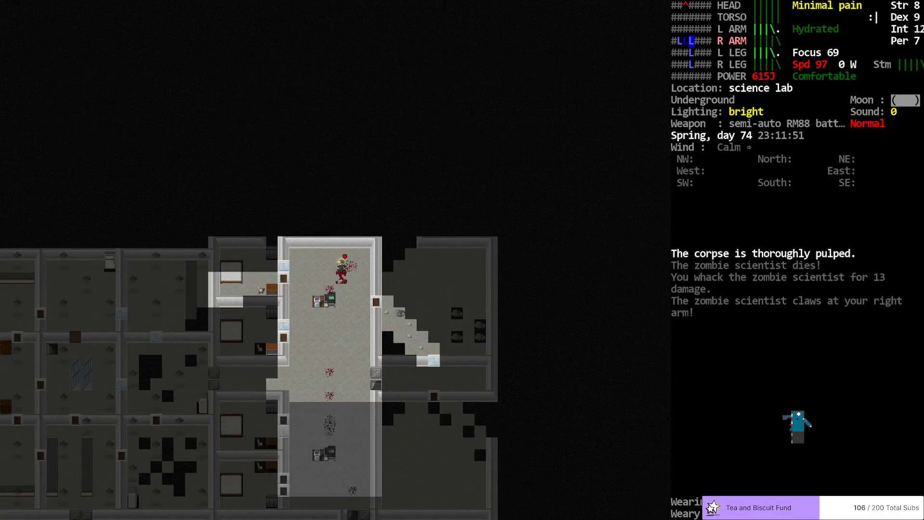
key("E")
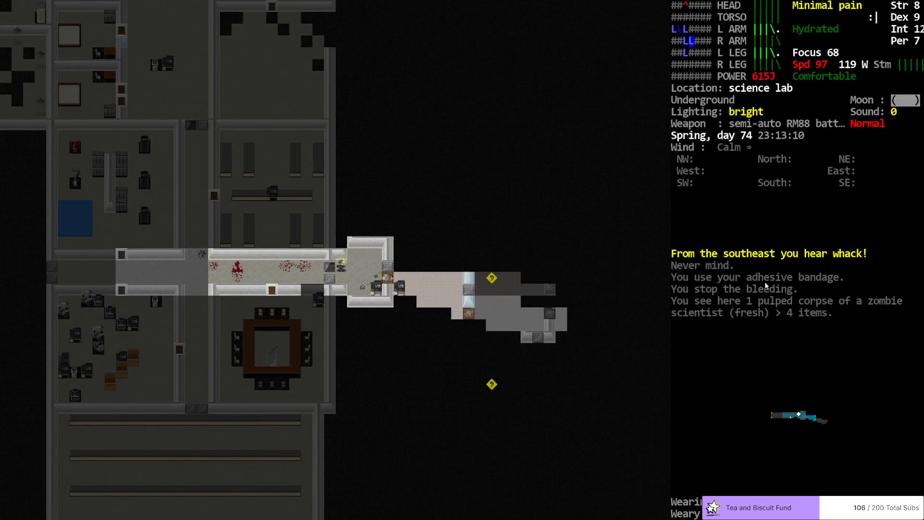
mouse_move(509, 322)
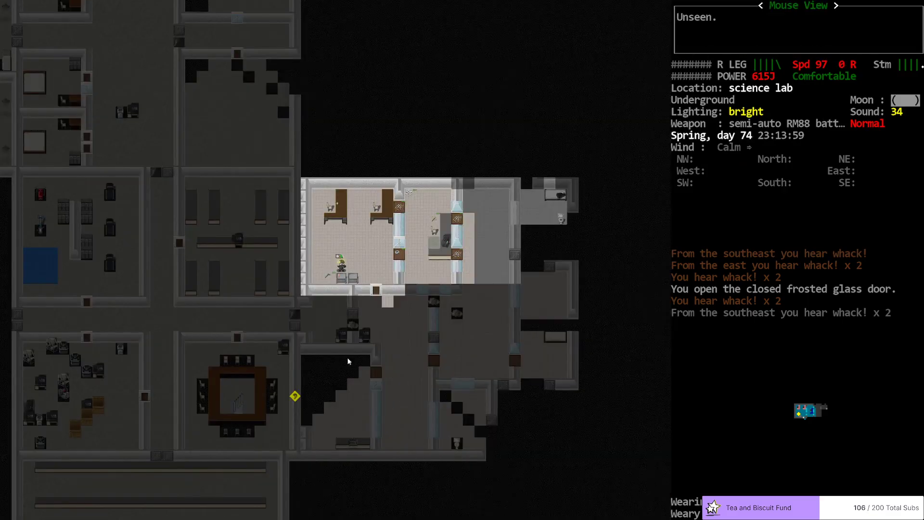
mouse_move(424, 473)
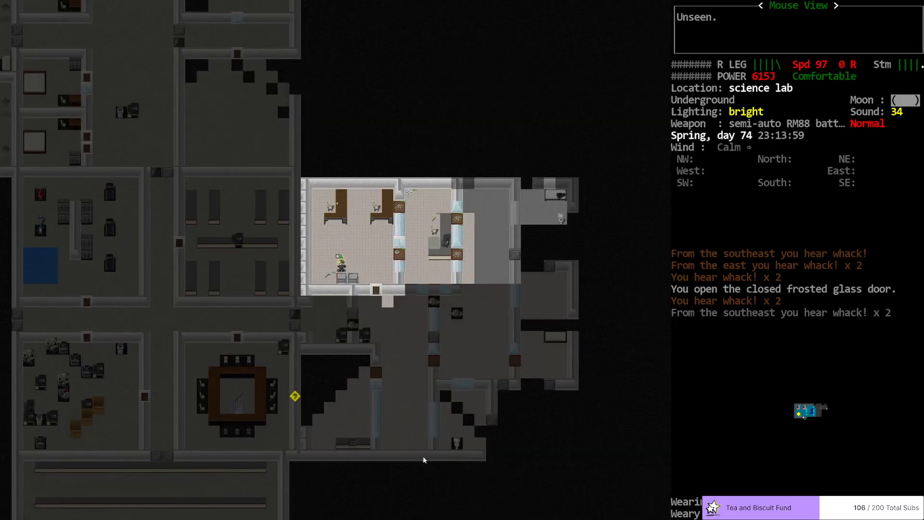
mouse_move(407, 372)
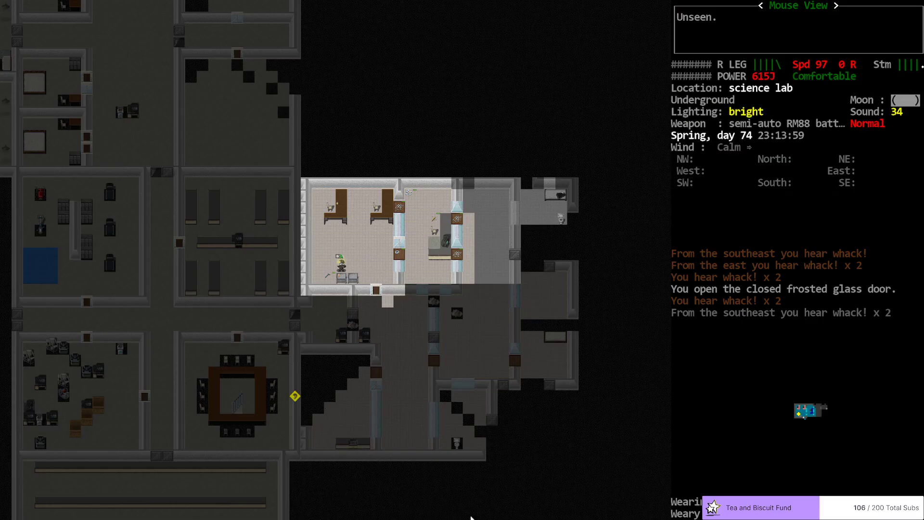
mouse_move(518, 424)
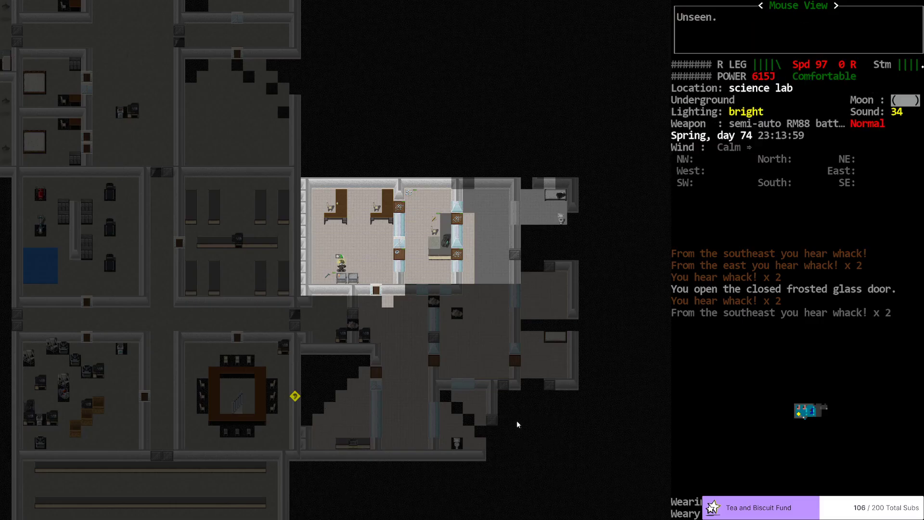
mouse_move(551, 406)
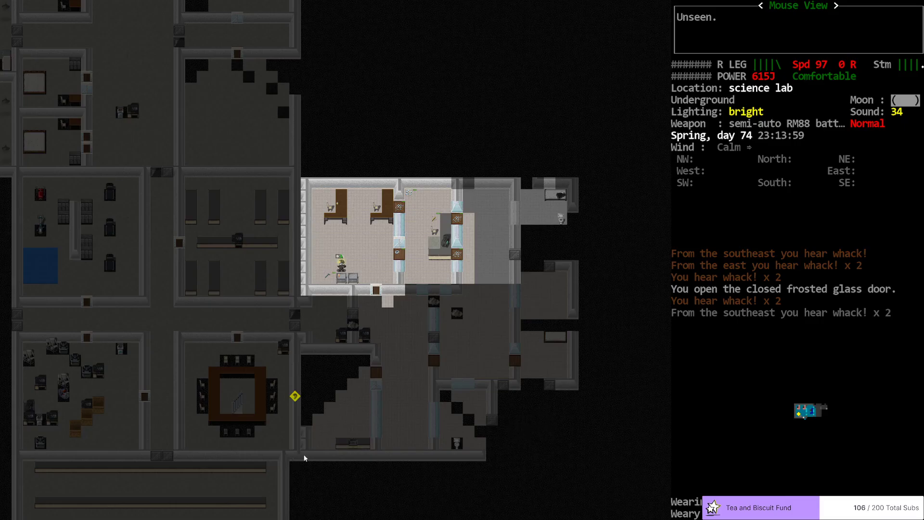
mouse_move(520, 384)
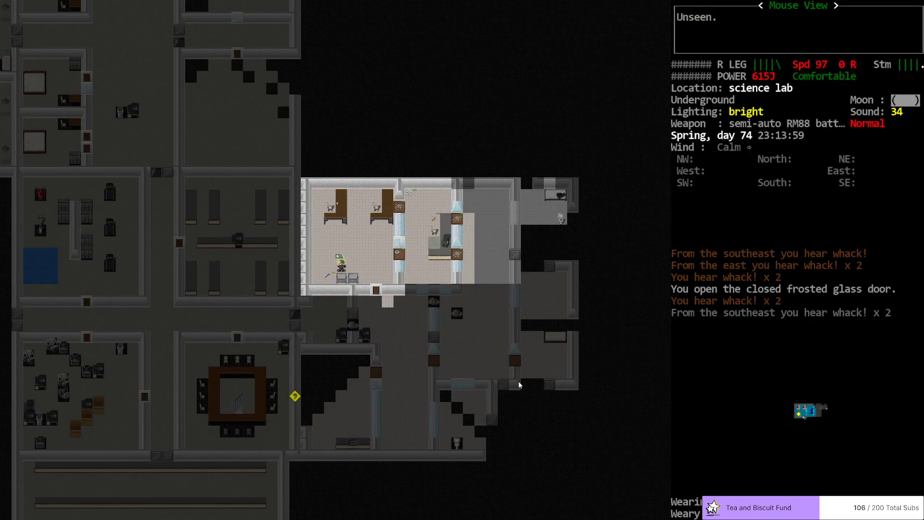
mouse_move(456, 407)
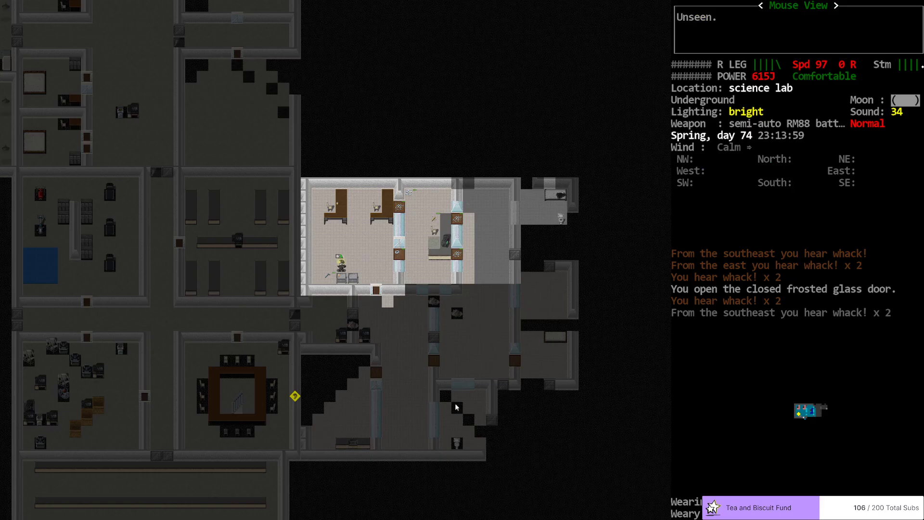
mouse_move(502, 325)
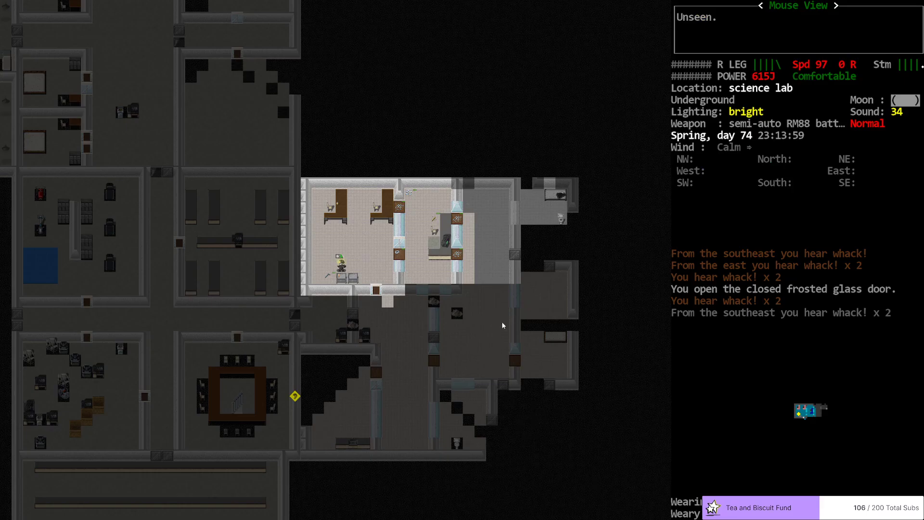
Step: Check the hacksaw's description among nearby loot in the bunk room
key("i")
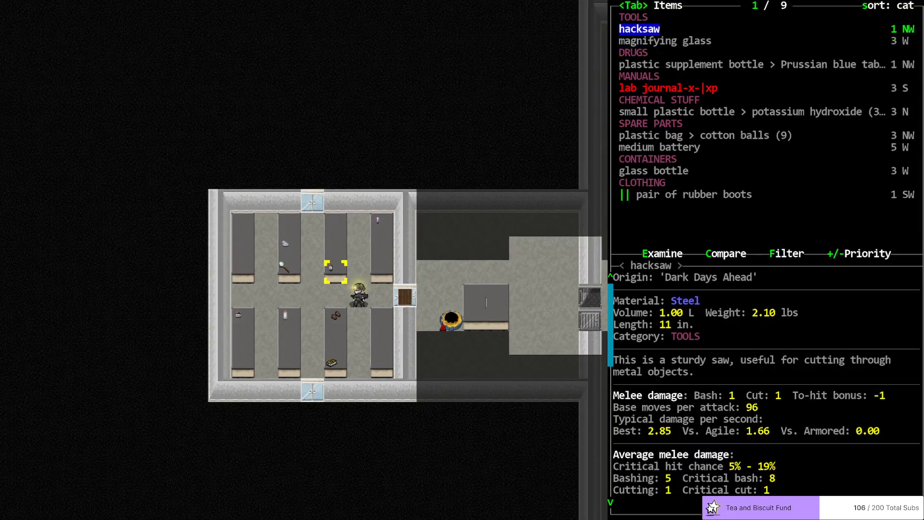
Step: Scroll the nearby items to view the lab journal, then close the list
key("DOWN")
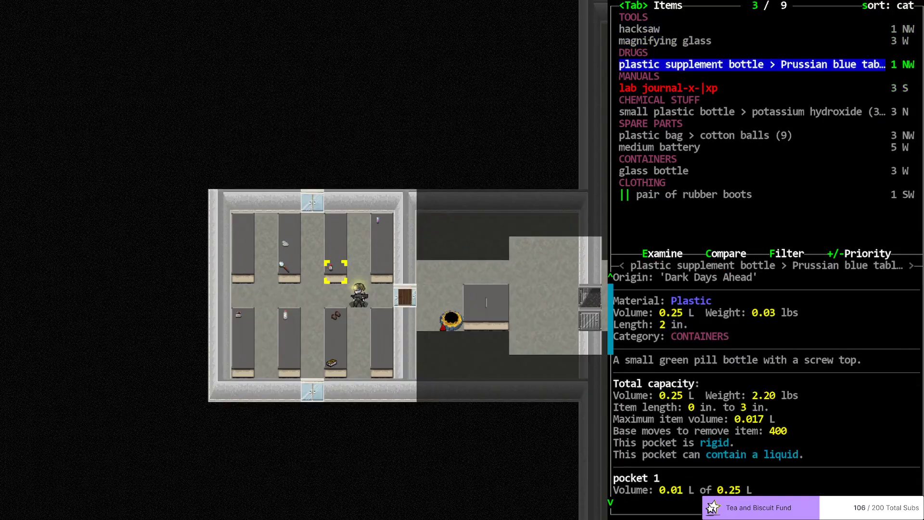
key("DOWN")
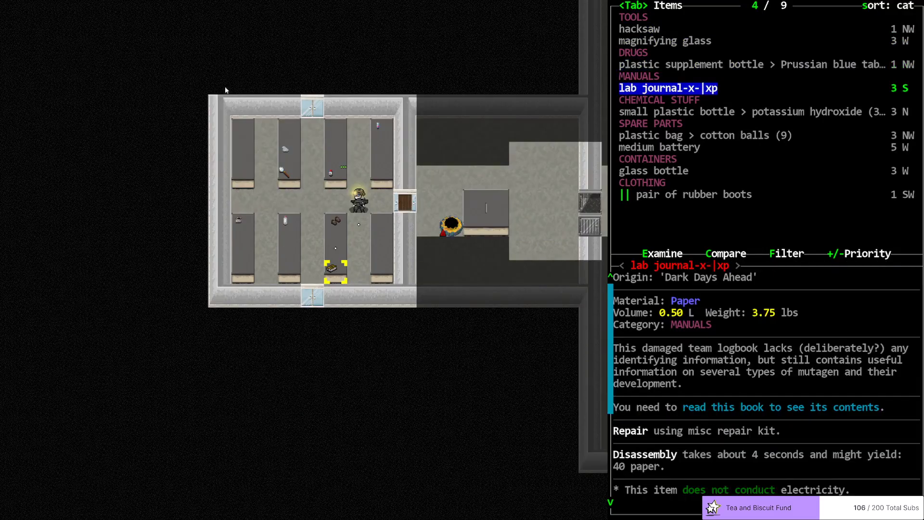
mouse_move(839, 185)
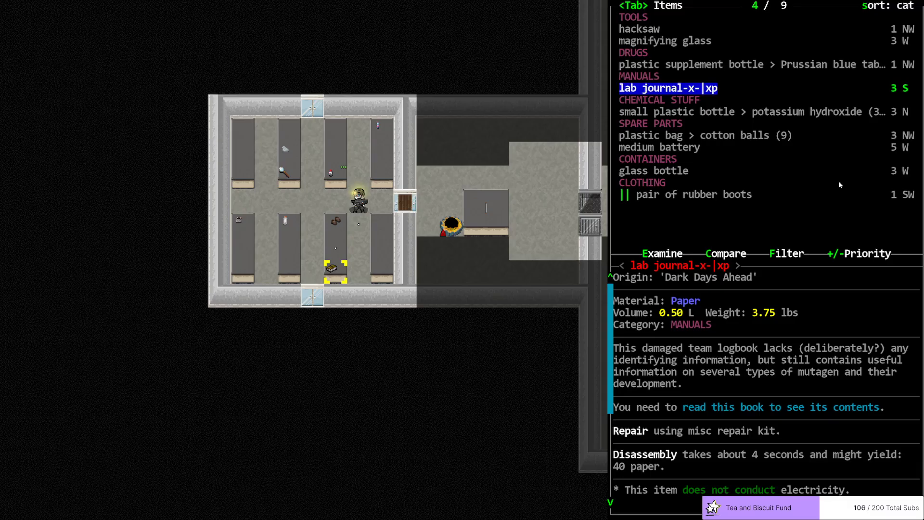
key("DOWN")
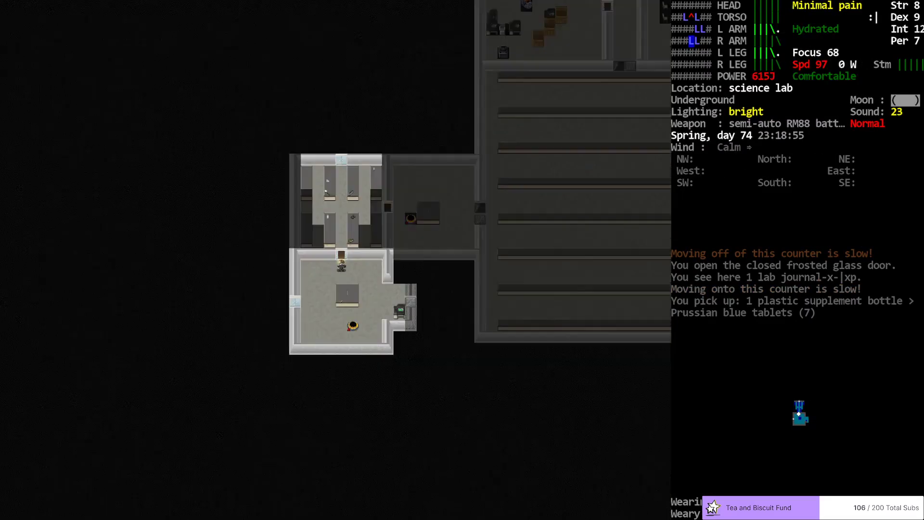
key("i")
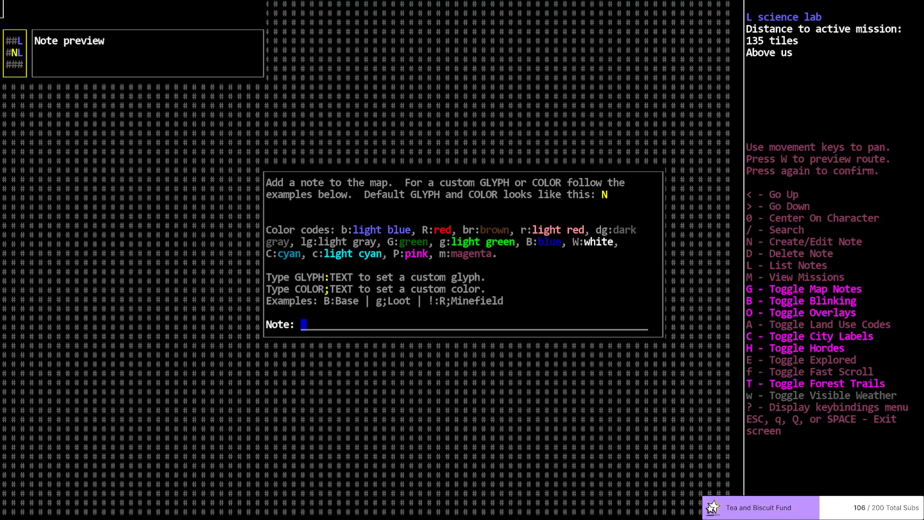
key("Escape")
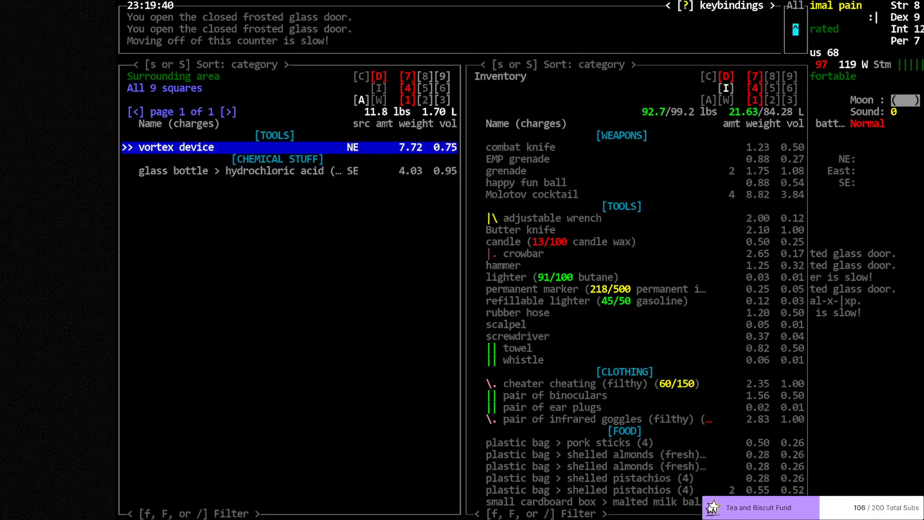
Step: Leave the surrounding-items screen after looking over the nearby loot
key("Escape")
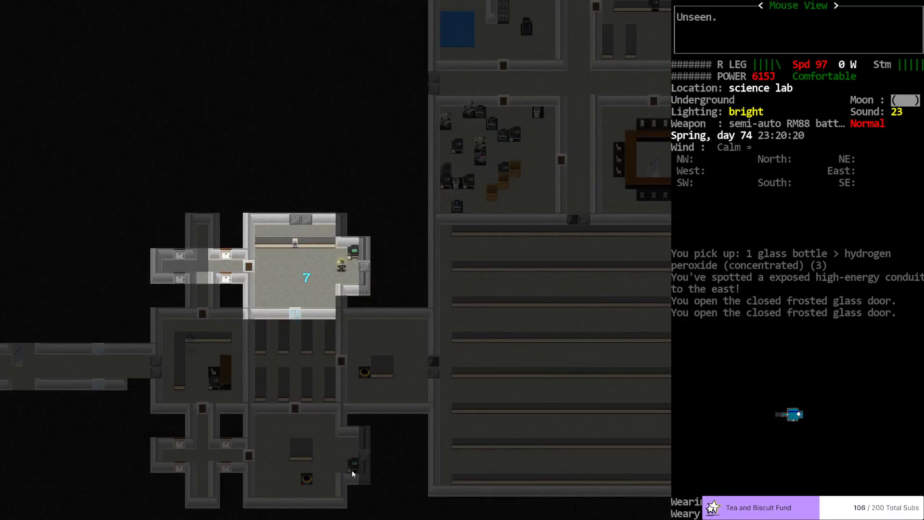
mouse_move(282, 354)
type("mutagen v")
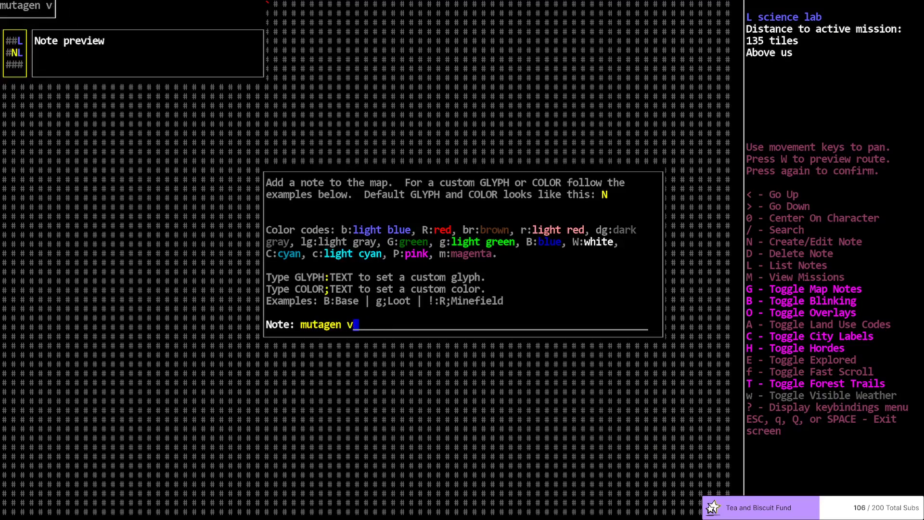
Step: Type 'and bionic vaul' into the overmap note about the mutagen
type("and bionic vaul")
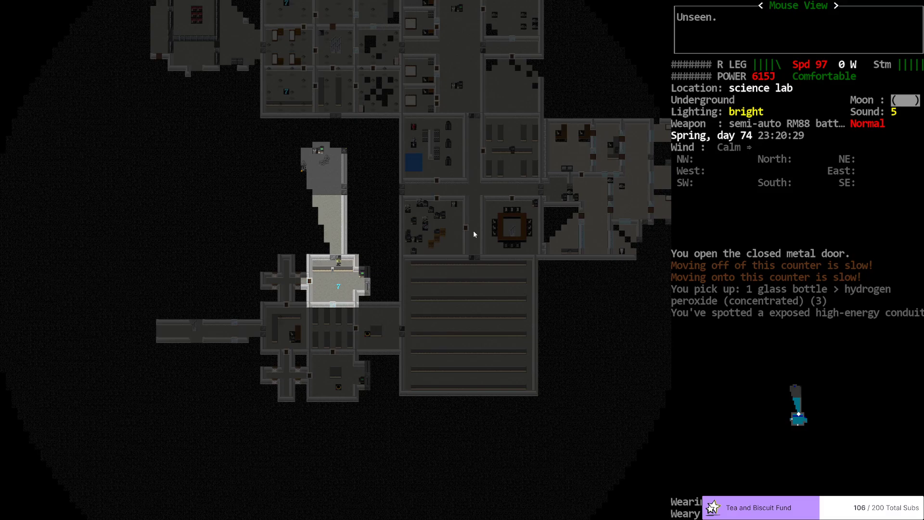
mouse_move(303, 172)
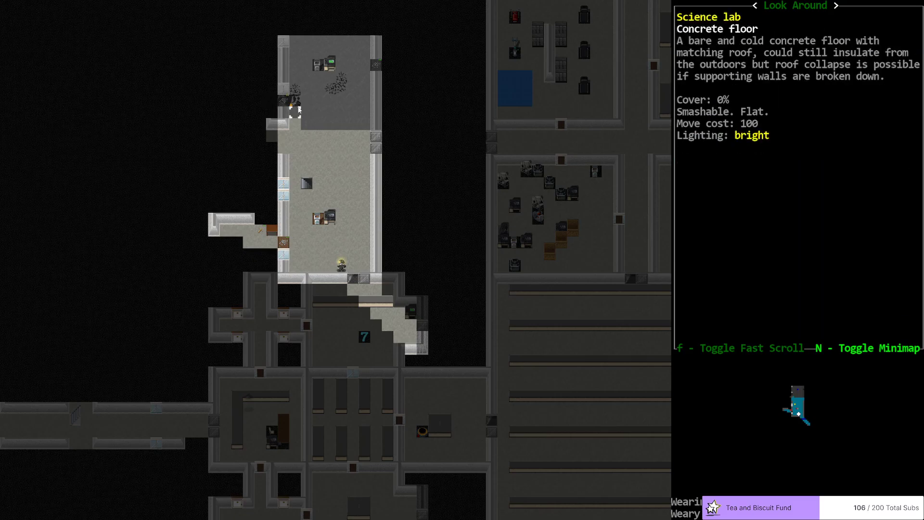
mouse_move(550, 255)
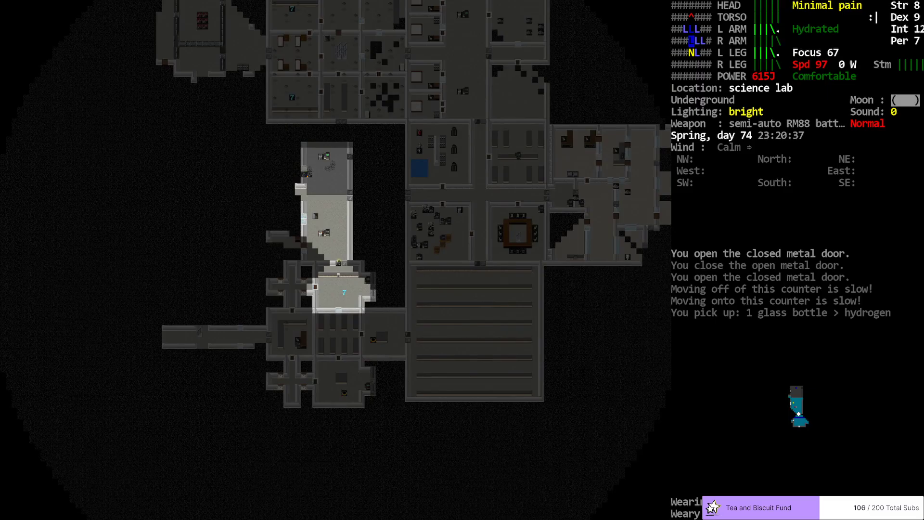
mouse_move(332, 139)
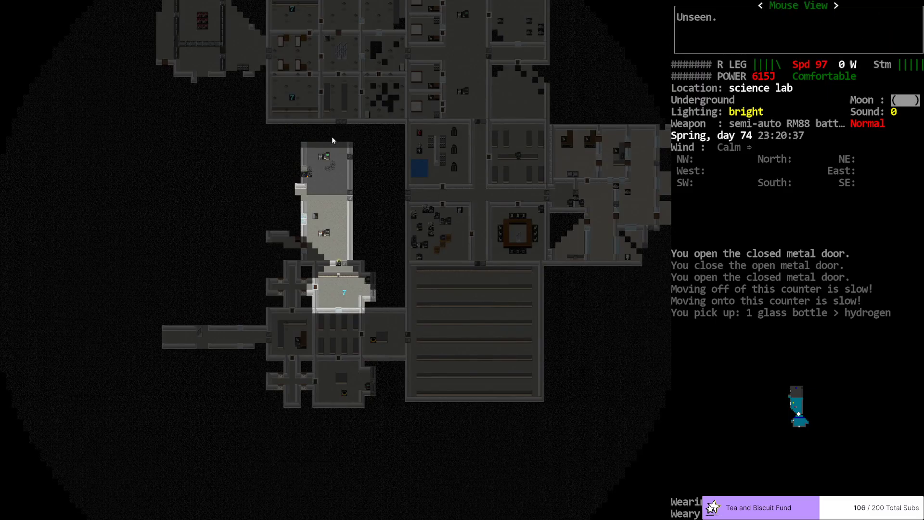
mouse_move(342, 115)
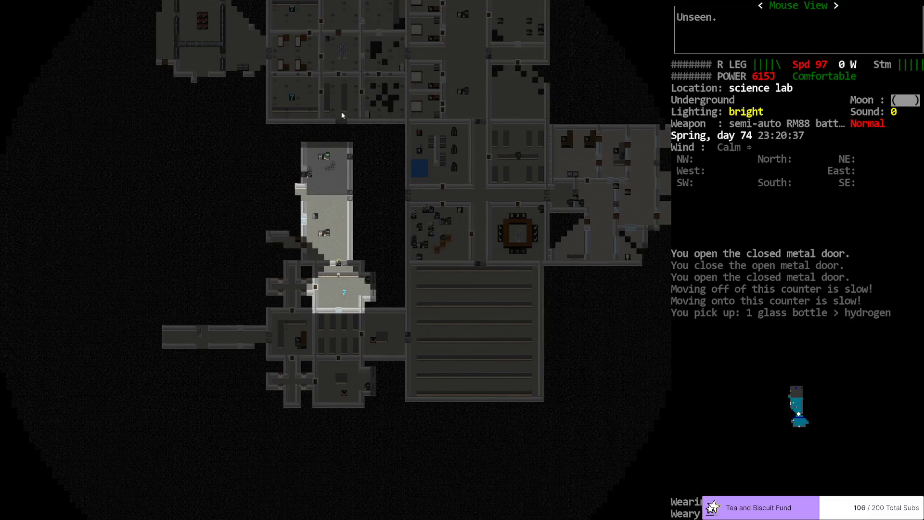
mouse_move(384, 133)
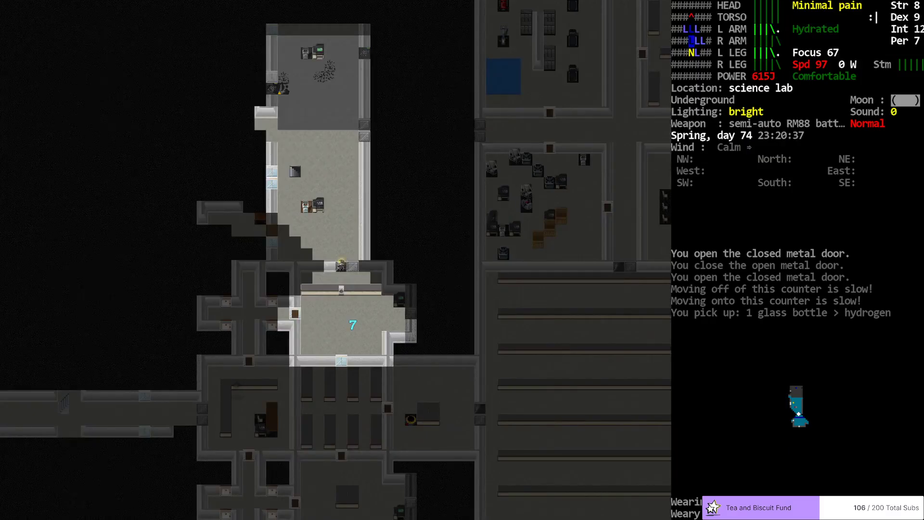
Step: Bring up the main menu from the north room's doorway
key("Escape")
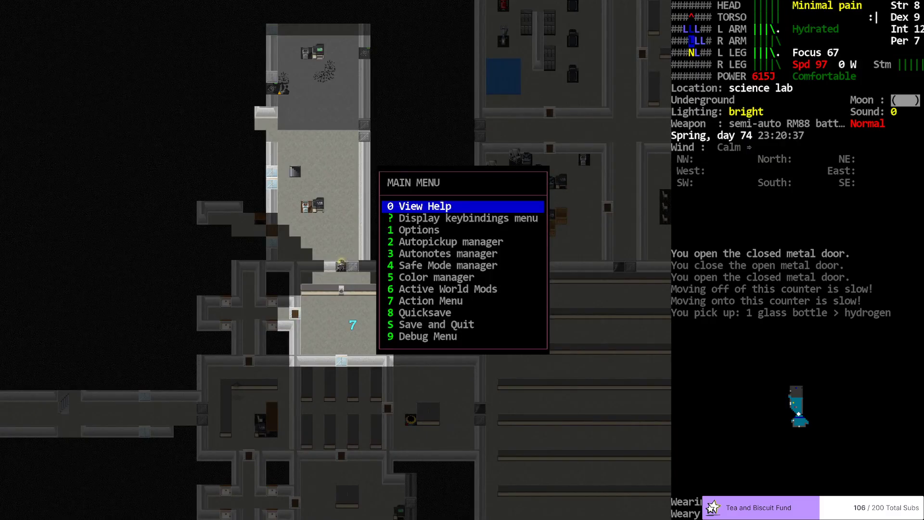
Step: Dismiss the main menu to resume moving through the lab
key("Escape")
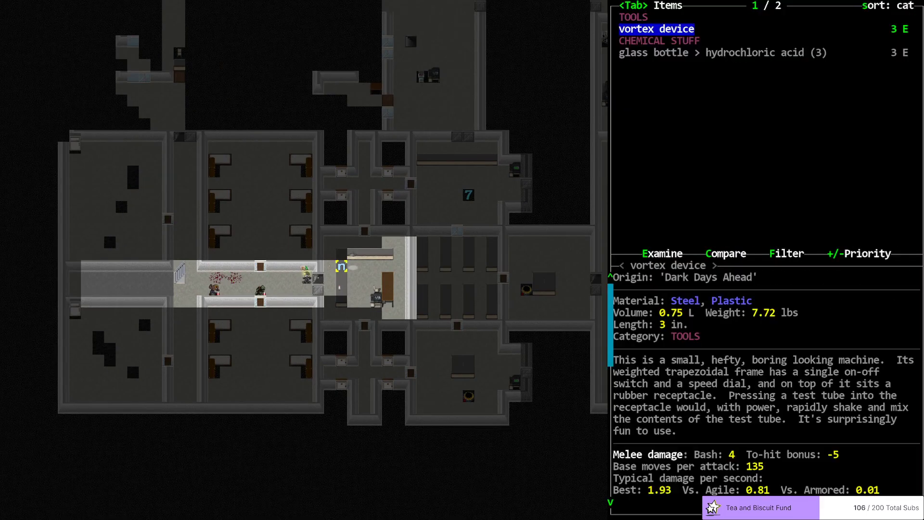
Step: Close the nearby items list before engaging the slavering biter
key("Tab")
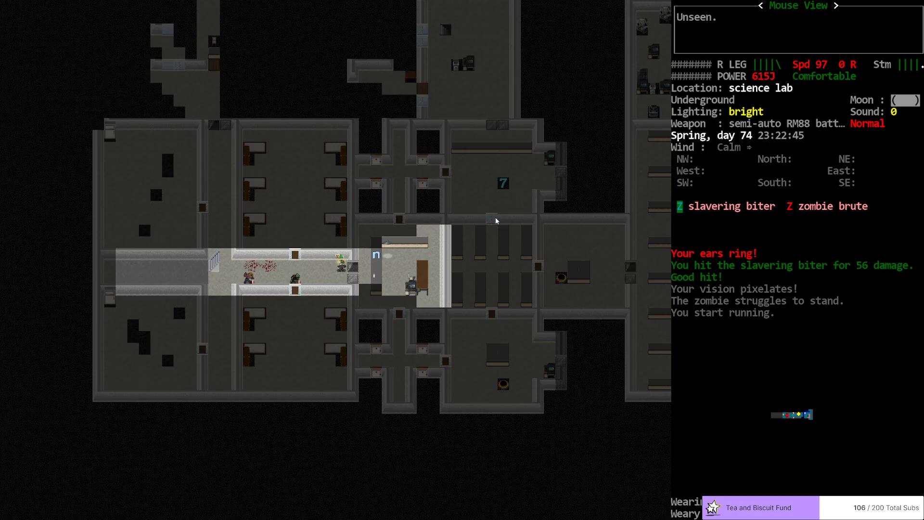
Step: Review the two hostile zombies, then aim the RM88 battle rifle at the slavering biter
key("Escape")
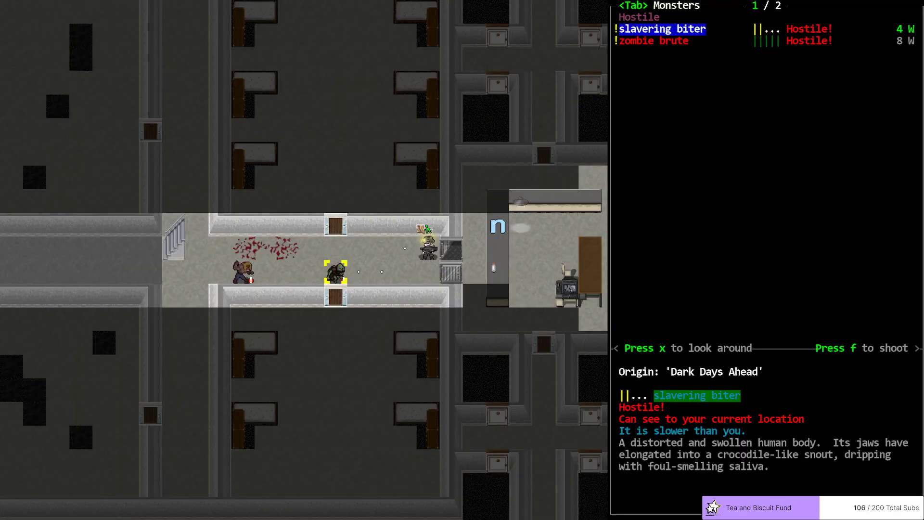
key("f")
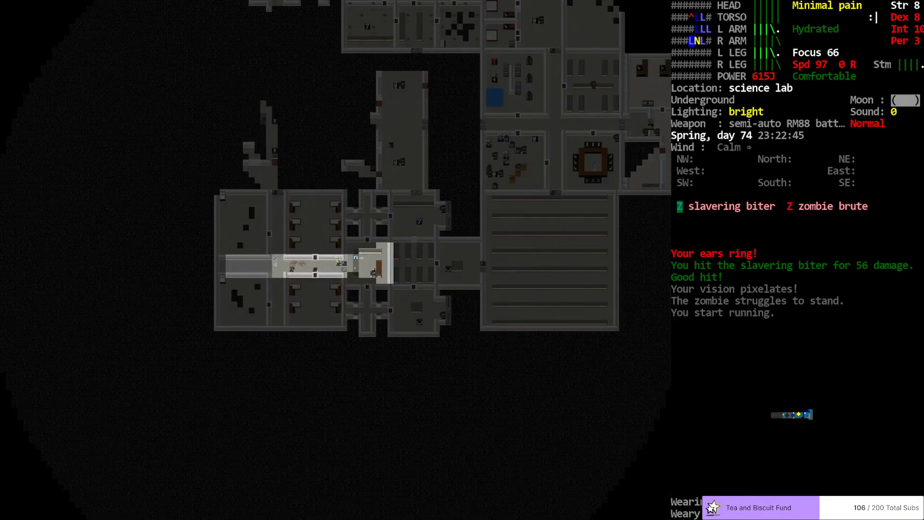
mouse_move(484, 264)
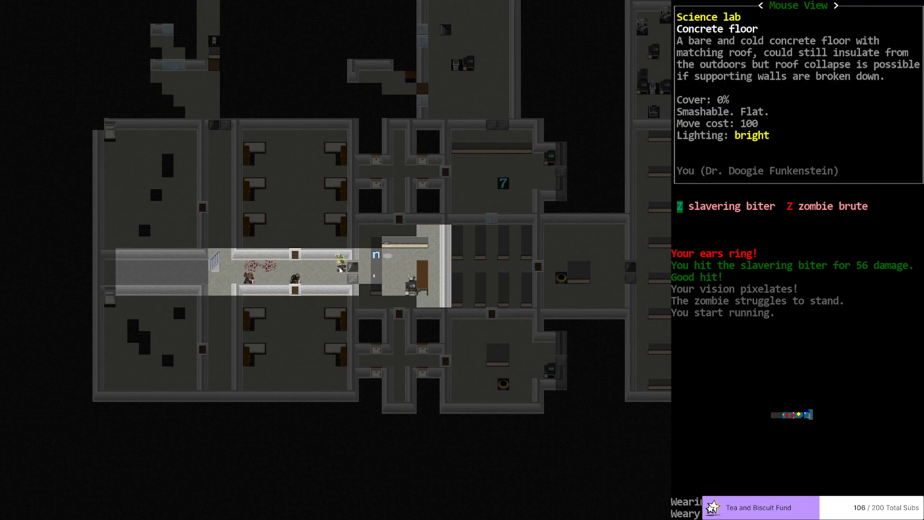
mouse_move(417, 290)
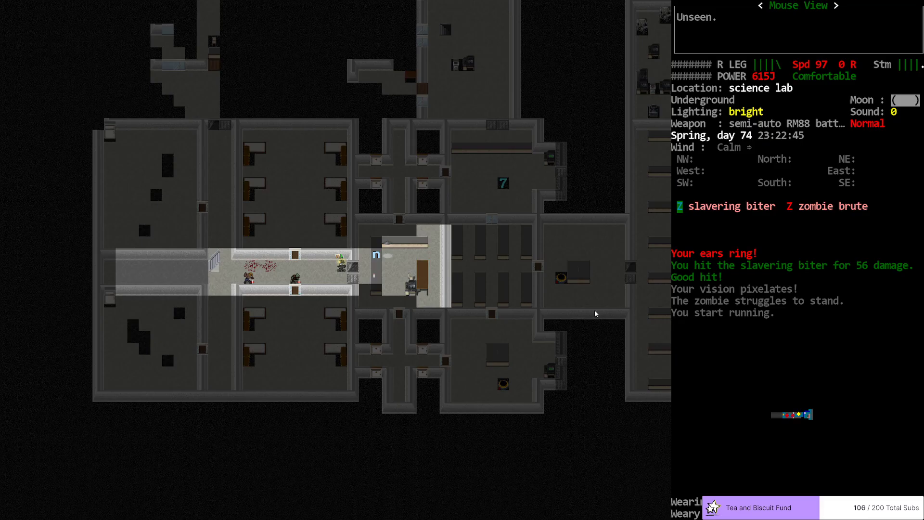
key("f")
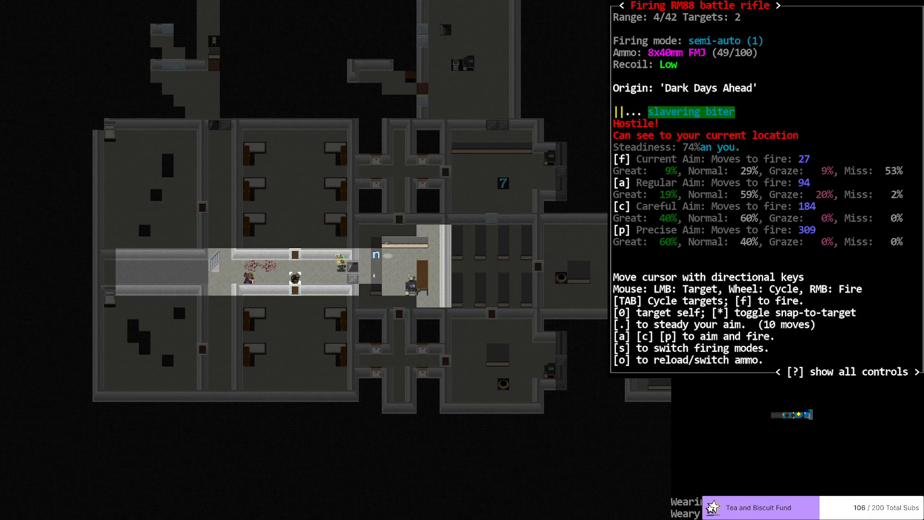
Step: Steady the RM88 aim on the slavering biter and fire, killing it with 50 damage
key(".")
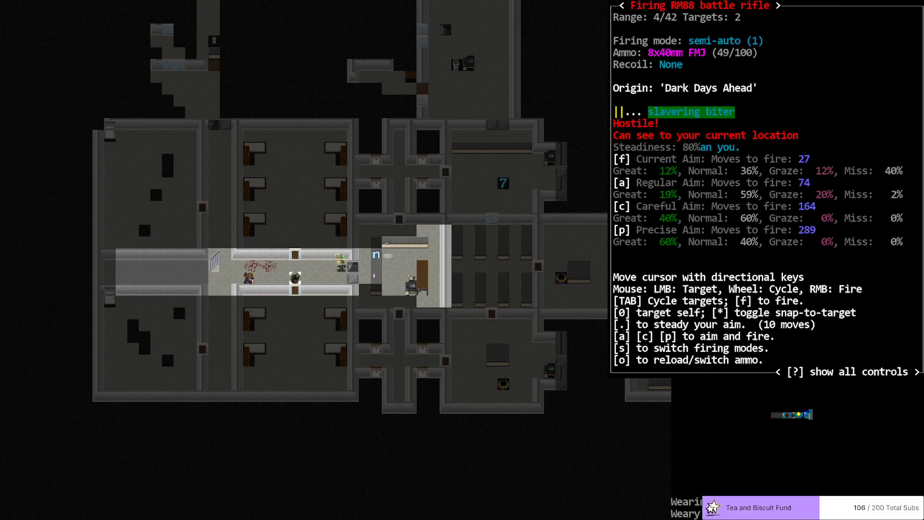
key(".")
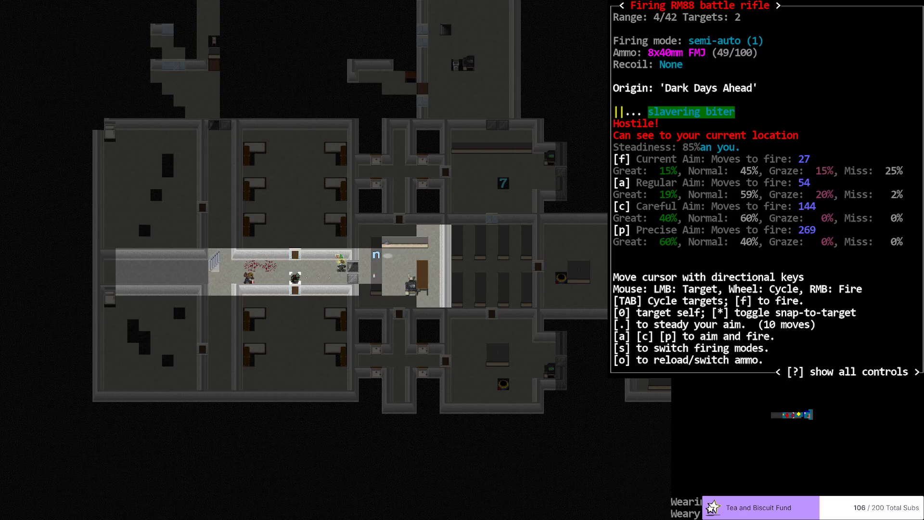
key(".")
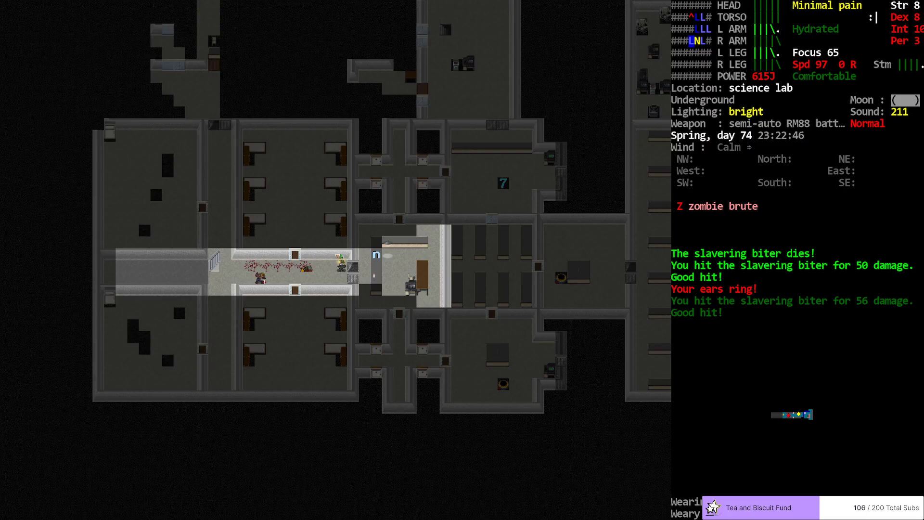
Step: Steady and fire the RM88 at the zombie brute twice, hitting for 63 and 66
key("f")
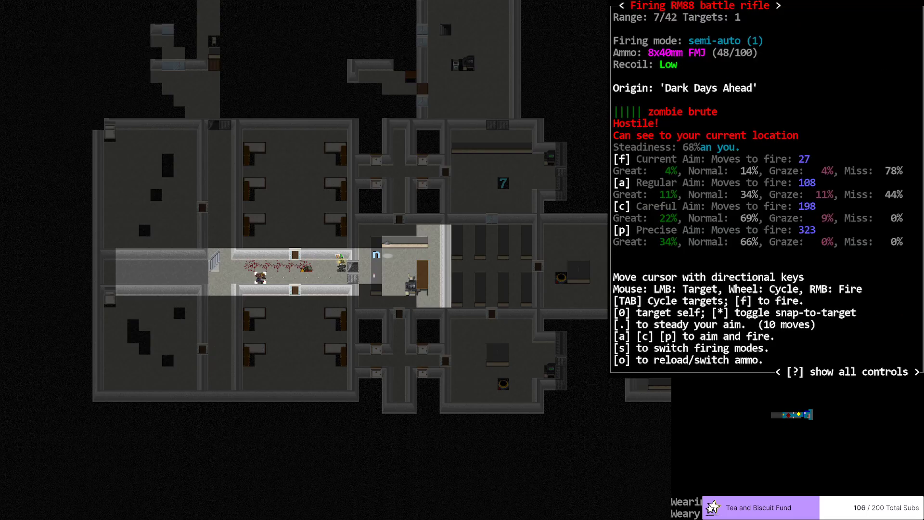
key(".")
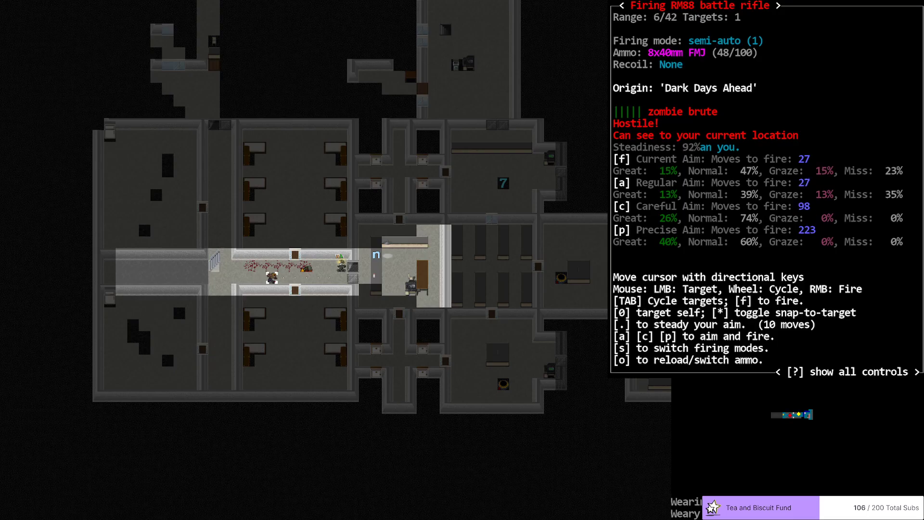
key(".")
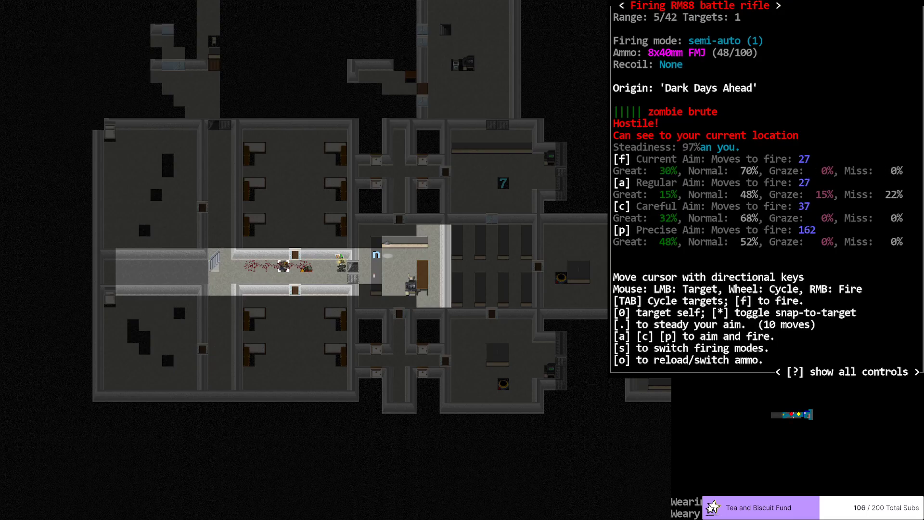
key("f")
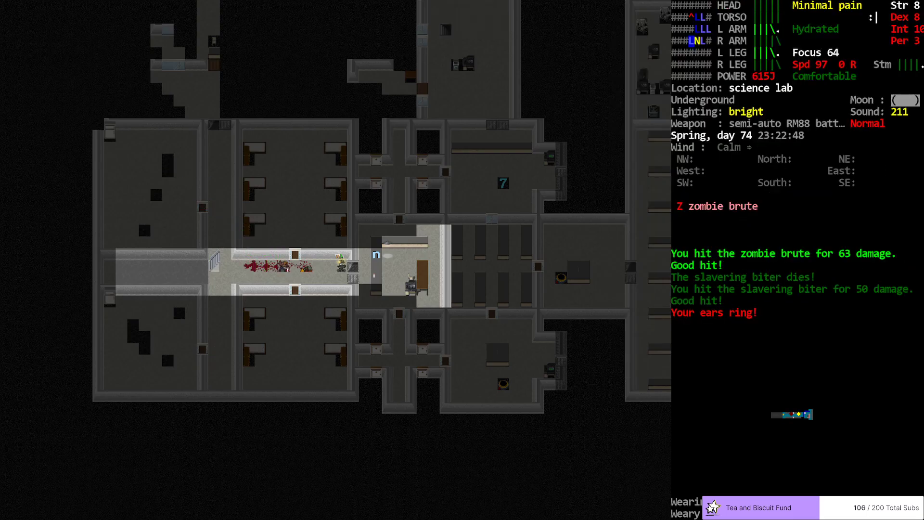
key("f")
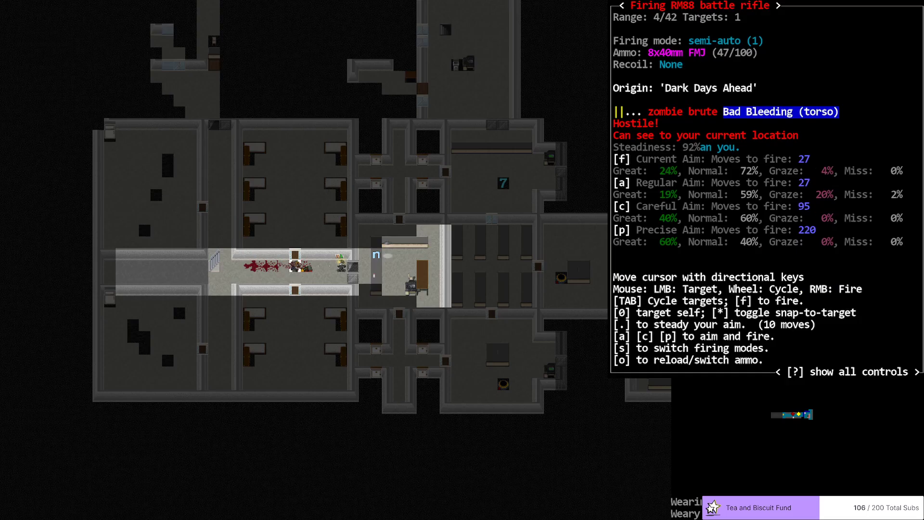
key(".")
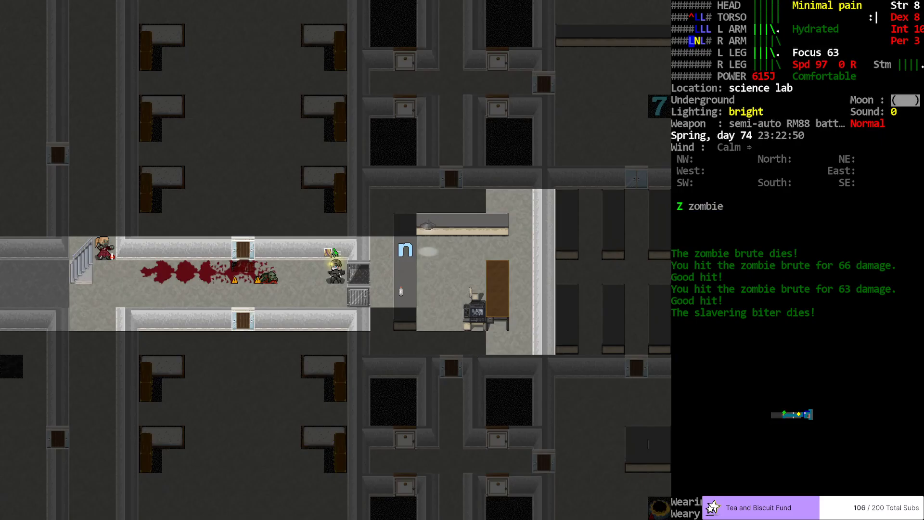
Step: Zoom out over the lab and back in, then pulp the brute and biter corpses
key("i")
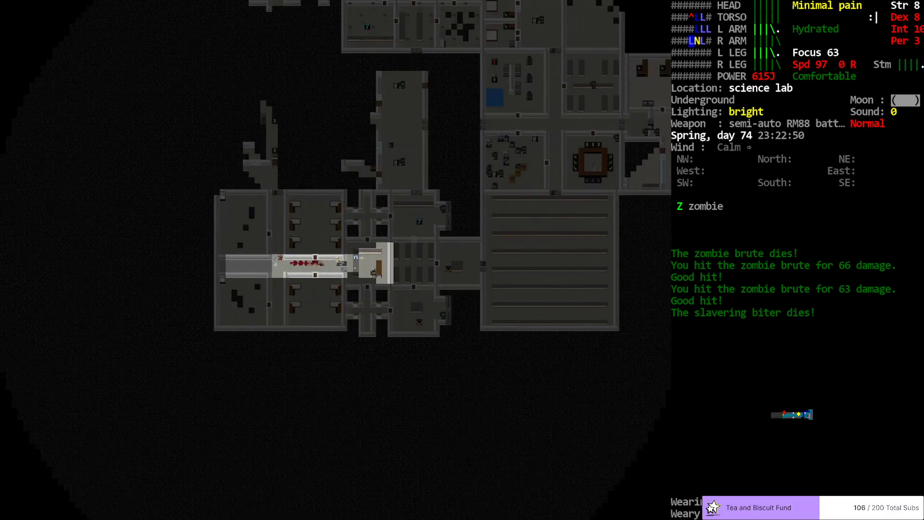
key("i")
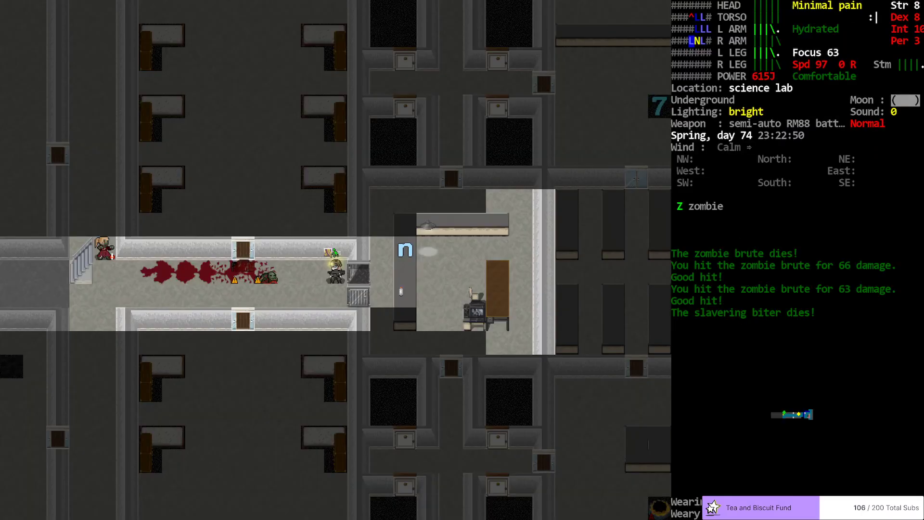
key("@")
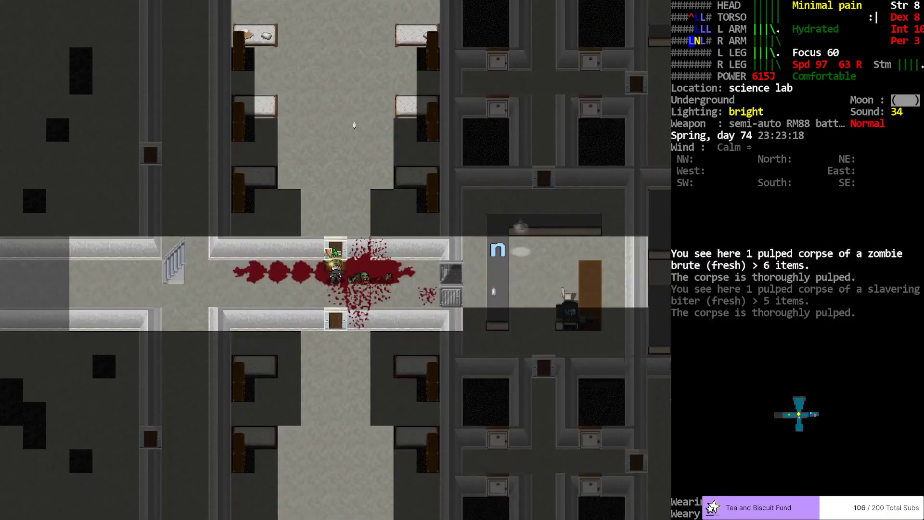
Step: Walk from the pulped corpses north up the corridor past the stair crossroads
key("w")
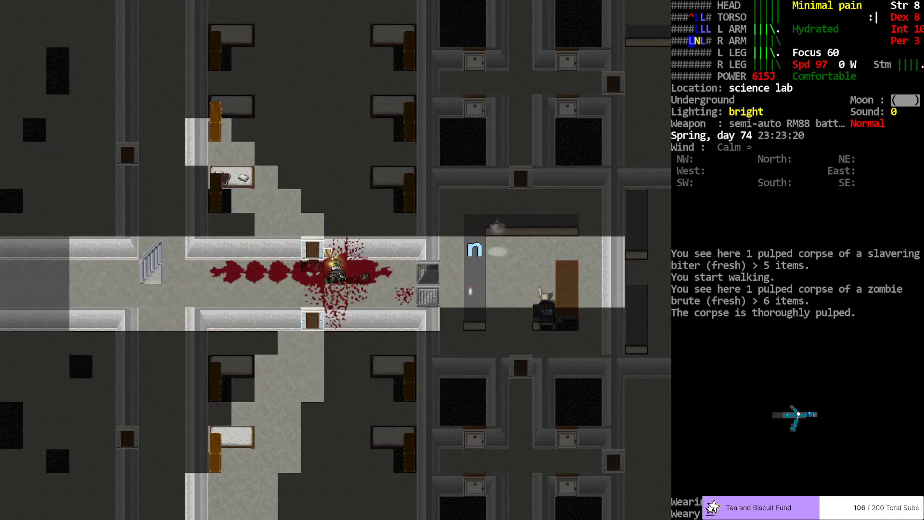
key("g")
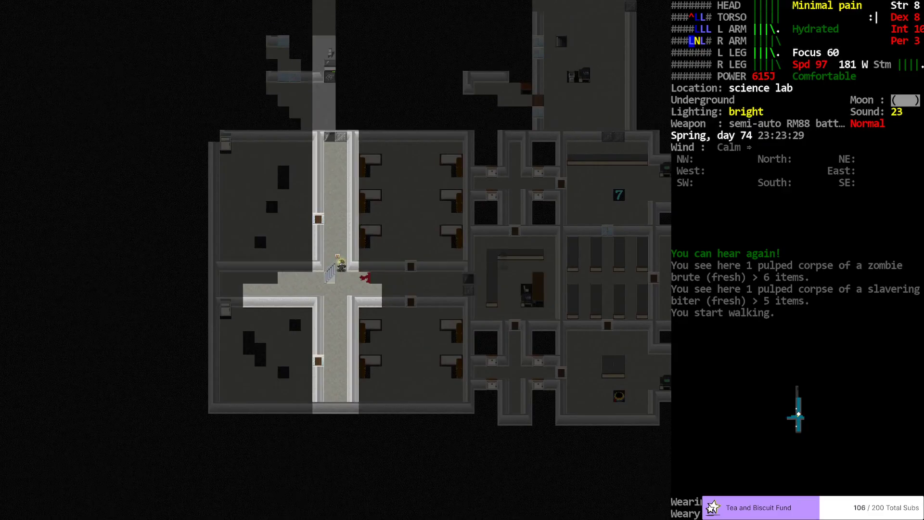
key("up")
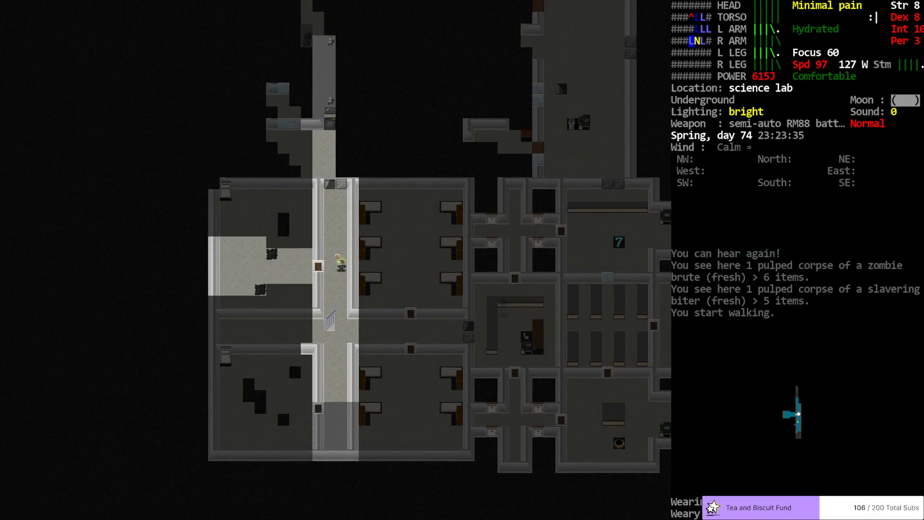
Step: Pass the metal and frosted glass doors into the lab and list nearby items
key("x")
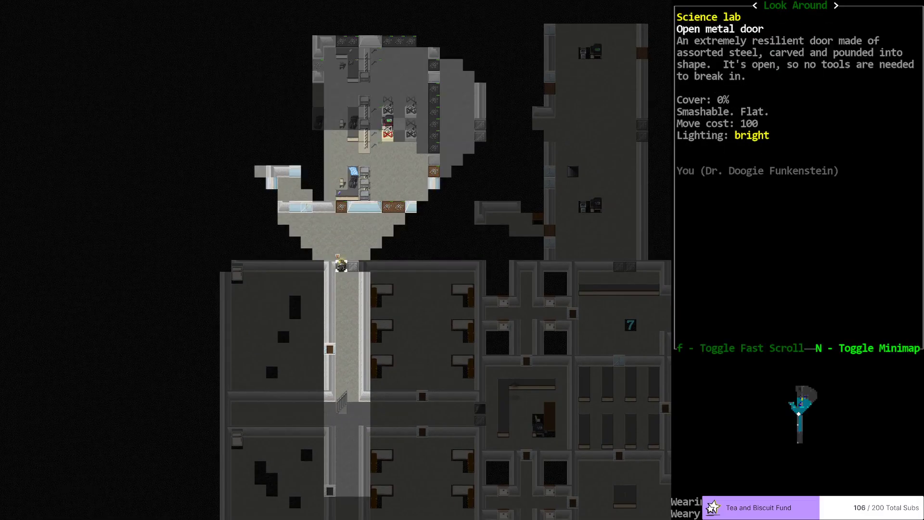
key("Escape")
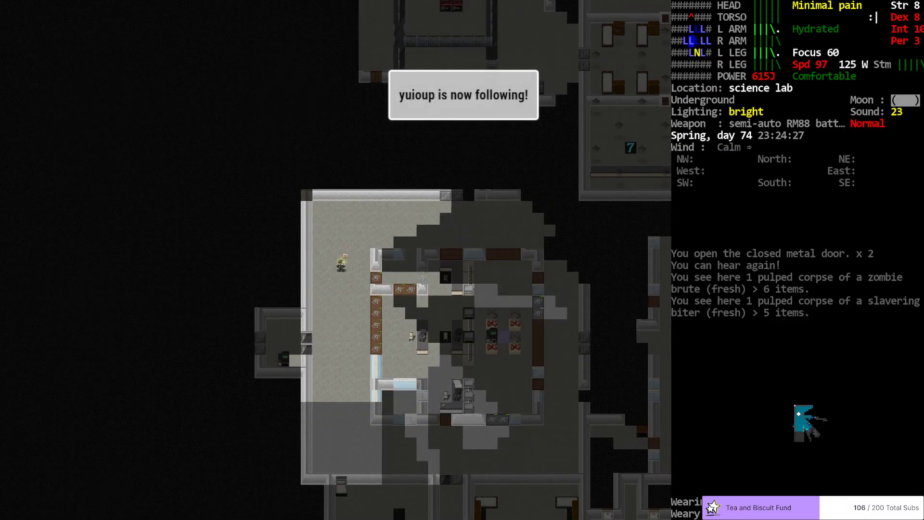
key("N")
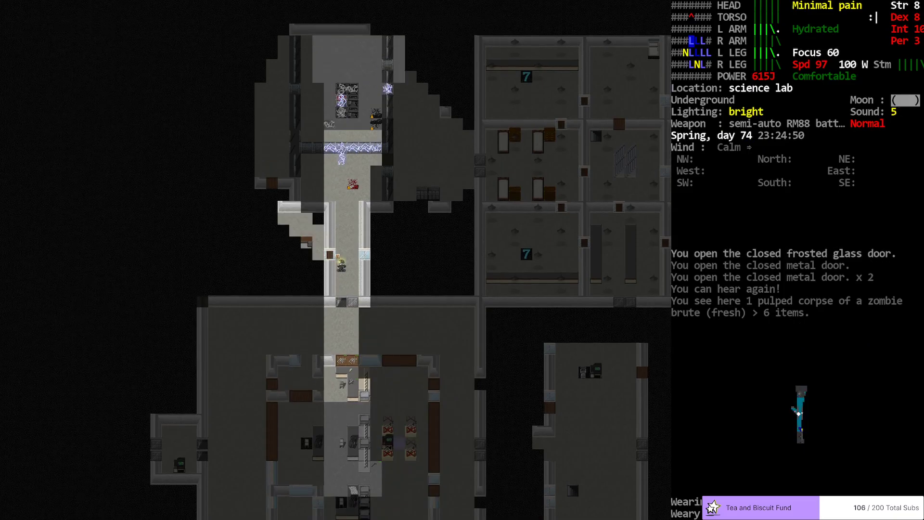
key("c")
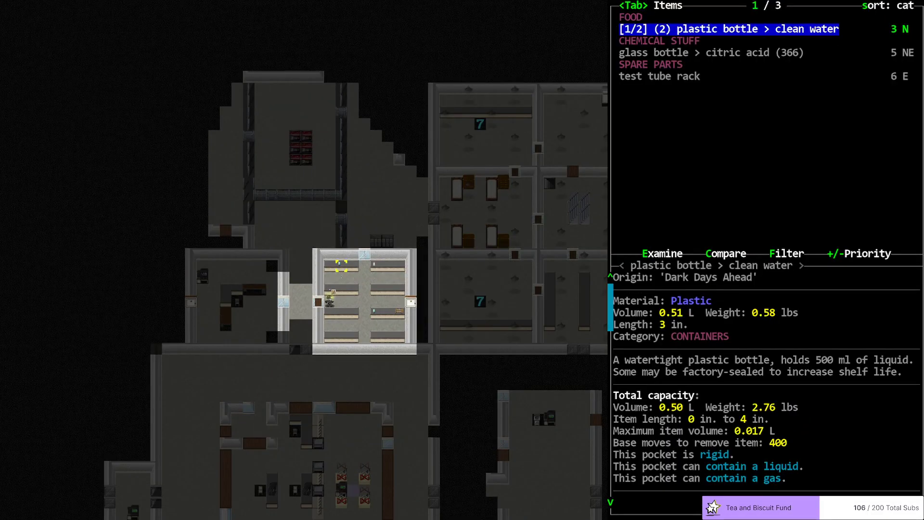
Step: Close the item list and walk north through the frosted glass doors to the electrified vault
key("Escape")
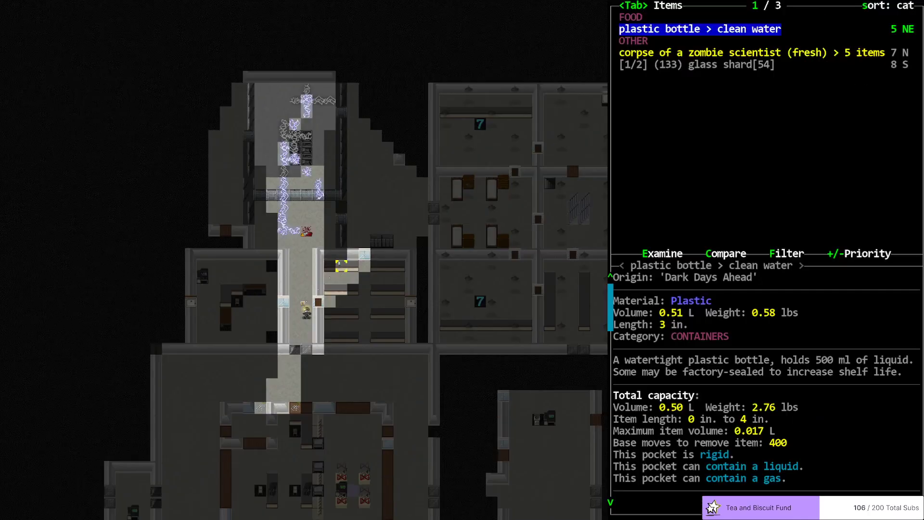
key("DOWN")
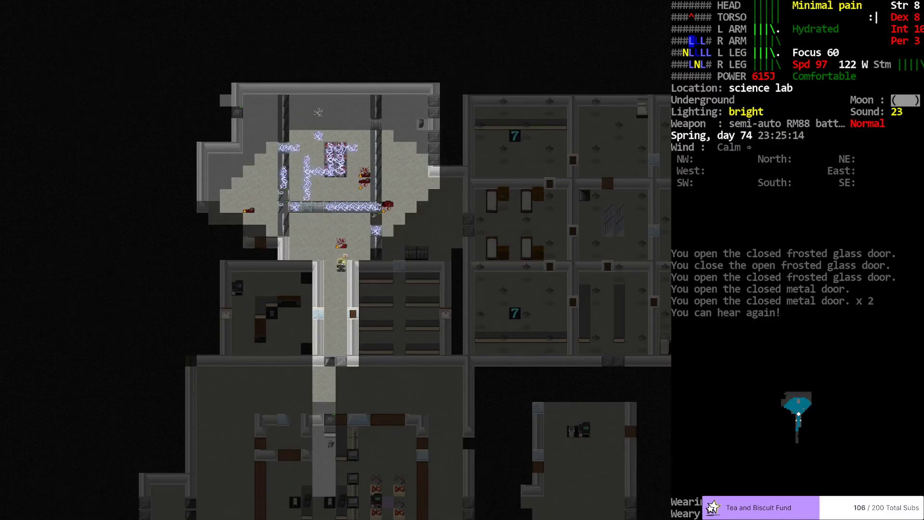
Step: Zoom the view out to see the whole lab complex
key("c")
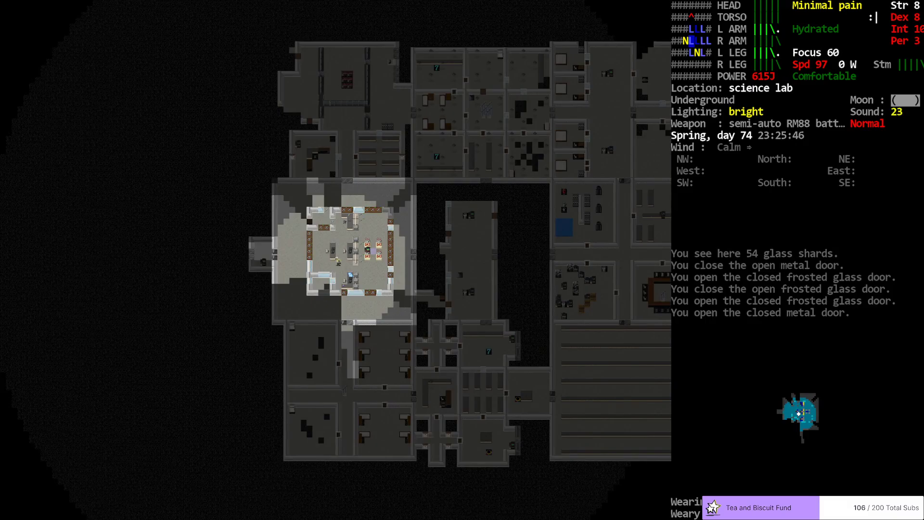
Step: Open the overworld map to view the explored science lab, then close it
key("m")
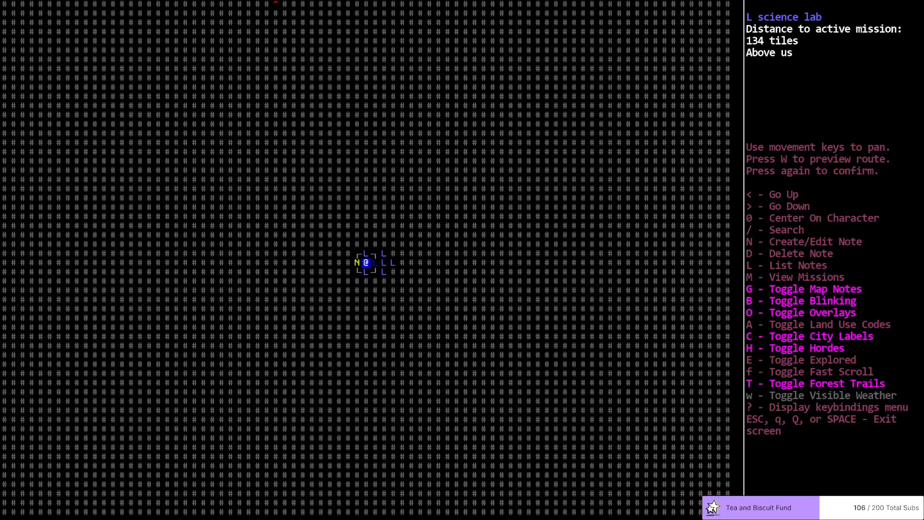
key("Escape")
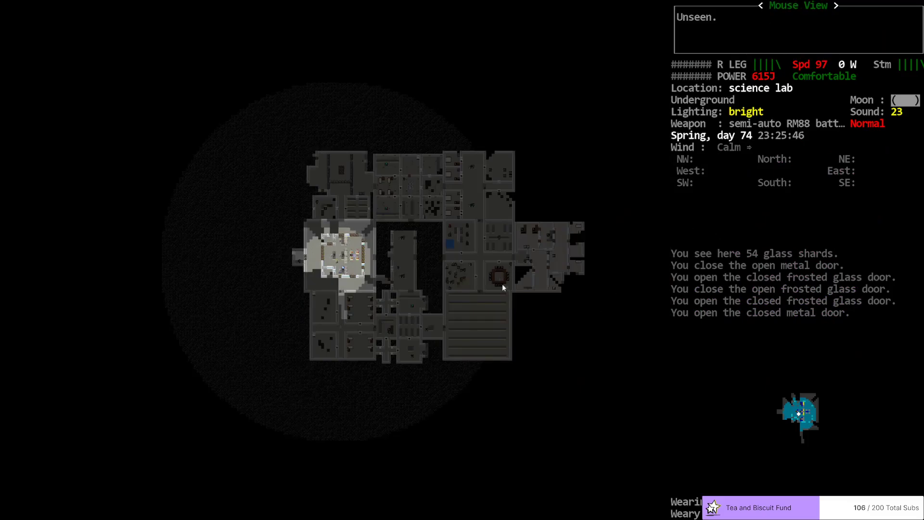
mouse_move(594, 276)
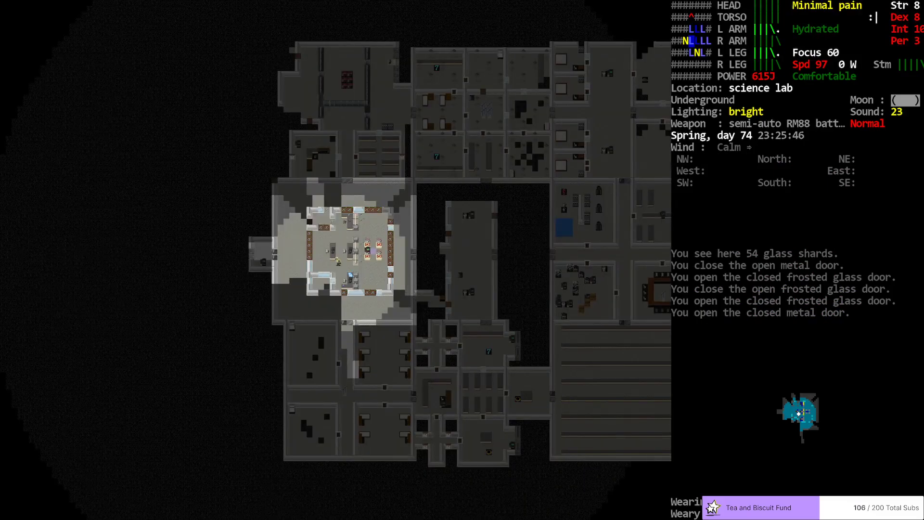
Step: Check the map again, then return to the stairwell room where footsteps were heard
key("m")
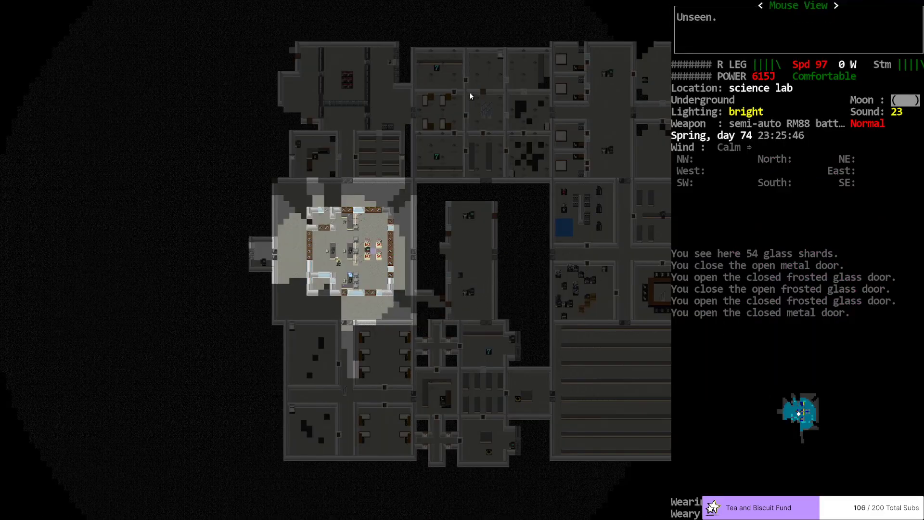
mouse_move(601, 369)
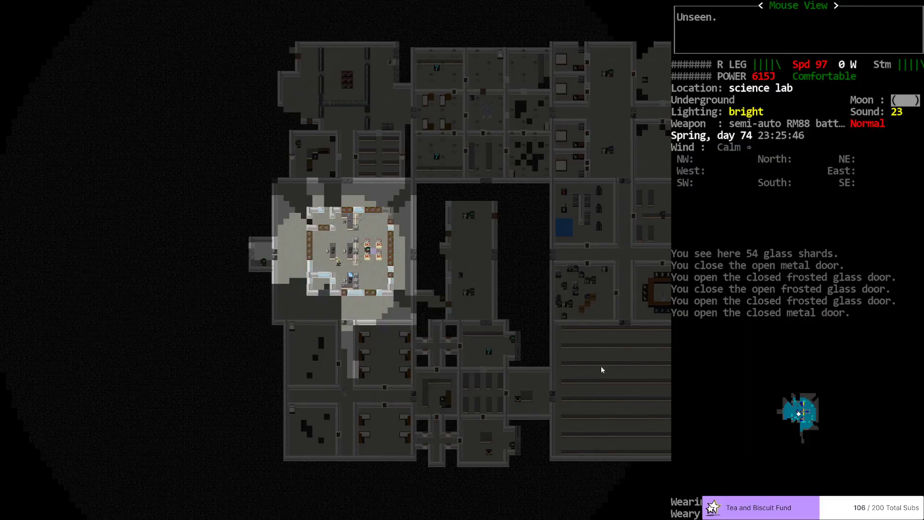
mouse_move(612, 169)
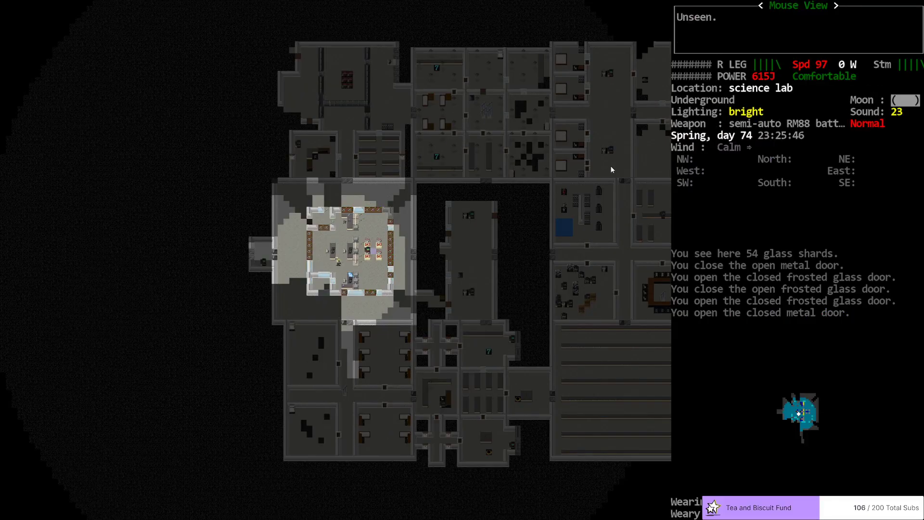
mouse_move(474, 96)
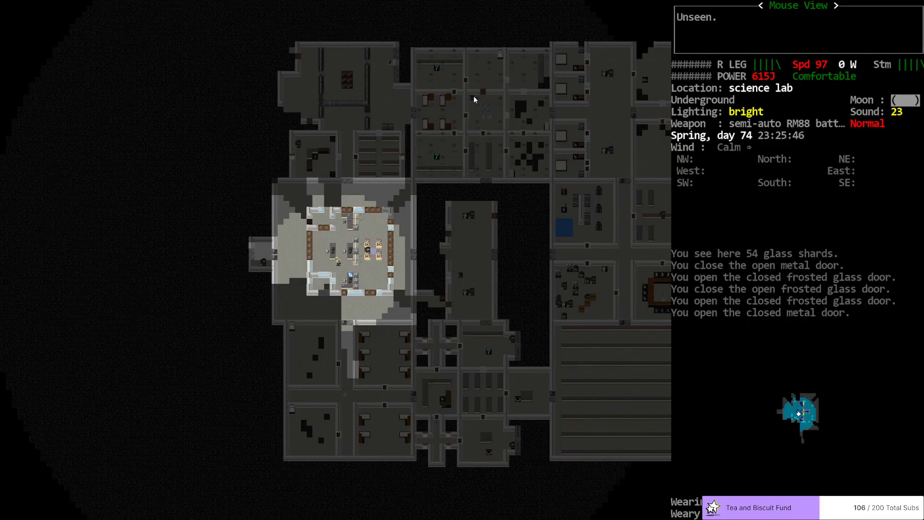
mouse_move(335, 196)
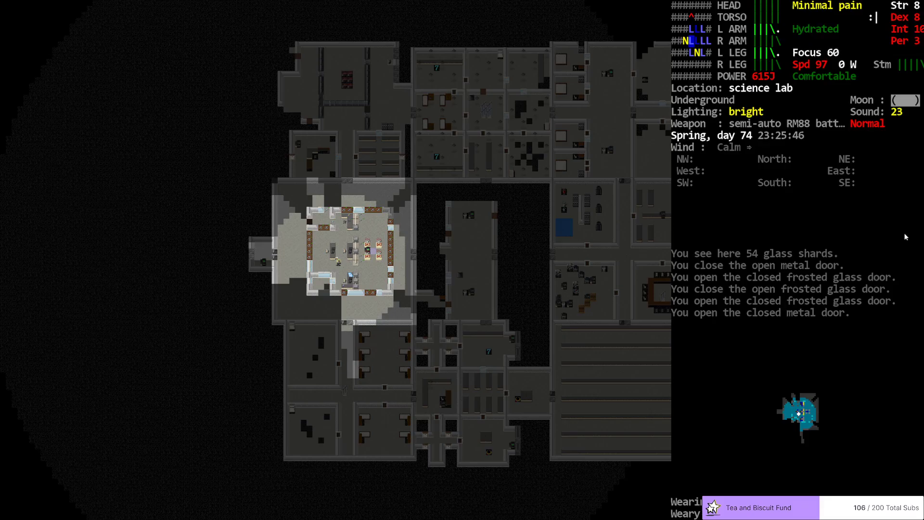
mouse_move(512, 434)
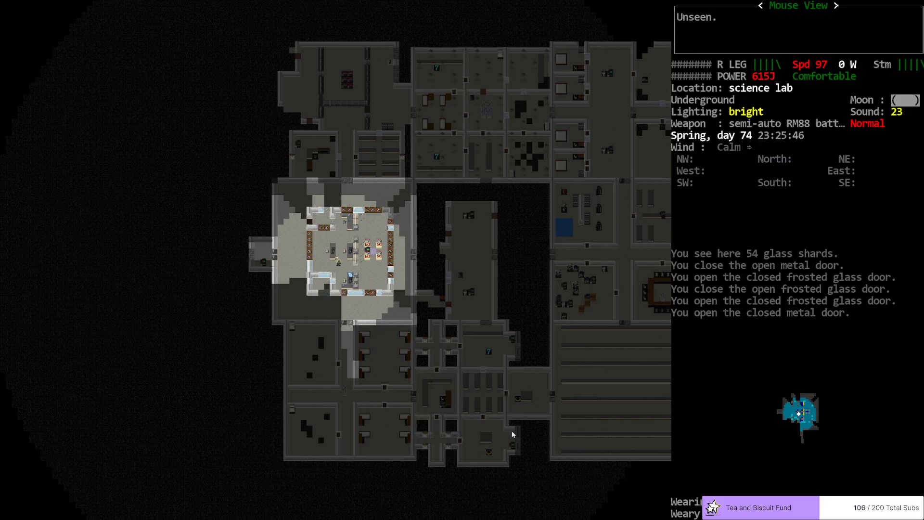
key("Escape")
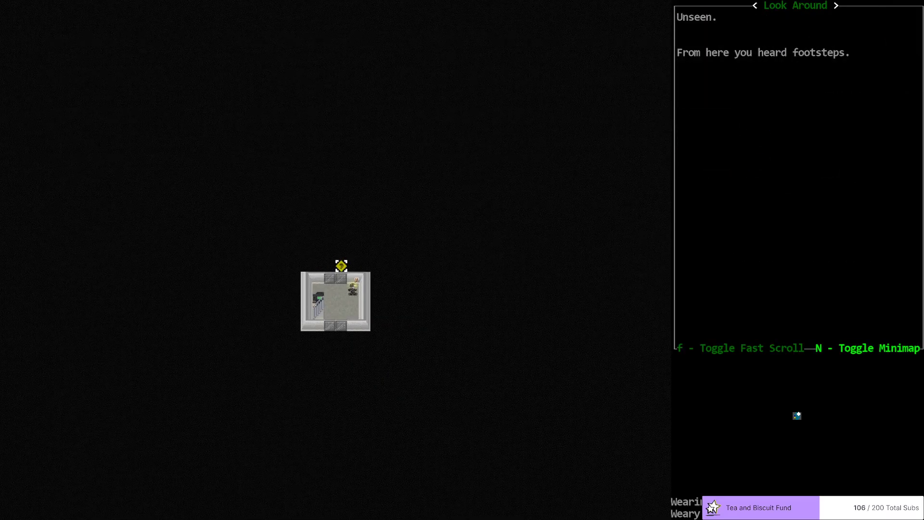
Step: Read the display rack's description showing a raptor mutagenic primer test tube
key("N")
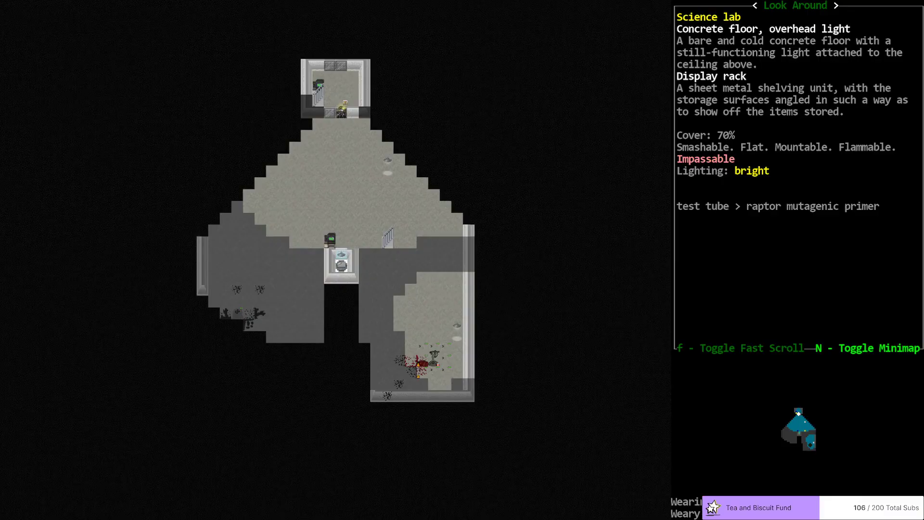
mouse_move(432, 287)
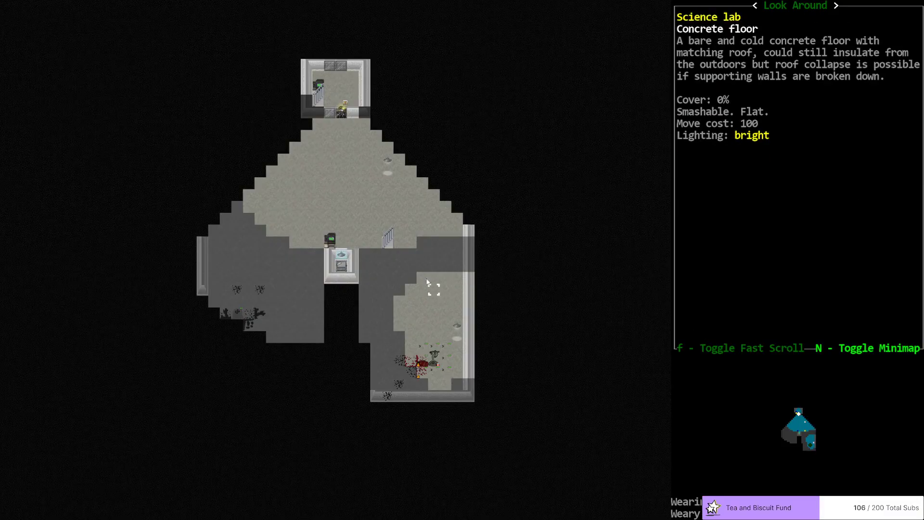
mouse_move(390, 246)
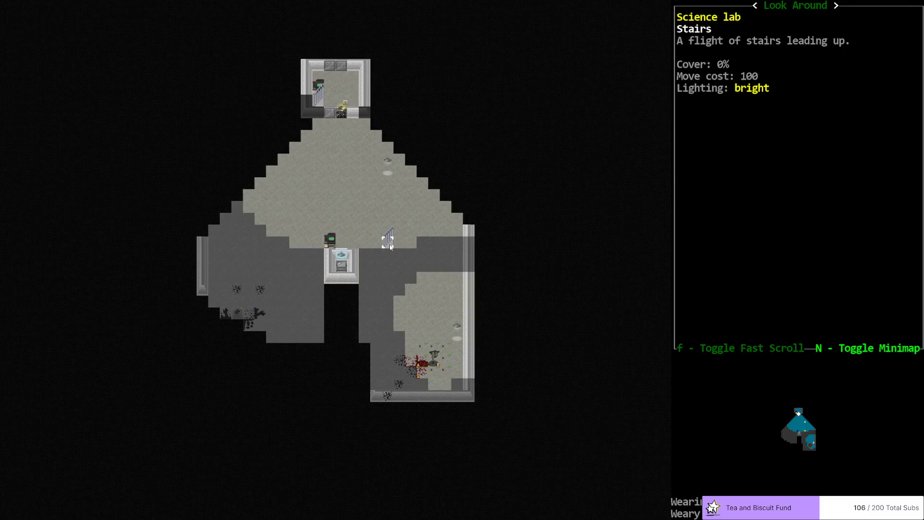
mouse_move(244, 258)
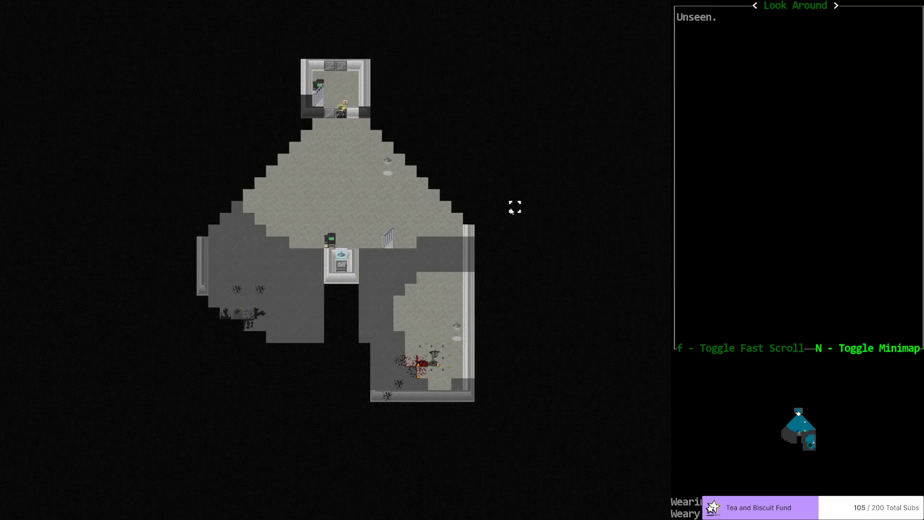
mouse_move(339, 53)
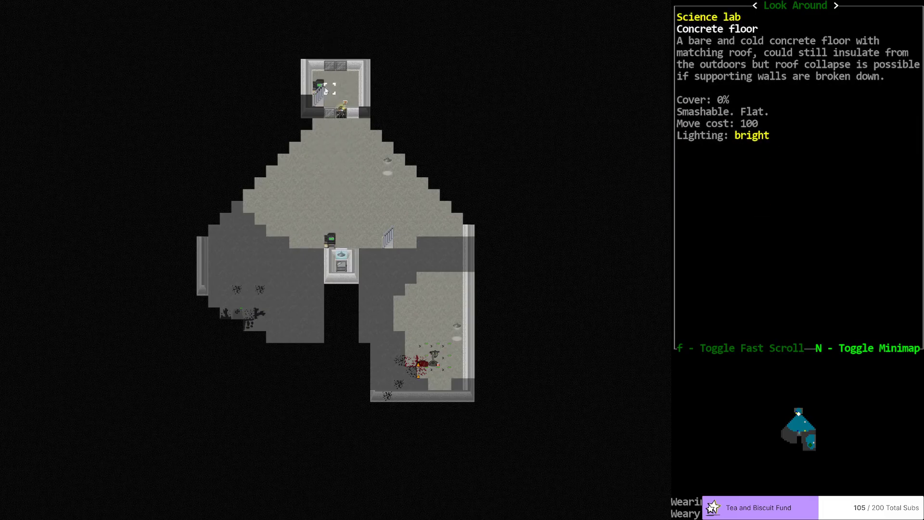
mouse_move(374, 136)
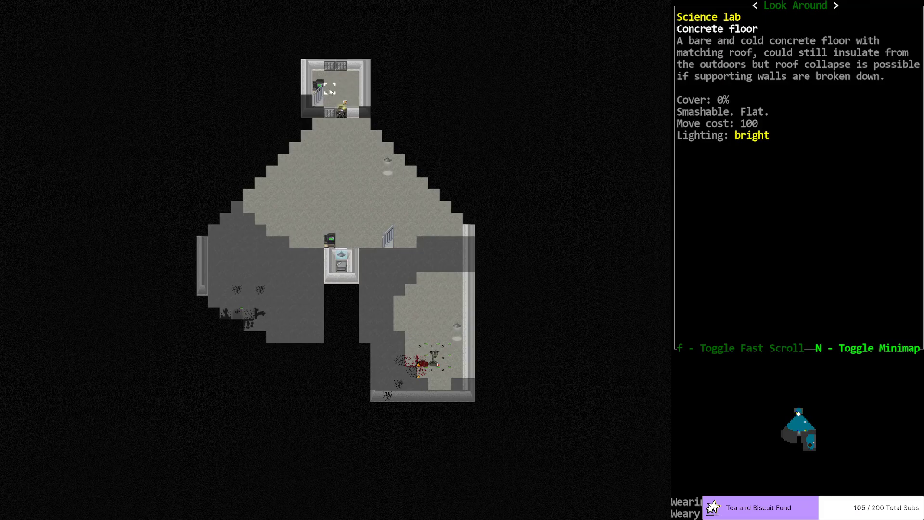
Step: Exit Look Around mode back to the normal stairwell room view
key("ESCAPE")
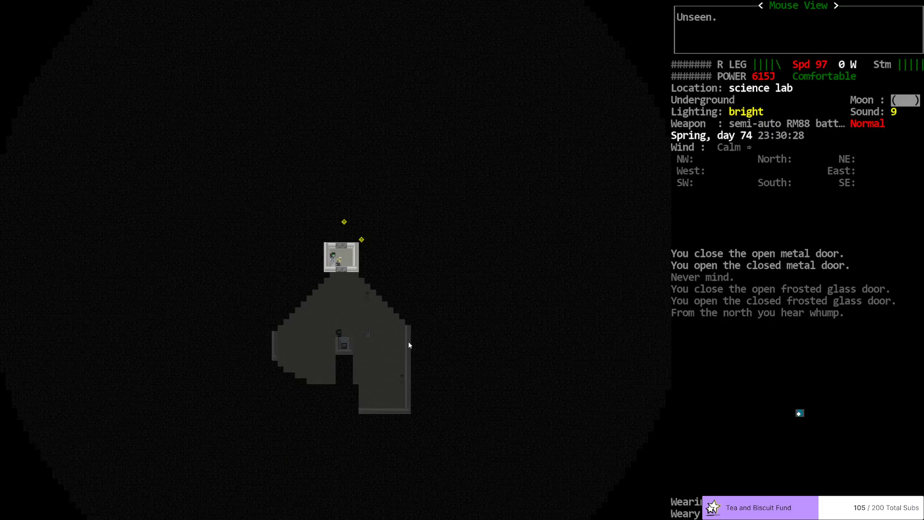
mouse_move(344, 416)
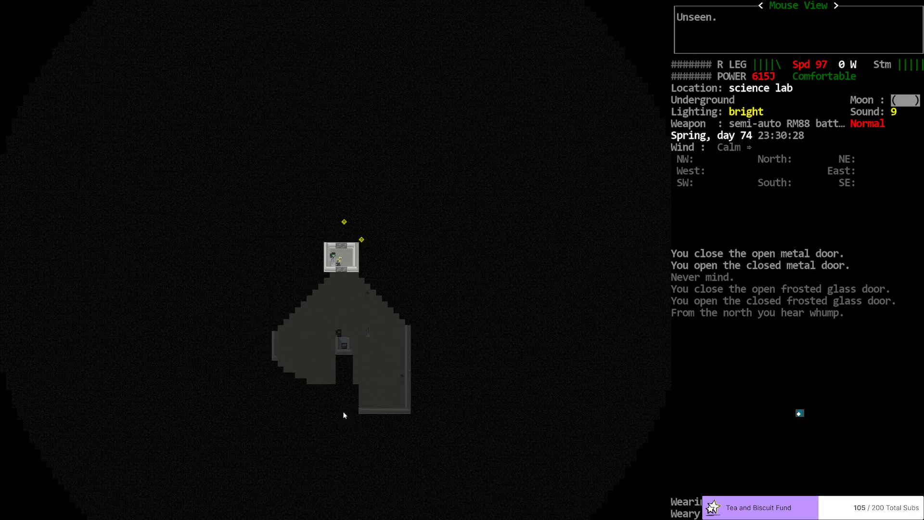
mouse_move(335, 438)
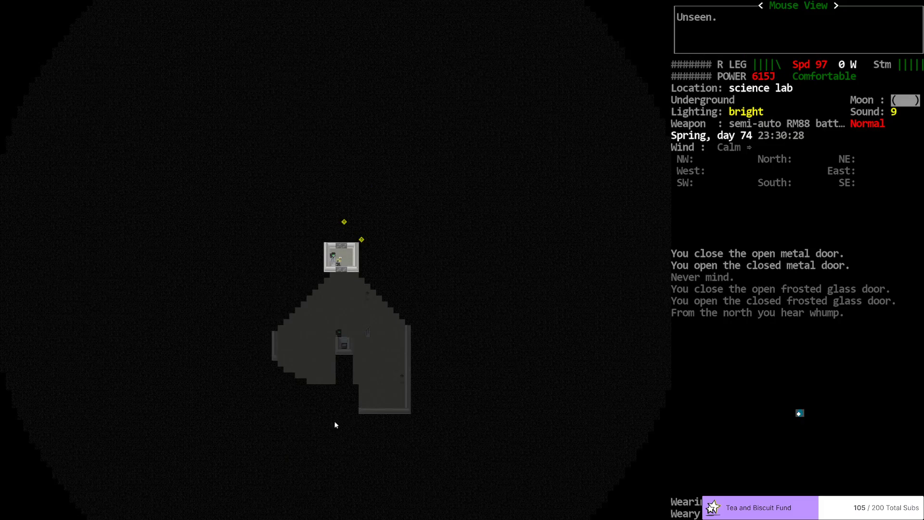
mouse_move(371, 337)
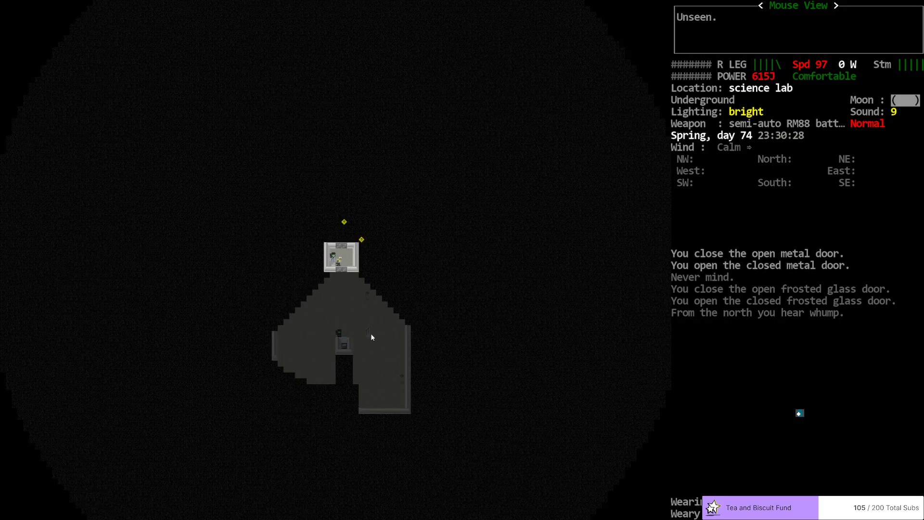
mouse_move(617, 334)
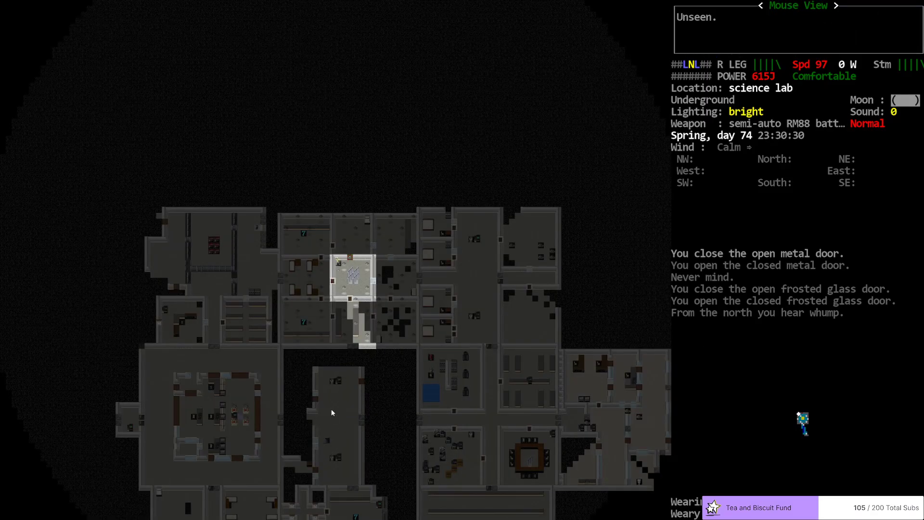
mouse_move(334, 443)
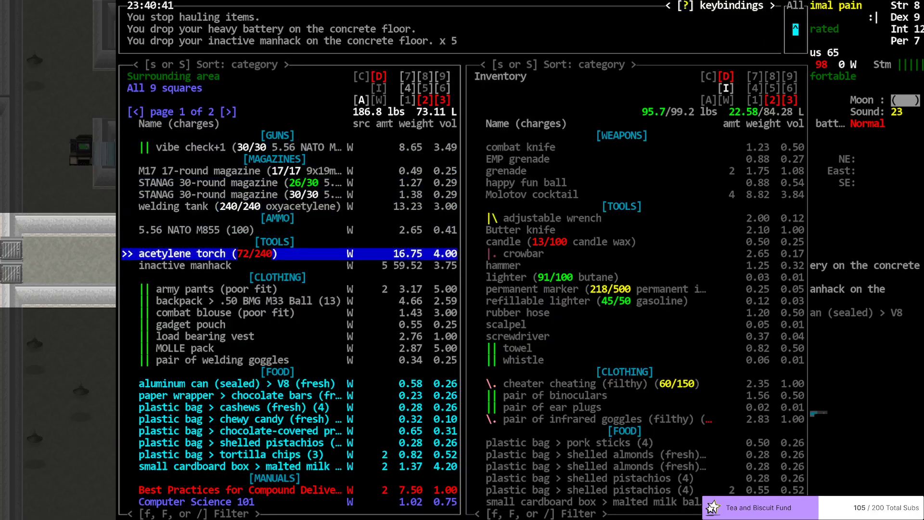
Step: Pick up the acetylene torch, welding tank and welding goggles from the floor
key("up")
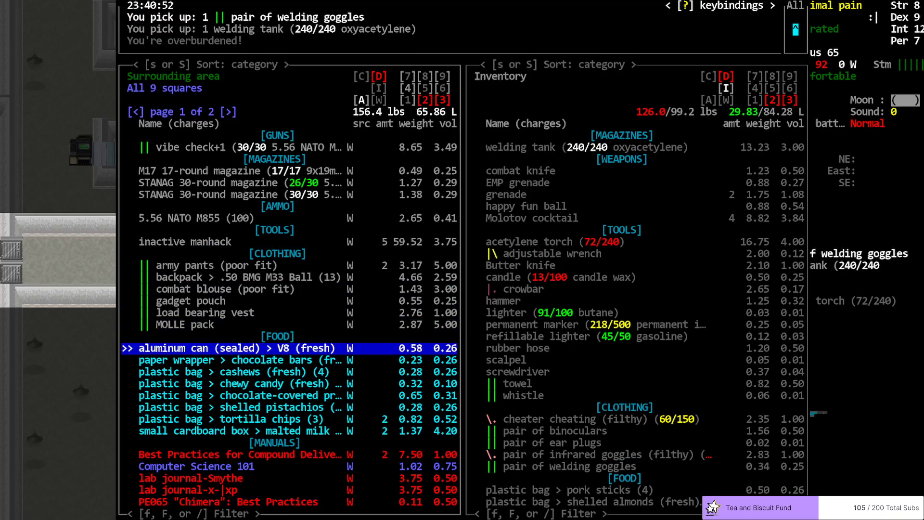
key("up")
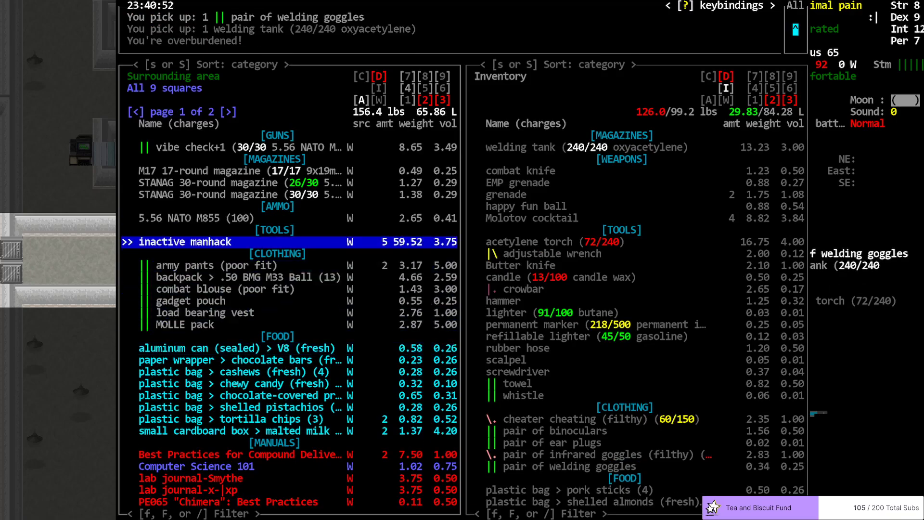
key("Escape")
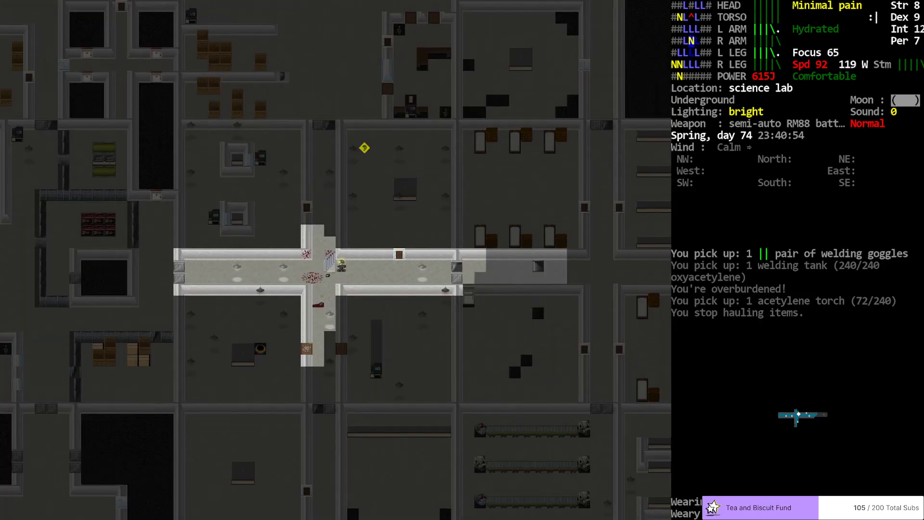
Step: Mark carried items in the Multidrop list and confirm dropping them
key("i")
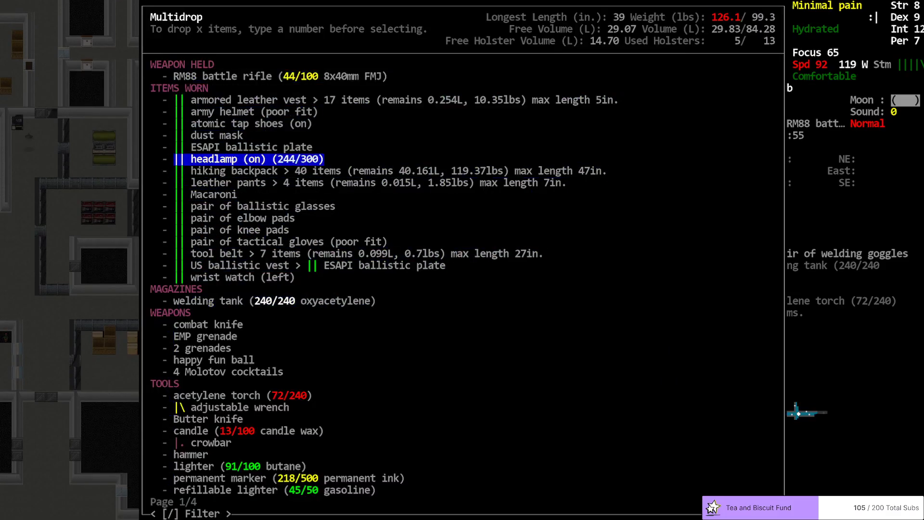
key("down")
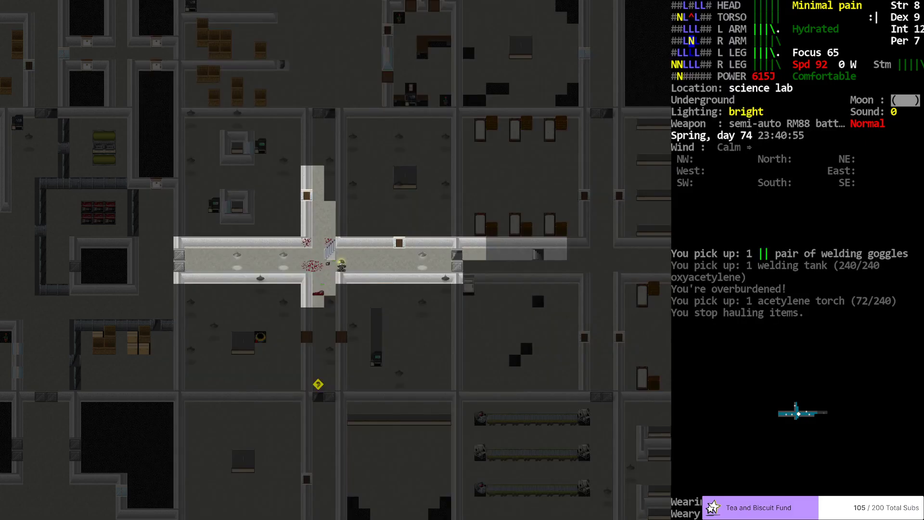
key("i")
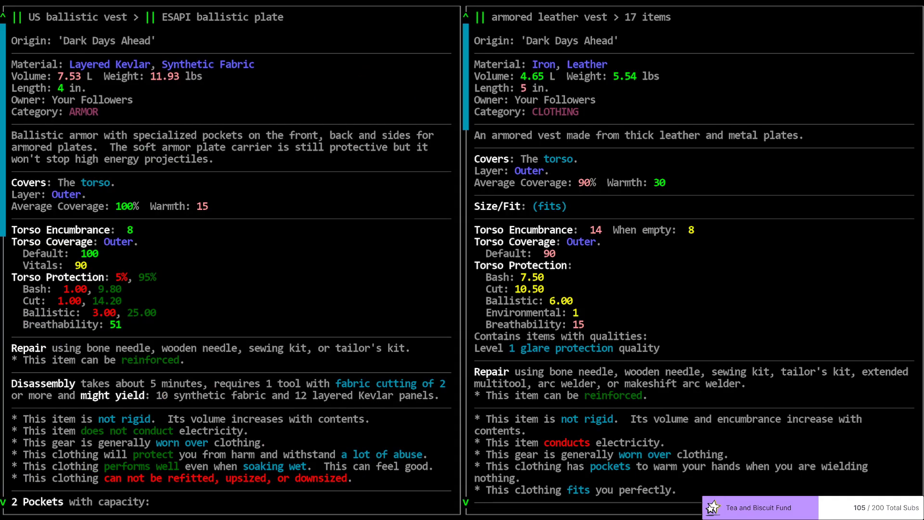
mouse_move(311, 182)
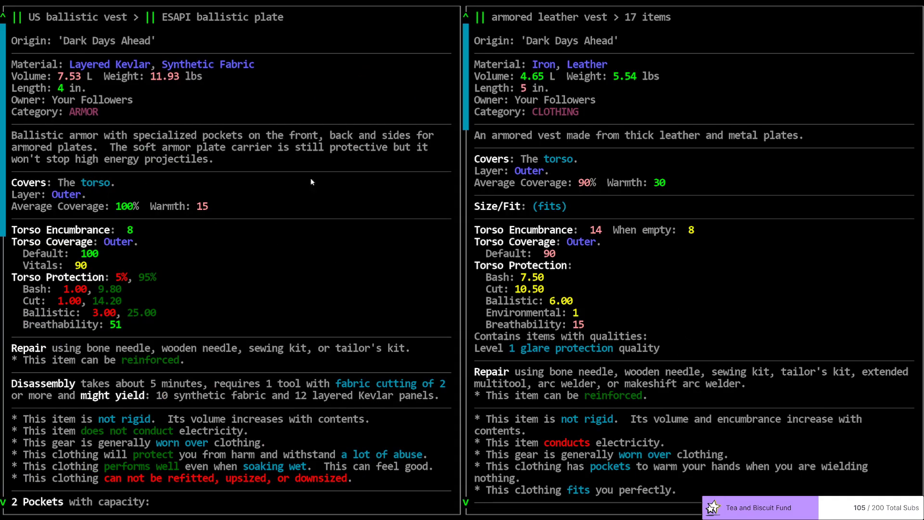
mouse_move(568, 251)
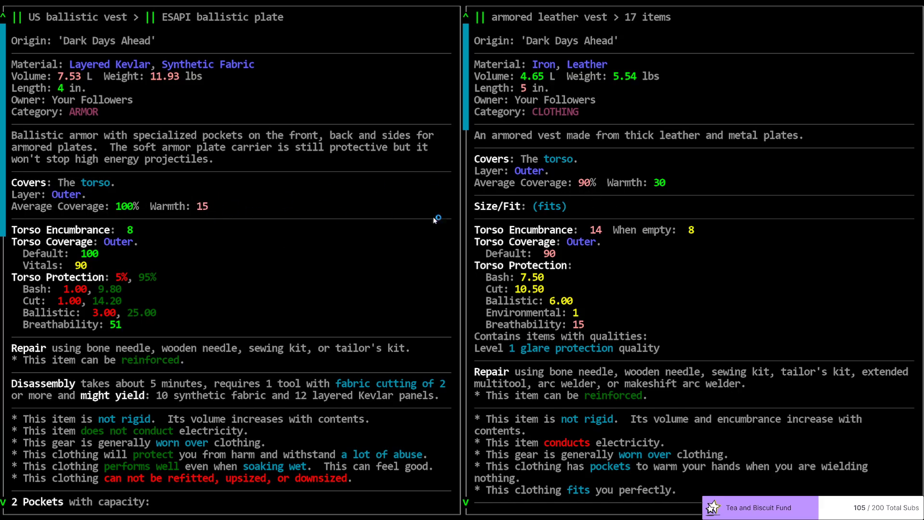
mouse_move(727, 238)
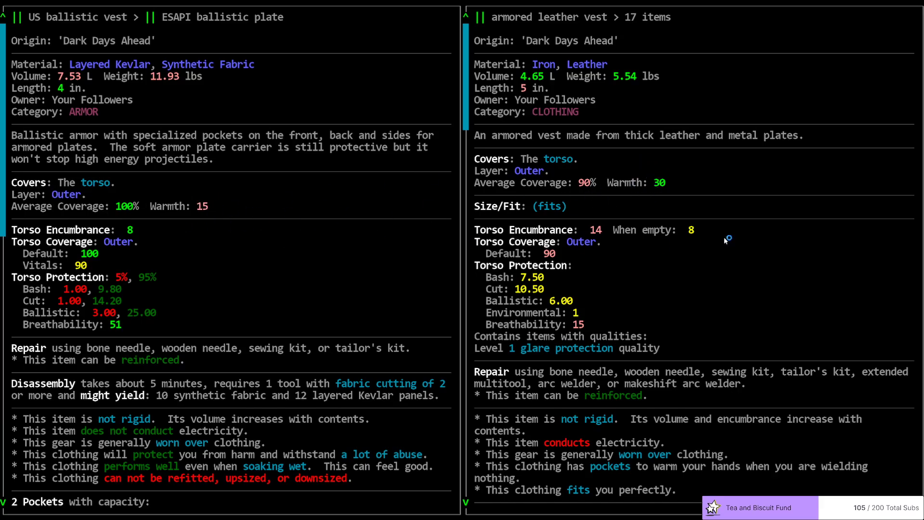
mouse_move(655, 191)
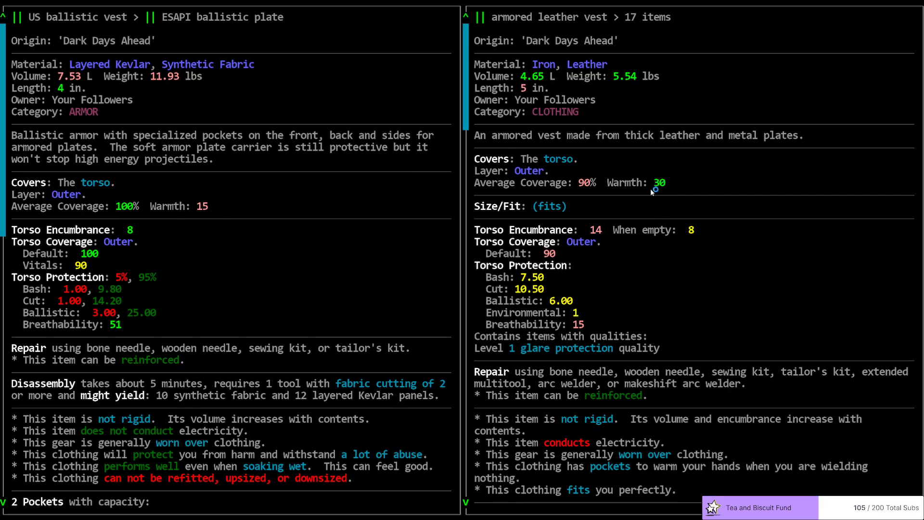
mouse_move(682, 195)
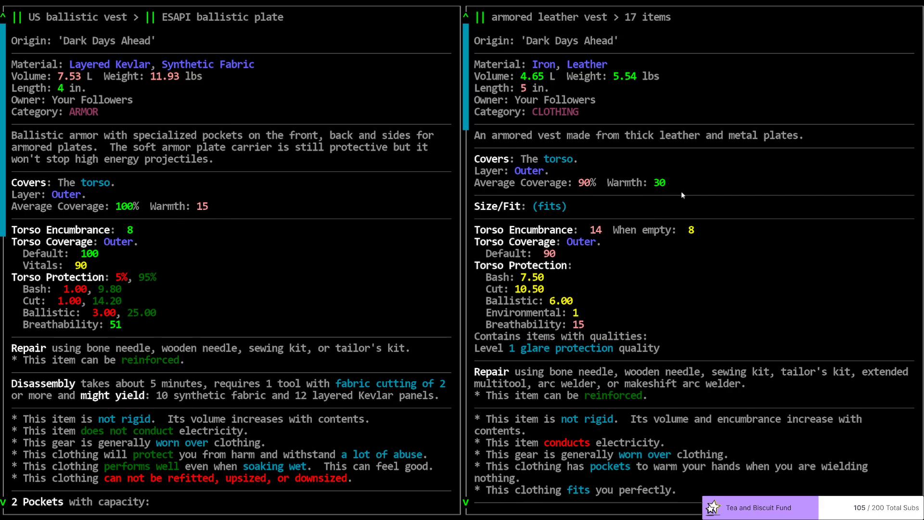
mouse_move(659, 172)
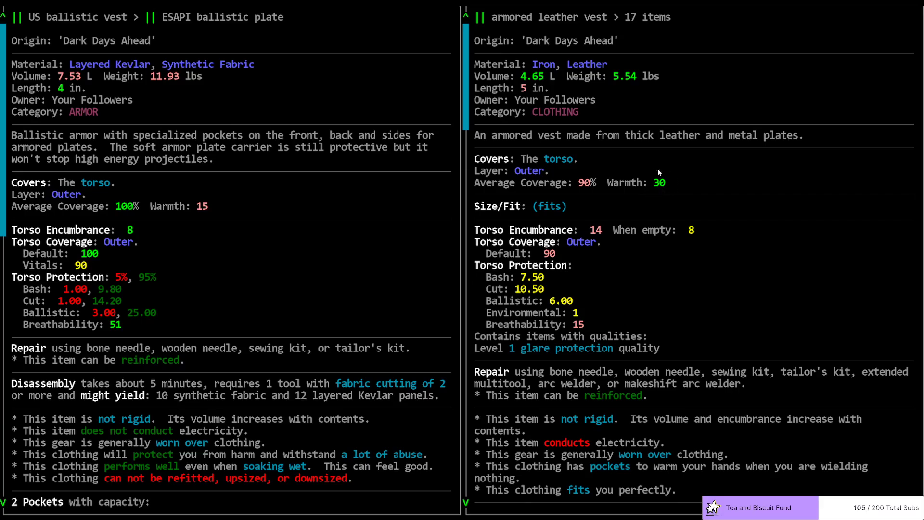
mouse_move(676, 166)
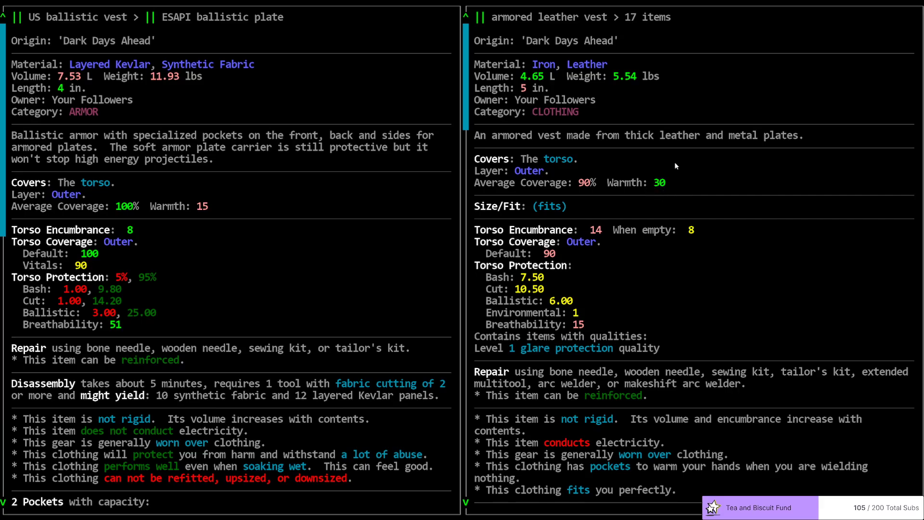
mouse_move(659, 196)
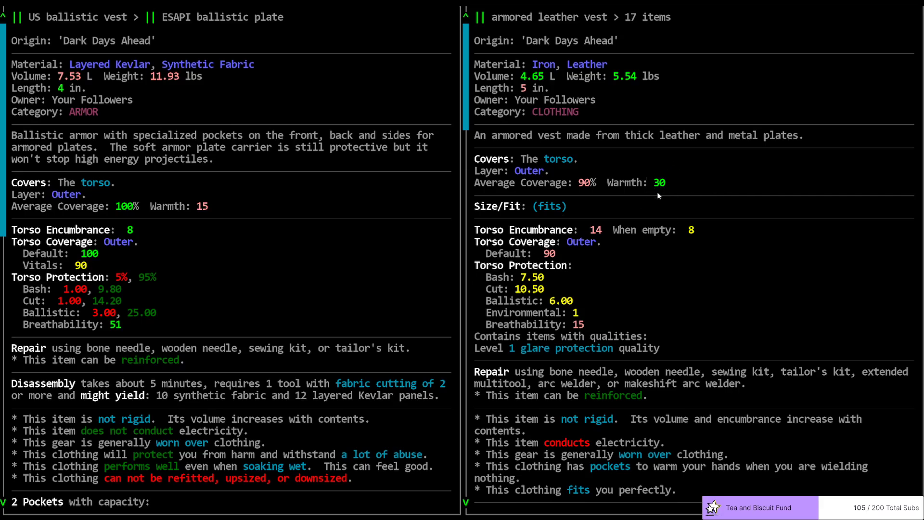
mouse_move(258, 218)
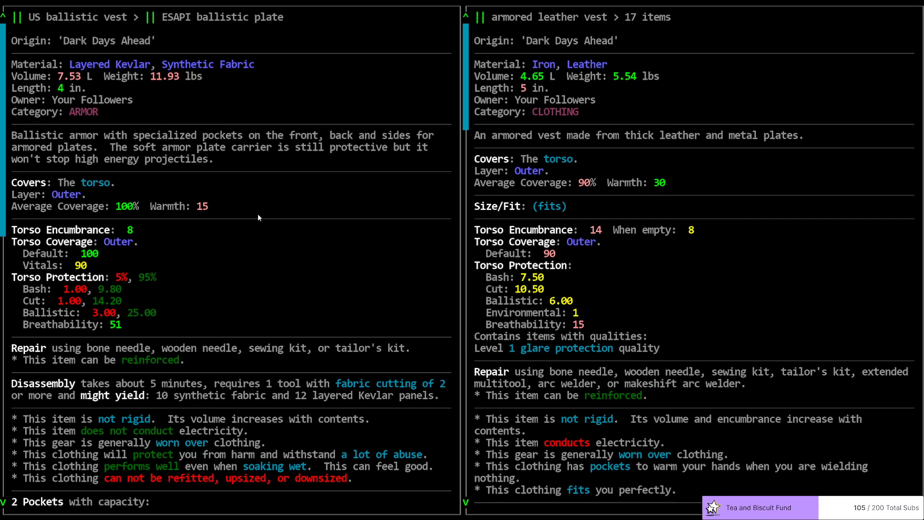
mouse_move(650, 183)
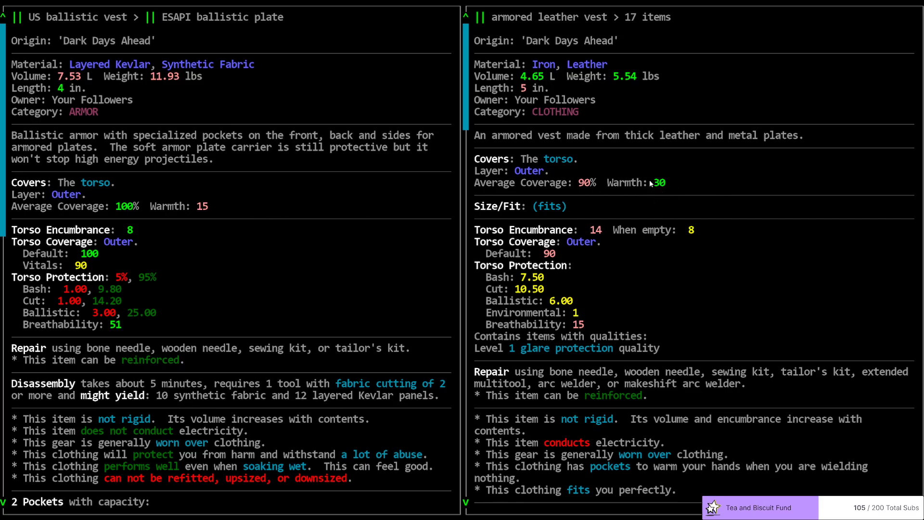
mouse_move(557, 212)
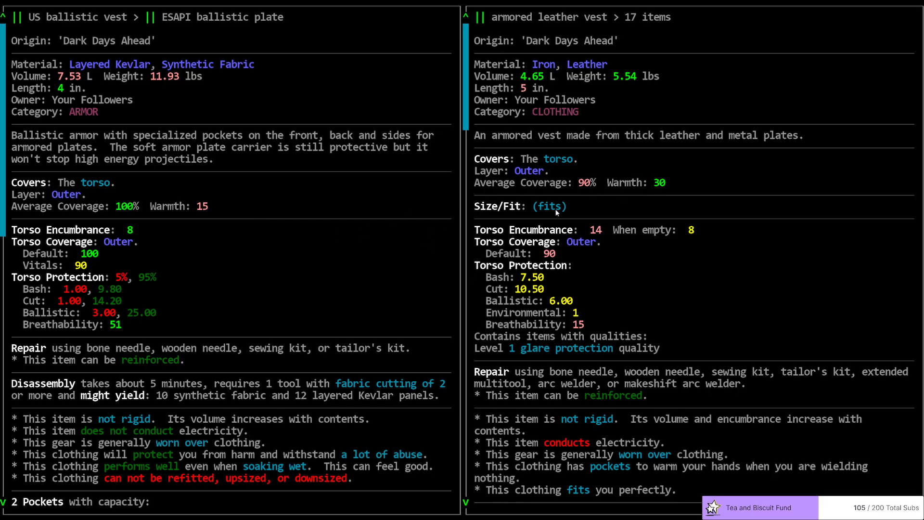
mouse_move(667, 191)
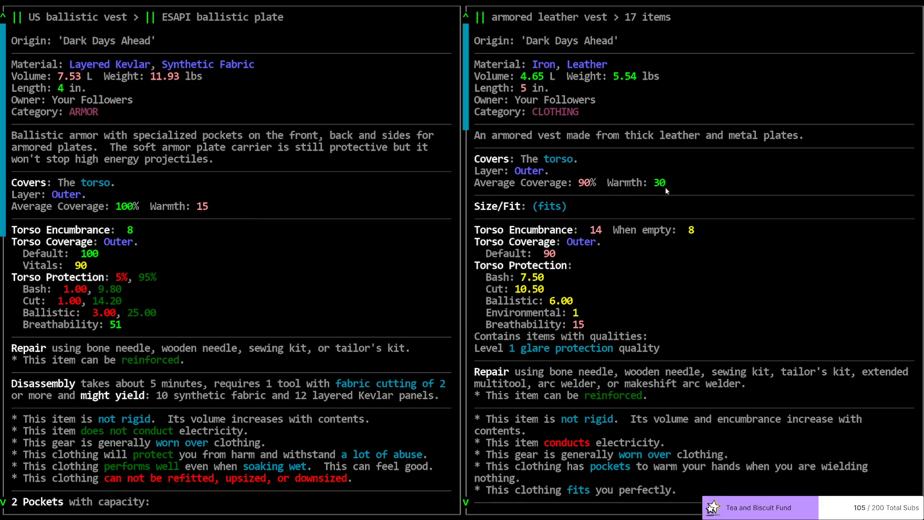
mouse_move(202, 217)
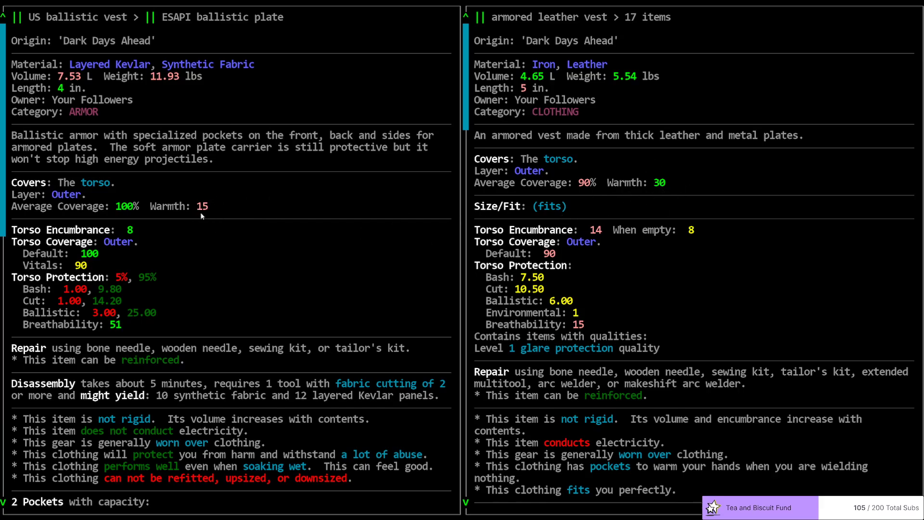
mouse_move(204, 208)
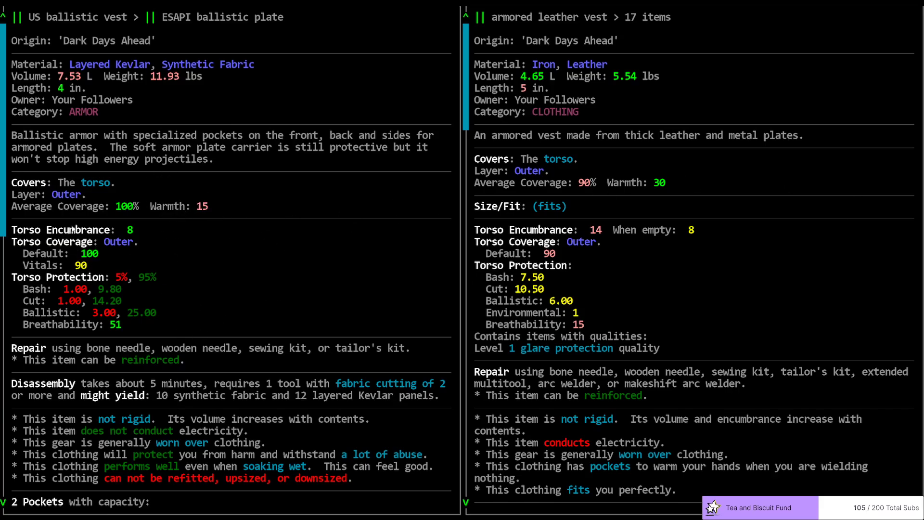
mouse_move(111, 255)
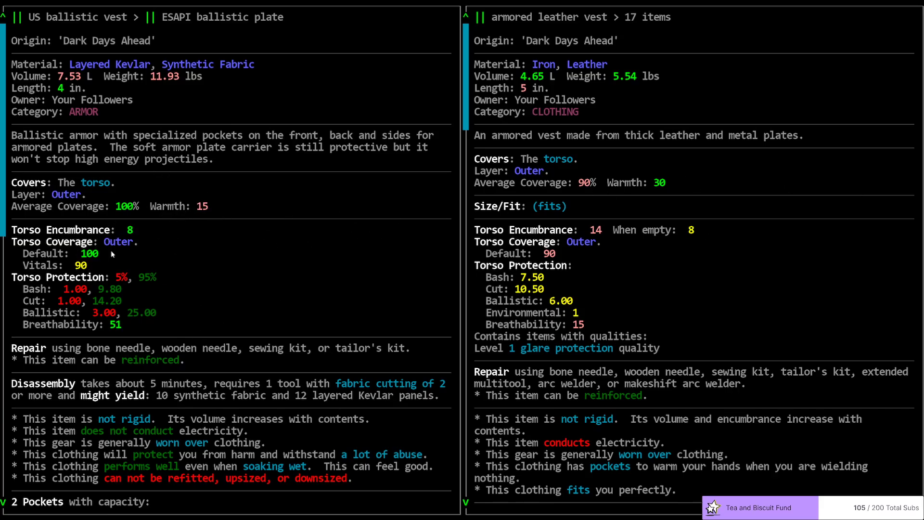
mouse_move(619, 215)
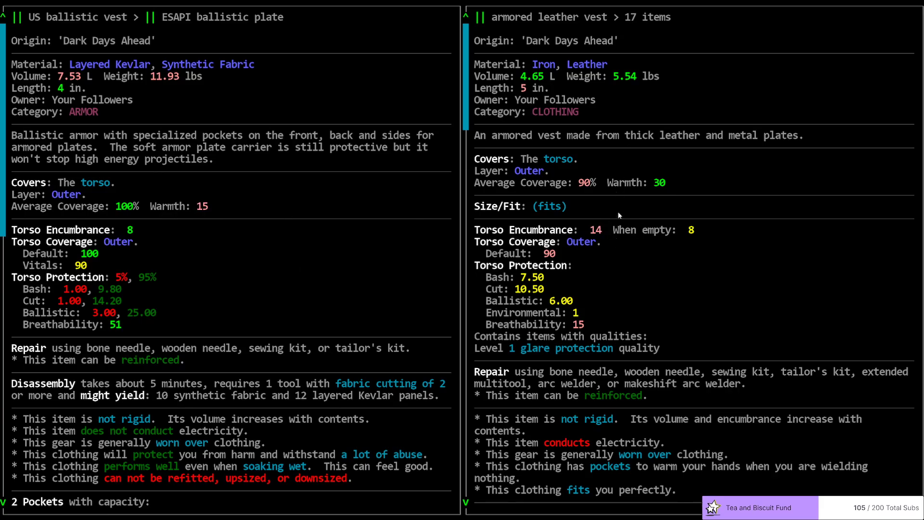
mouse_move(88, 308)
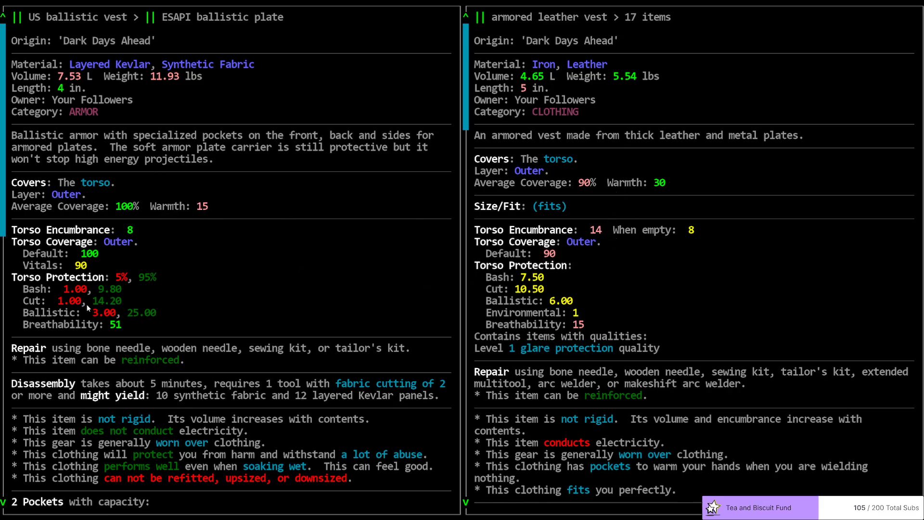
mouse_move(81, 324)
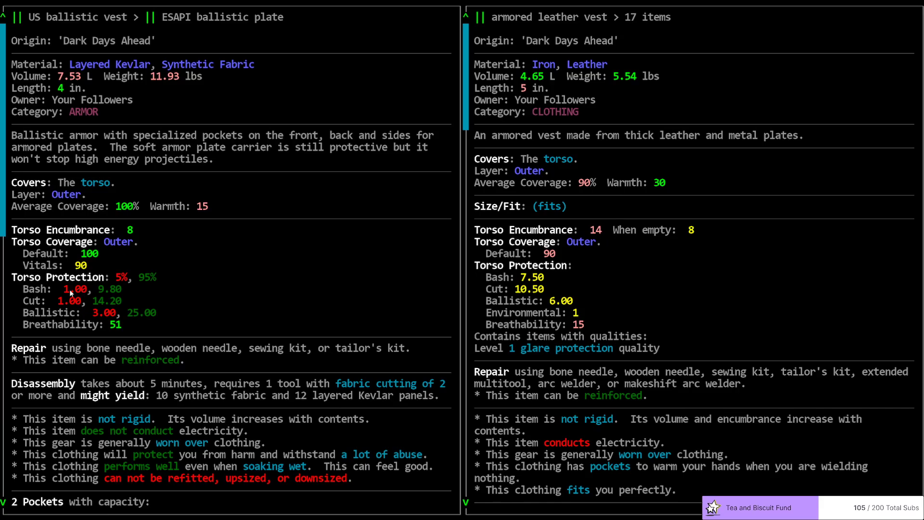
mouse_move(102, 313)
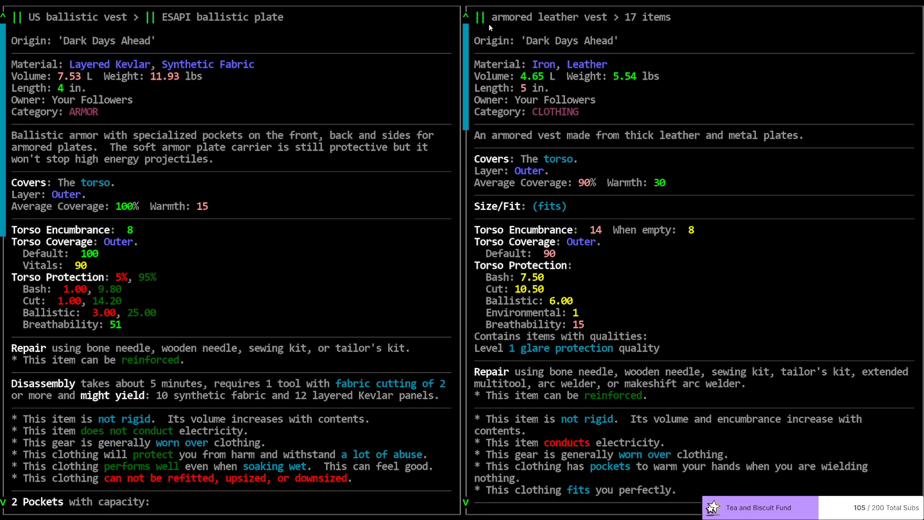
mouse_move(487, 292)
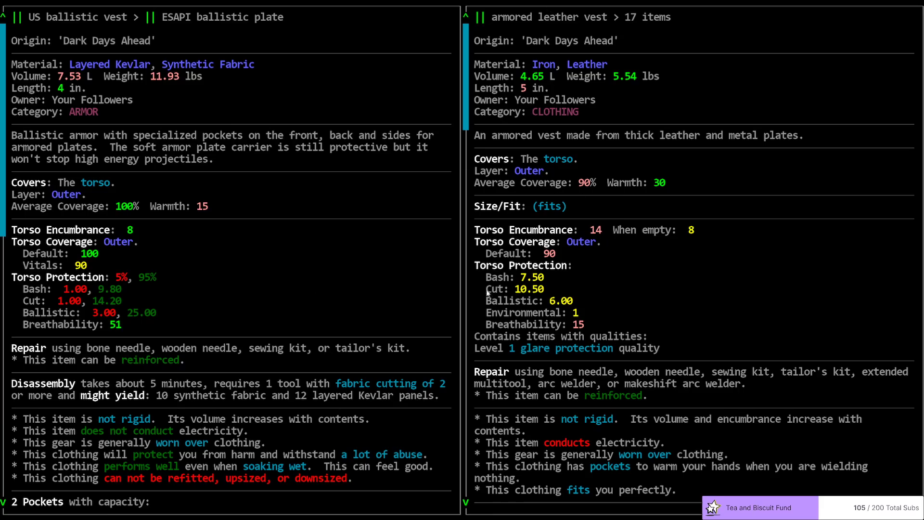
mouse_move(192, 363)
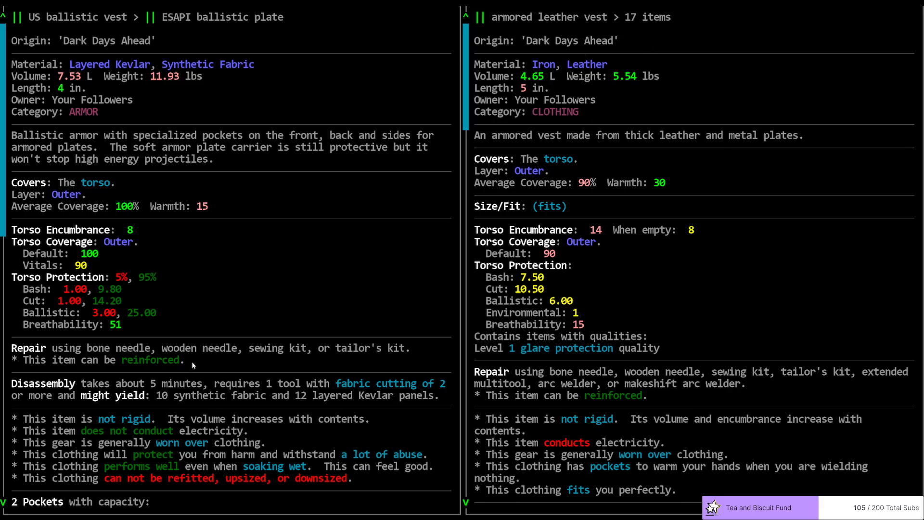
mouse_move(669, 266)
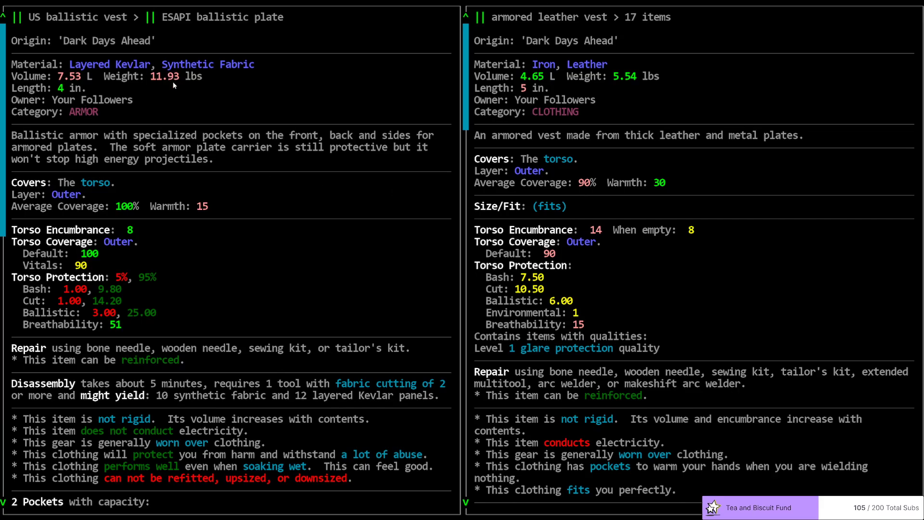
mouse_move(679, 80)
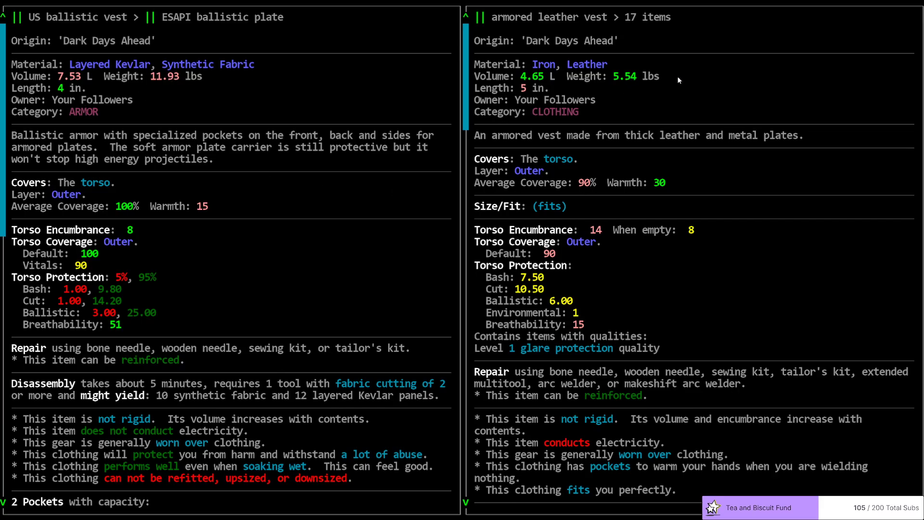
mouse_move(642, 76)
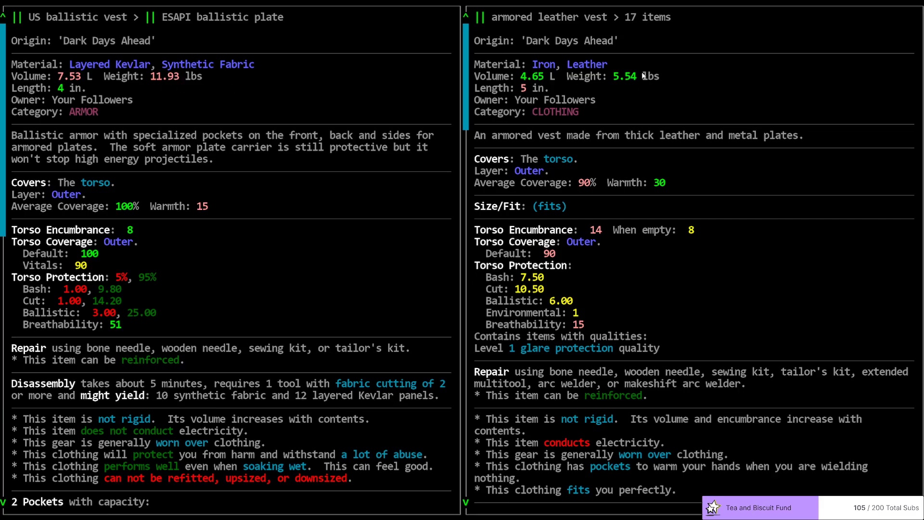
mouse_move(644, 82)
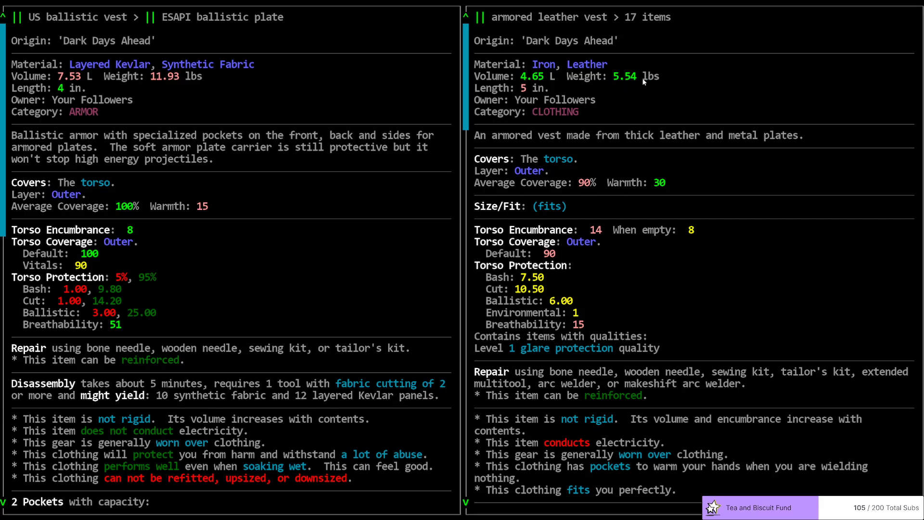
mouse_move(384, 452)
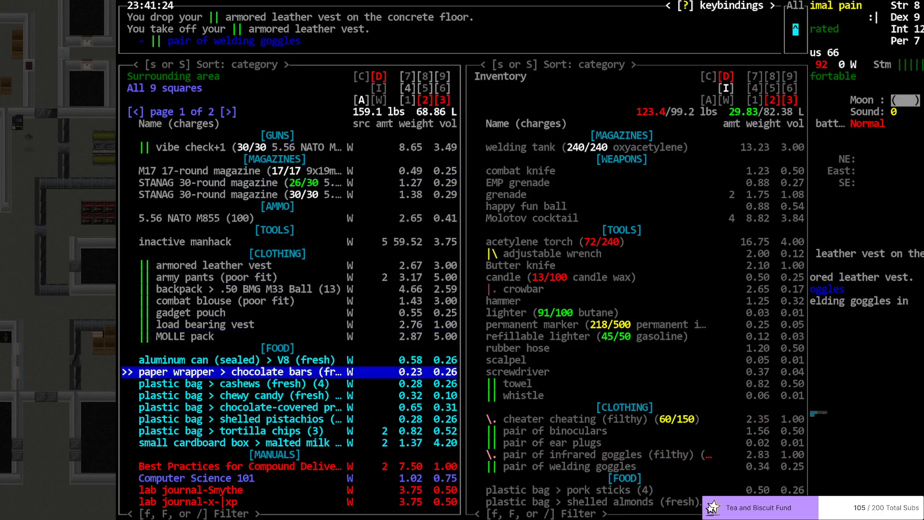
Step: Page to the second page of nearby loot and scroll down past the purifier flask
key("down")
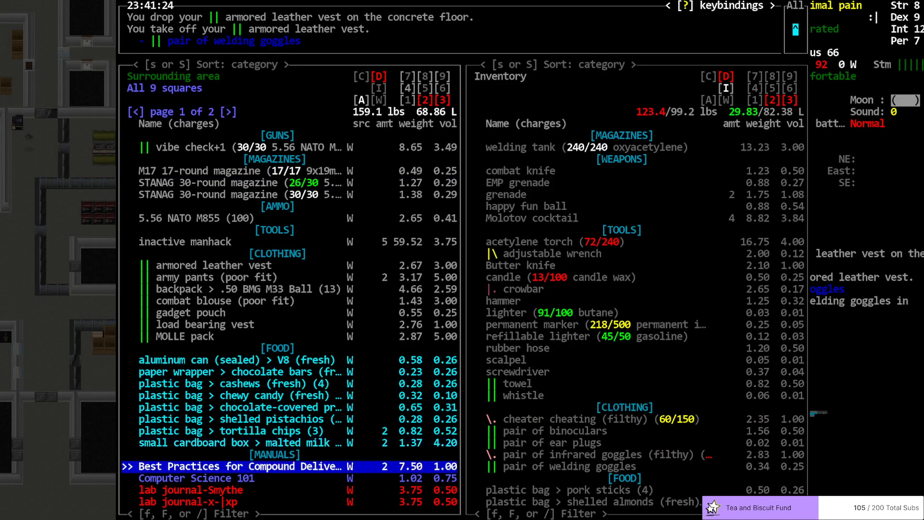
left_click(223, 111)
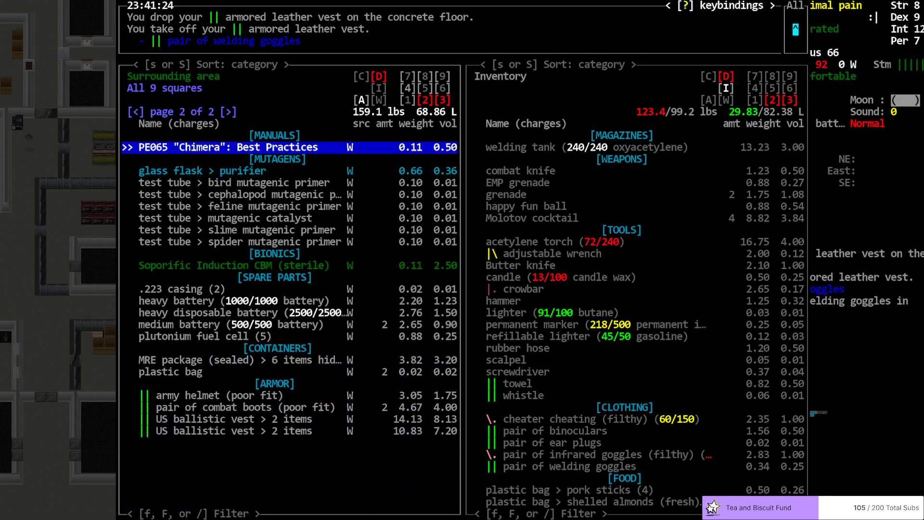
key("DOWN")
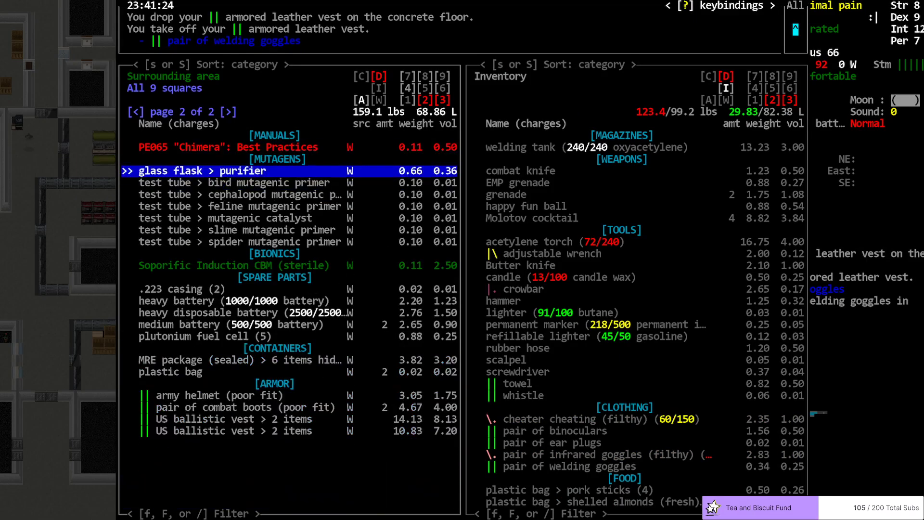
key("Down")
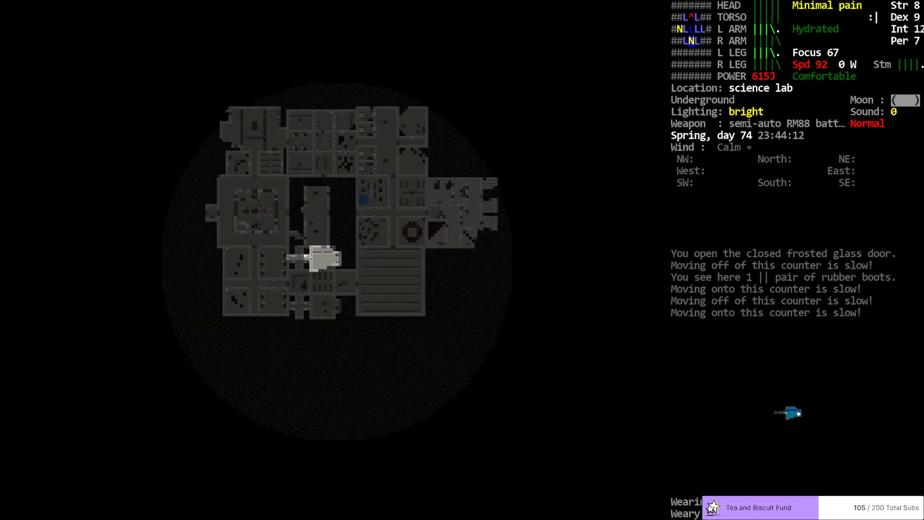
Step: Review the carried inventory, confirming the ESAPI-plated ballistic vest is still worn
key("i")
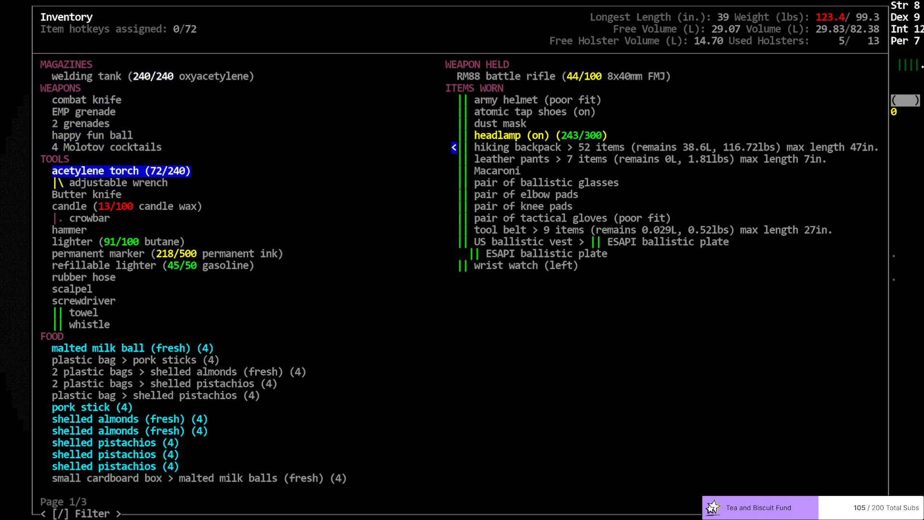
key("Escape")
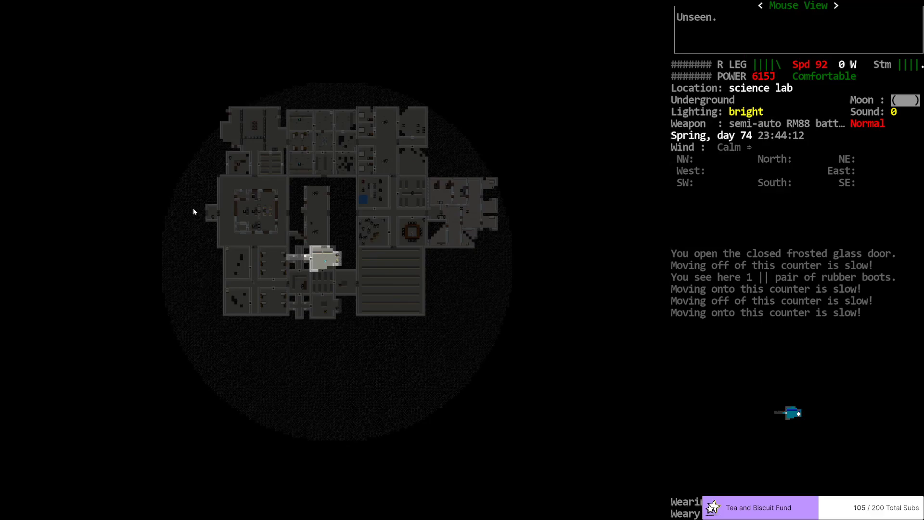
mouse_move(206, 215)
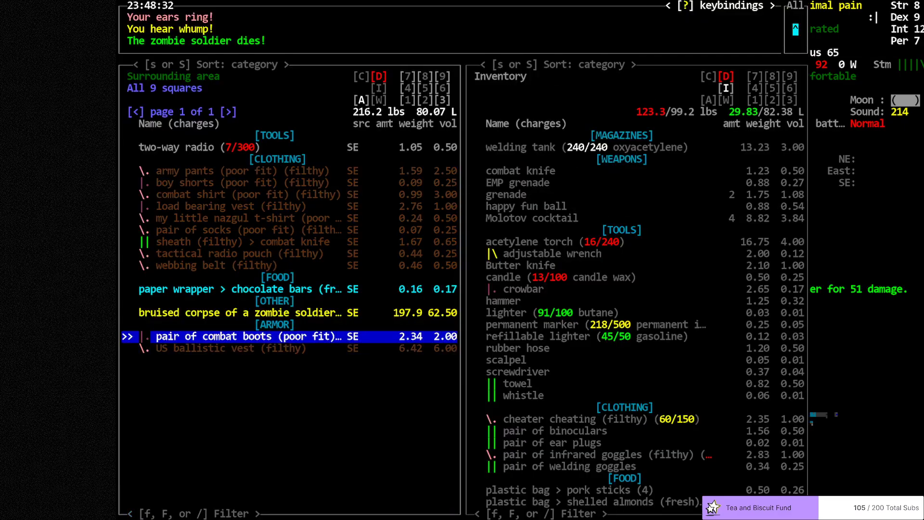
Step: Move the paper-wrapped chocolate bars into the survivor's inventory and return to the map
key("up")
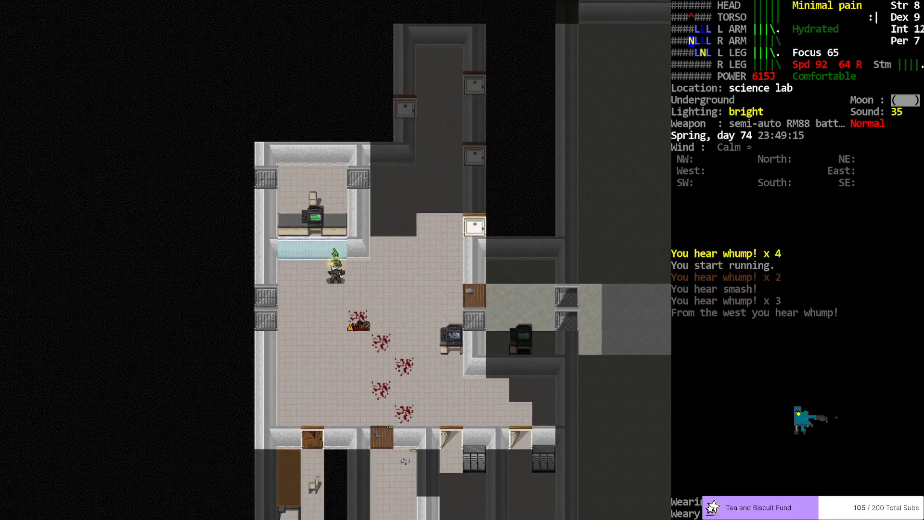
Step: Toggle run mode and check the Kevlar zombie two squares southwest in the Monsters list
key("f")
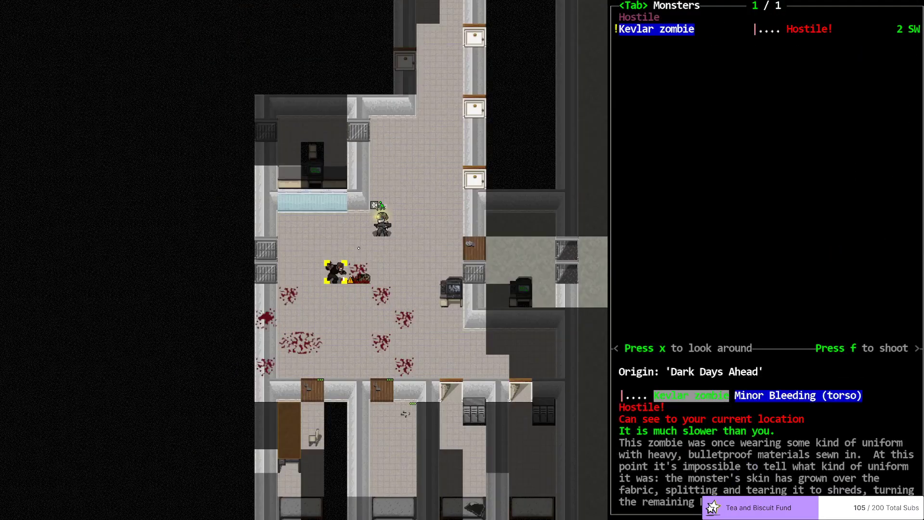
key("f")
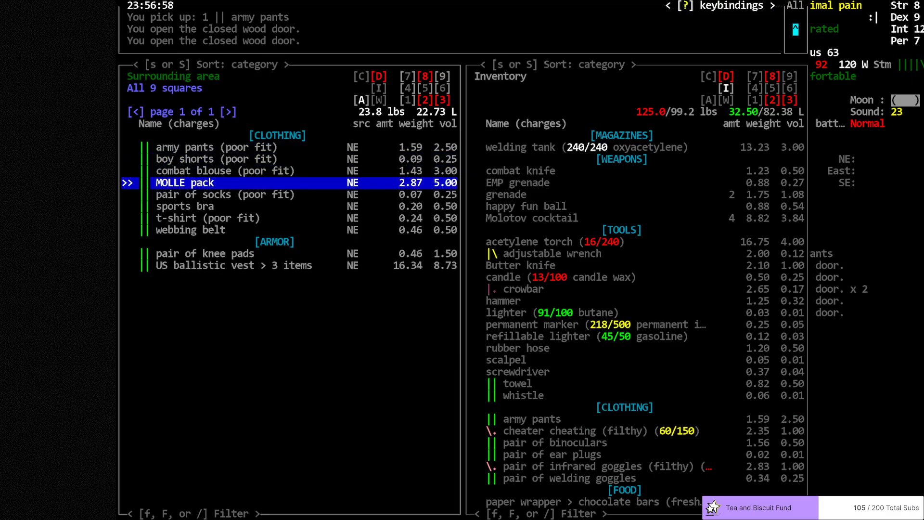
Step: Move the combat shirt from the surrounding-area pane into the inventory pane
key("ESCAPE")
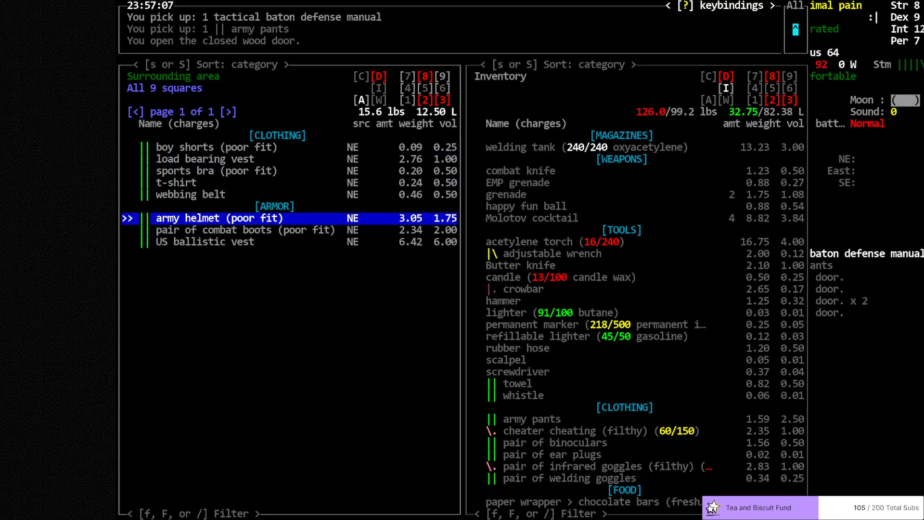
key("down")
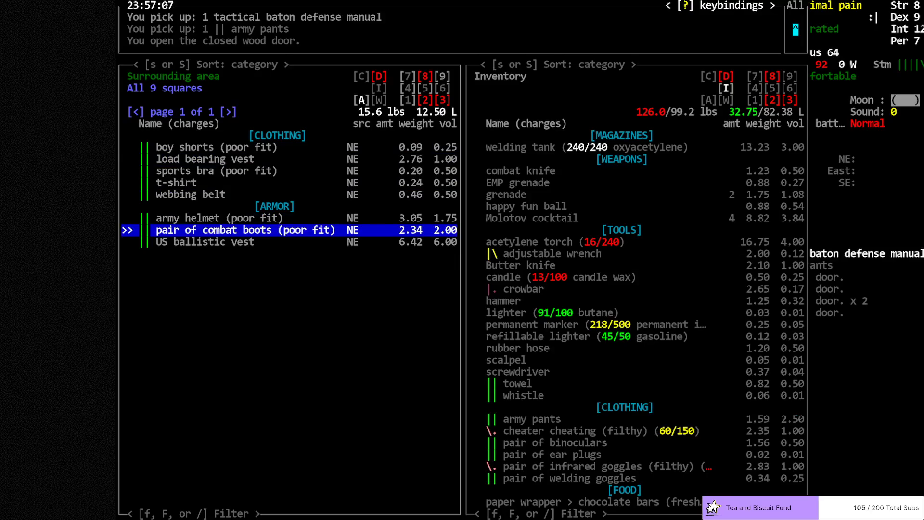
key("Escape")
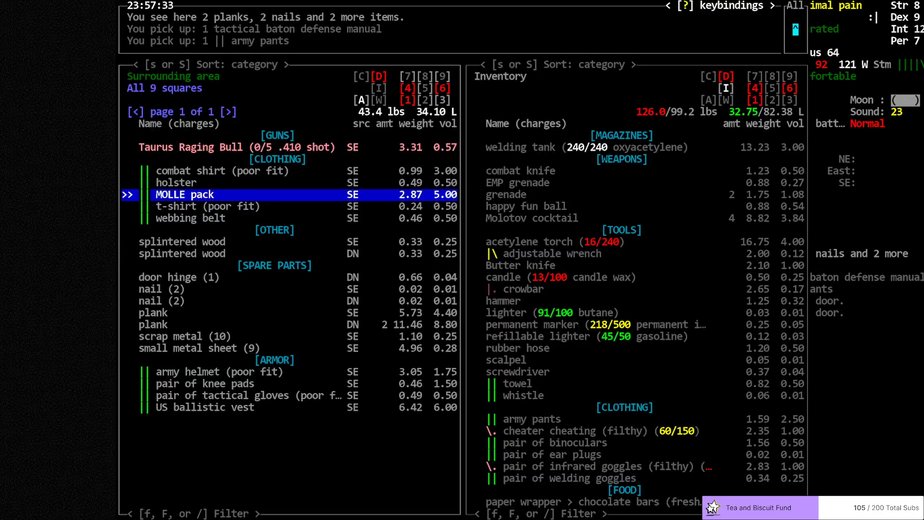
key("Up")
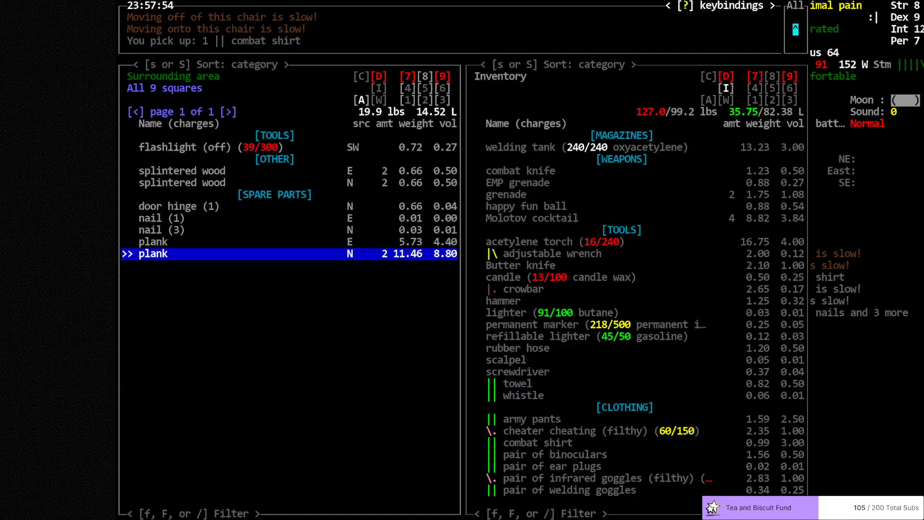
key("Escape")
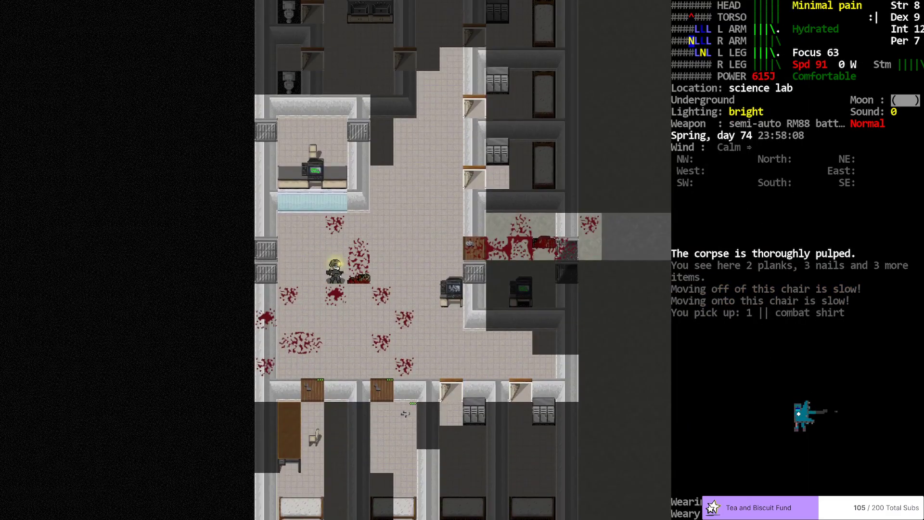
Step: Walk north into the steel-chunk terminal room and refill the acetylene torch from the welding tank
key("i")
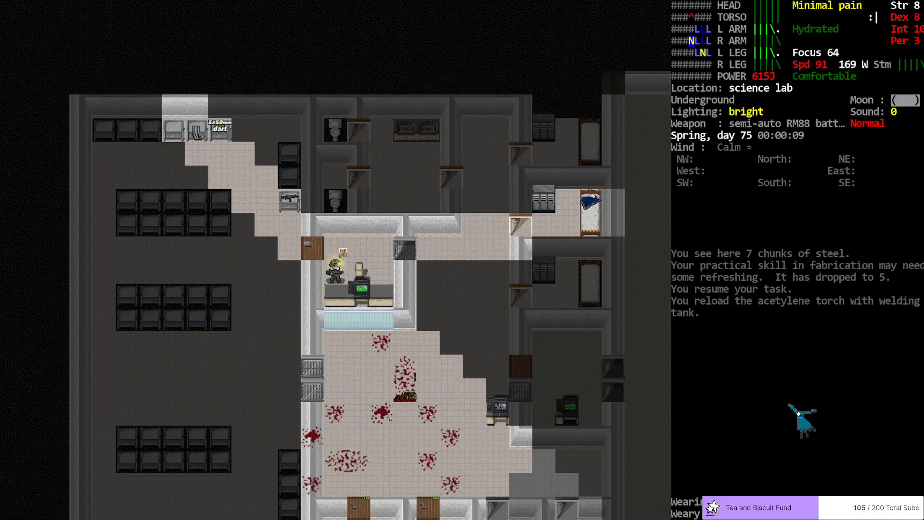
Step: Drop the wielded RM88 battle rifle onto the concrete floor
key("w")
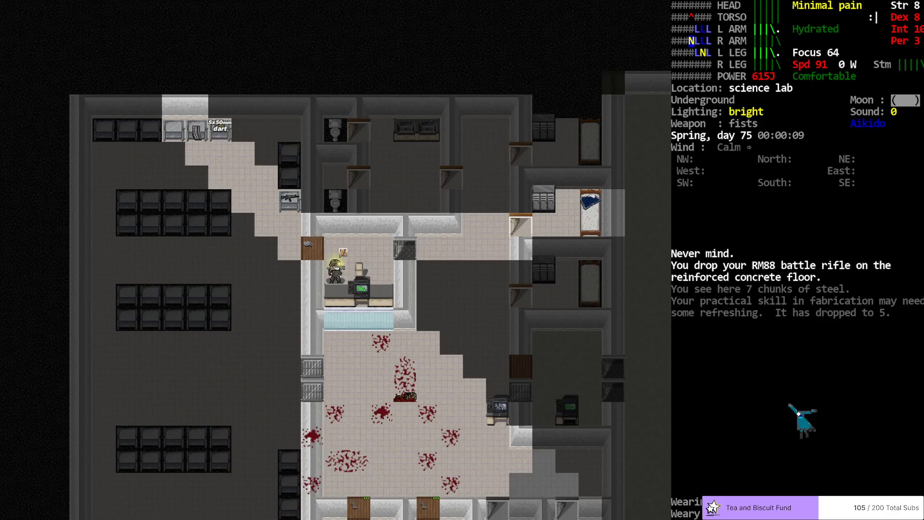
mouse_move(316, 248)
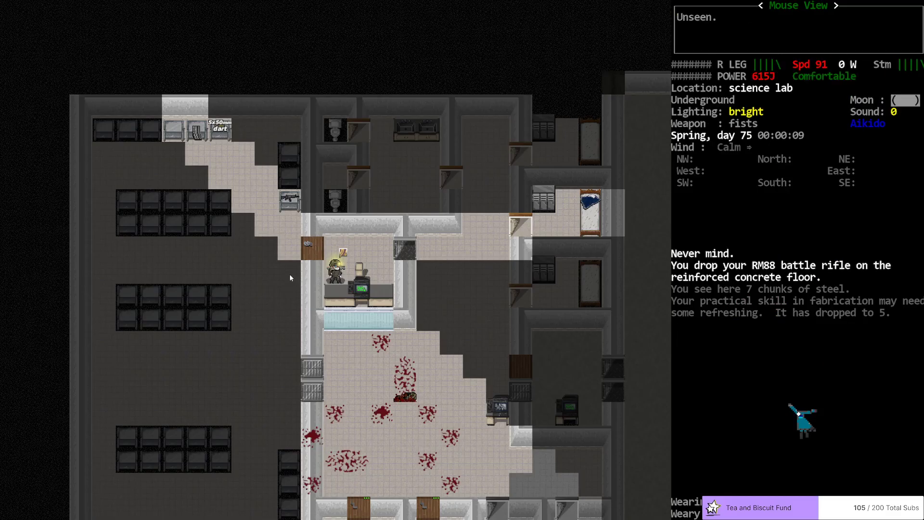
mouse_move(291, 276)
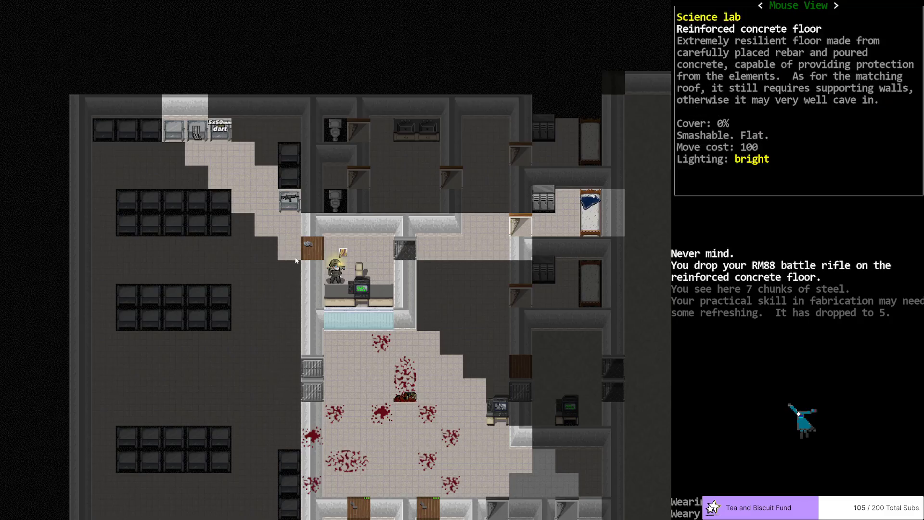
mouse_move(424, 250)
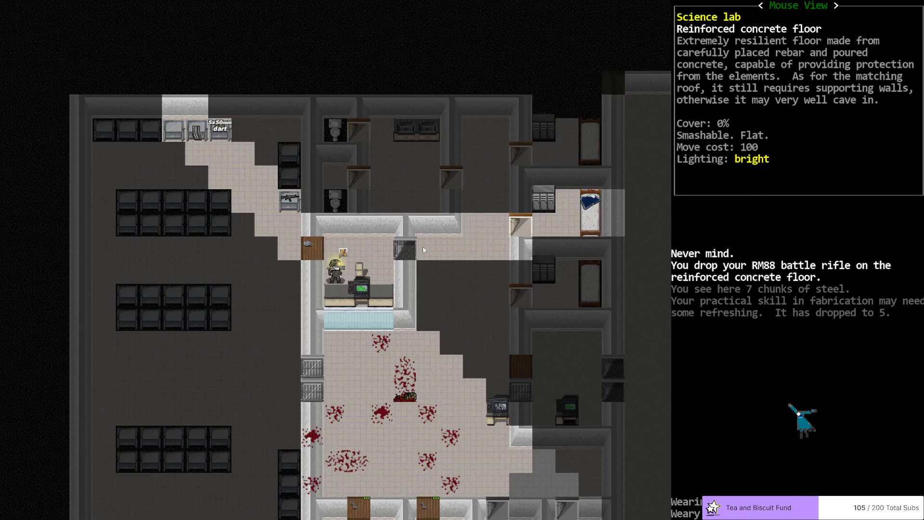
mouse_move(414, 255)
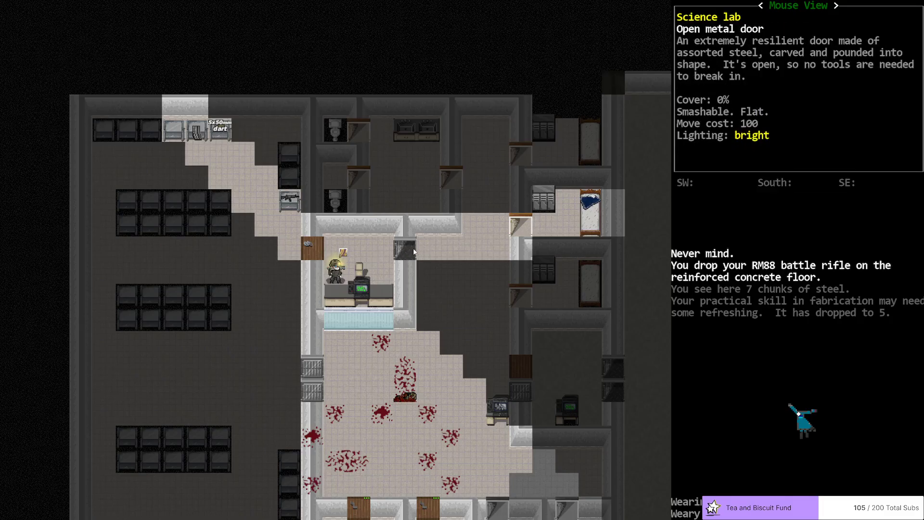
mouse_move(426, 255)
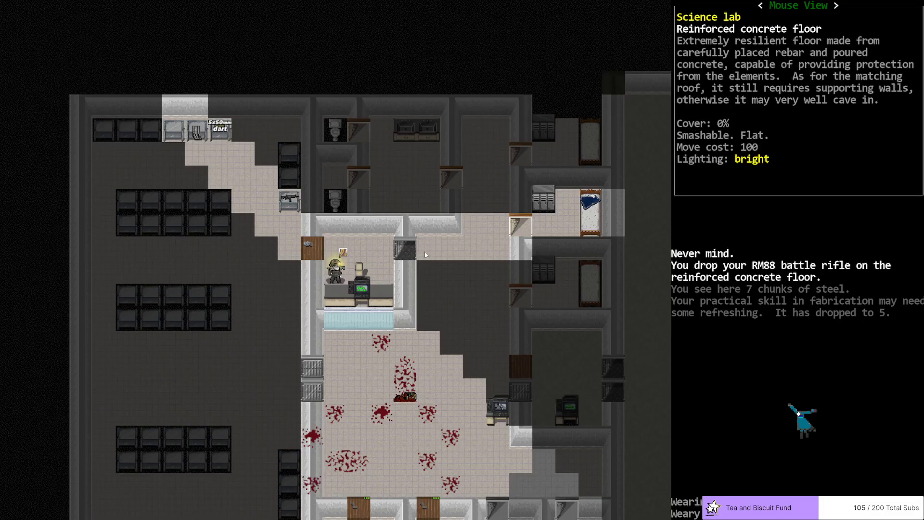
Step: Pick the happy fun ball from the wield list and confirm it as the weapon
key("@")
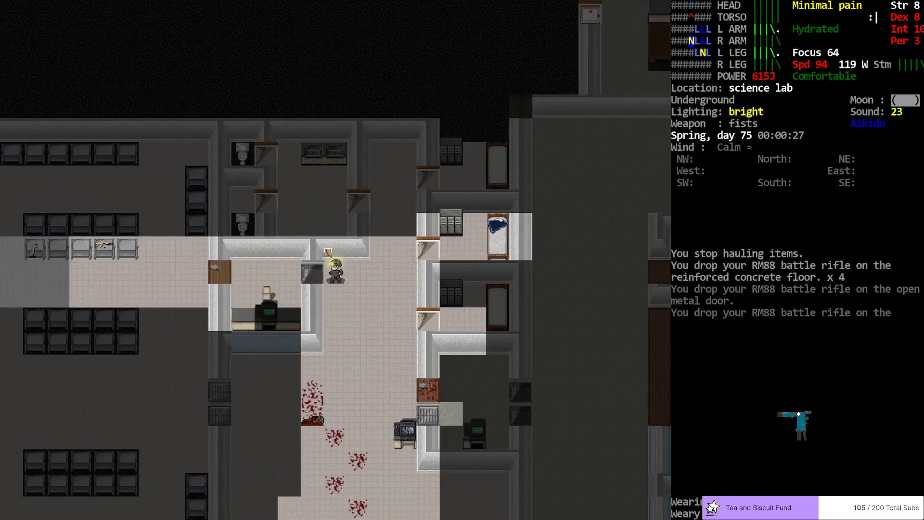
key("w")
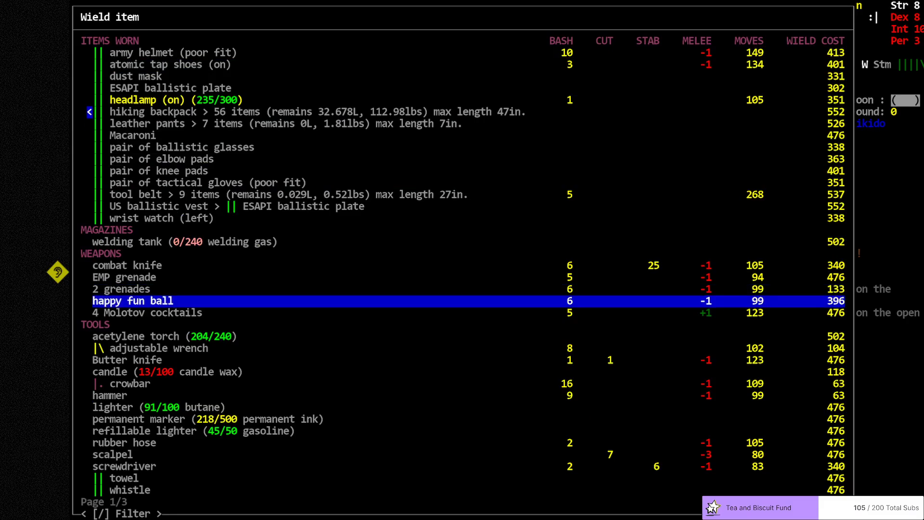
key("up")
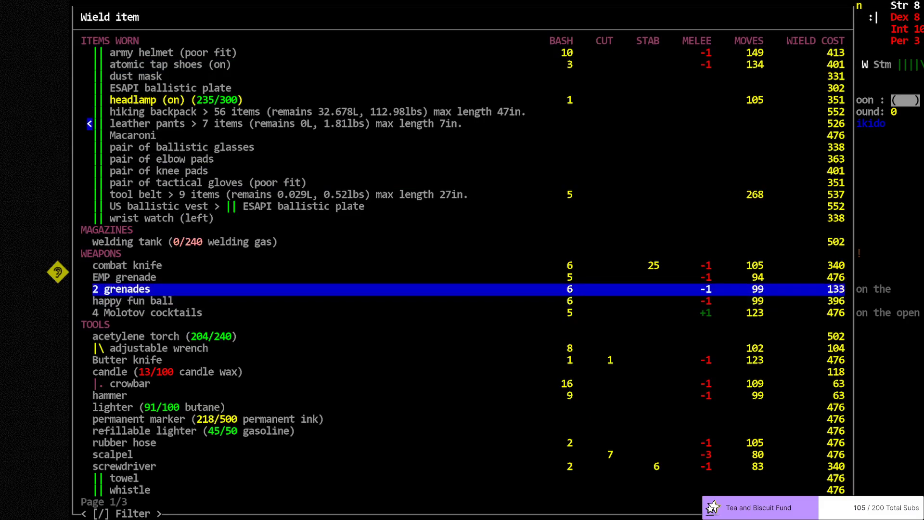
key("down")
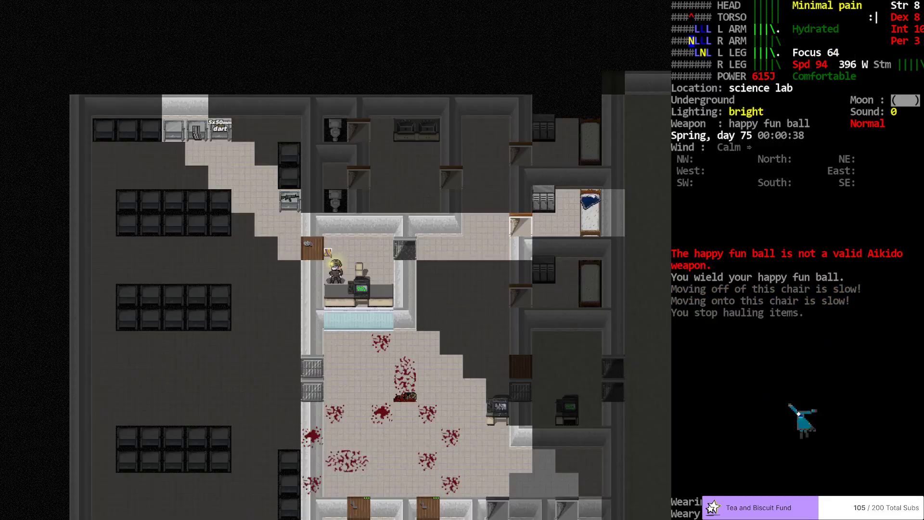
Step: Enter the gun-strewn hall and view the SIG 553's details in the nearby Items list
key("i")
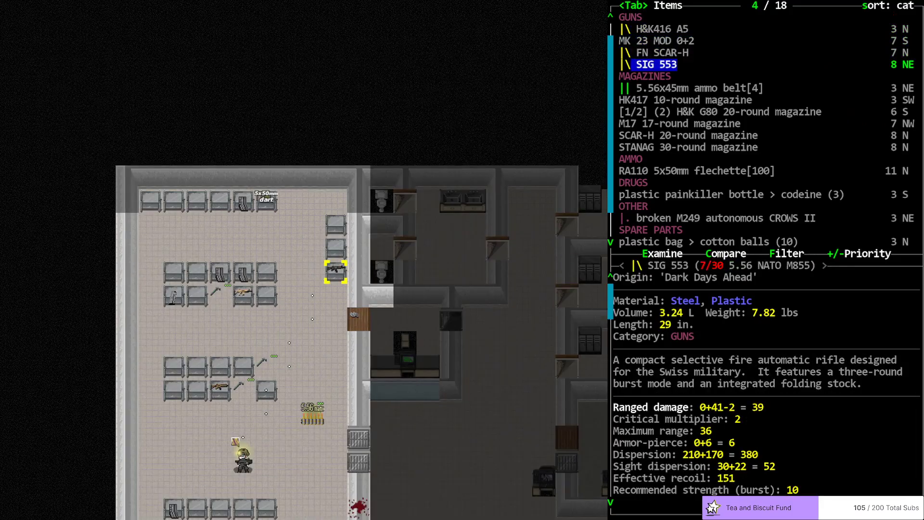
Step: Close the items list, pick up the codeine painkiller bottle, and re-wield the RM88 rifle
key("DOWN")
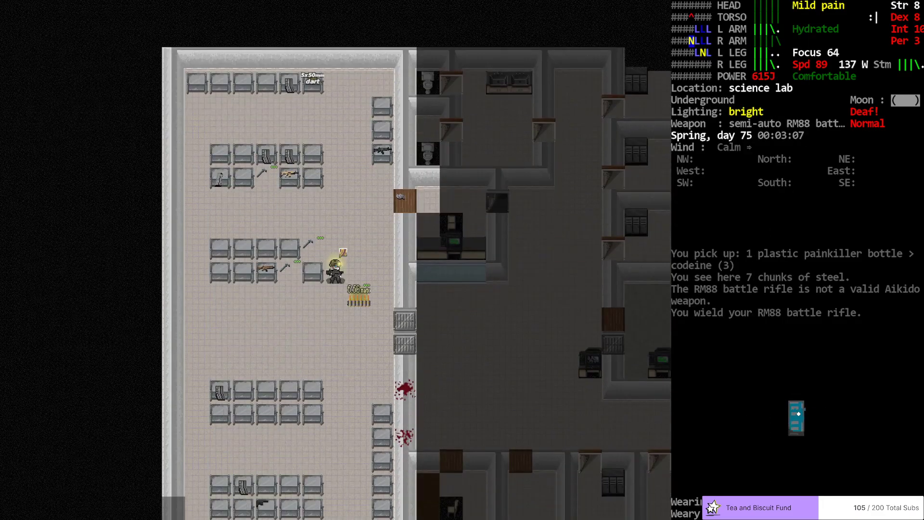
Step: Haul the SIG 553, FN SCAR-H and 5.56mm ammo belts to the stair room
key("i")
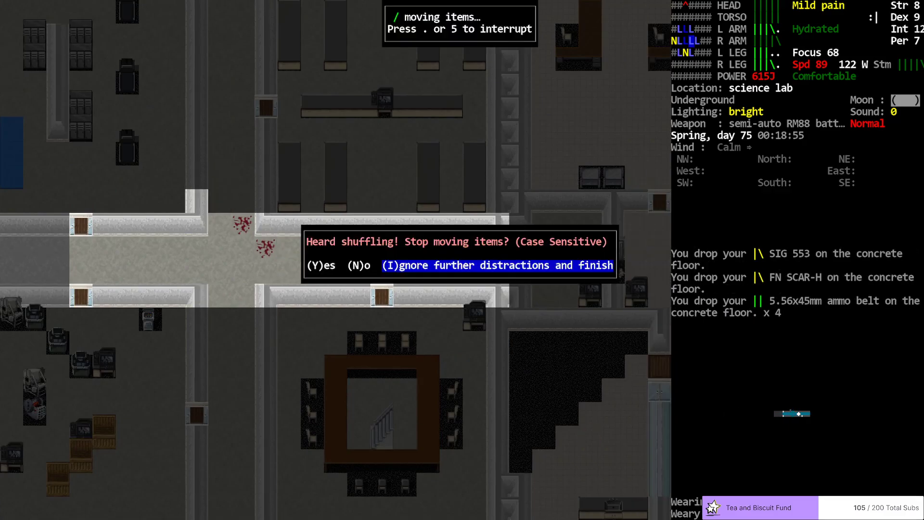
key("i")
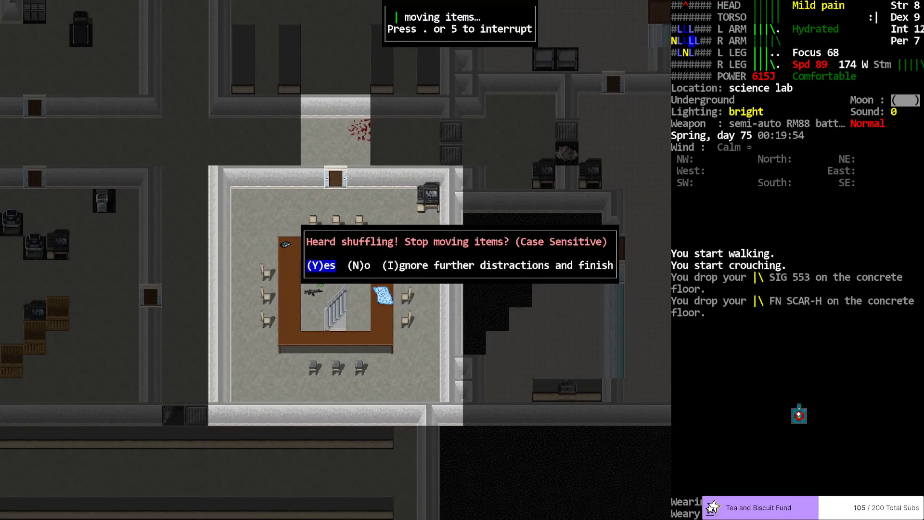
key("Y")
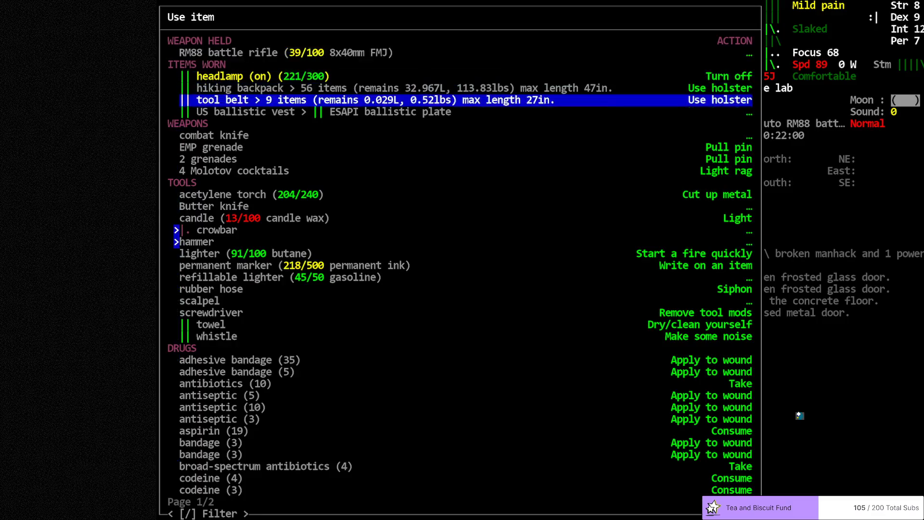
Step: Open the use-item menu, then walk into the corridor and close the frosted glass door
left_click(717, 194)
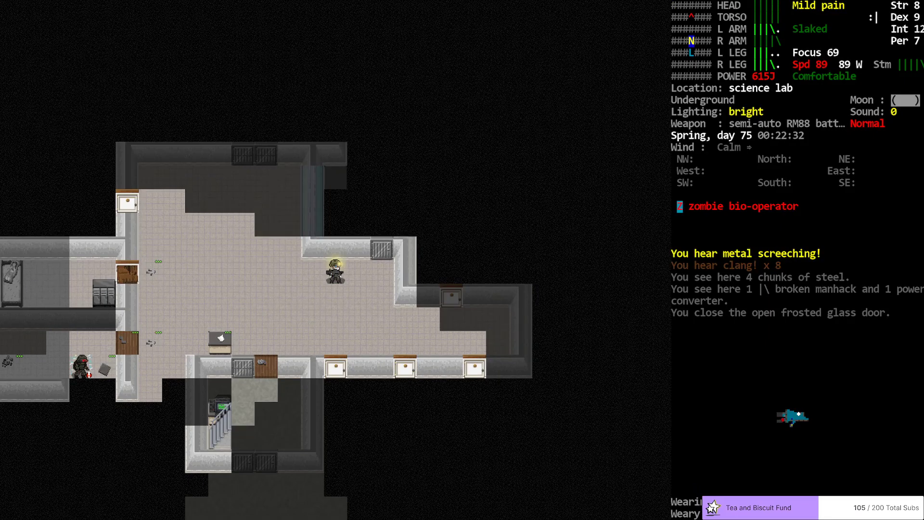
Step: Aim the RM88 at the zombie bio-operator and shoot it dead
key("f")
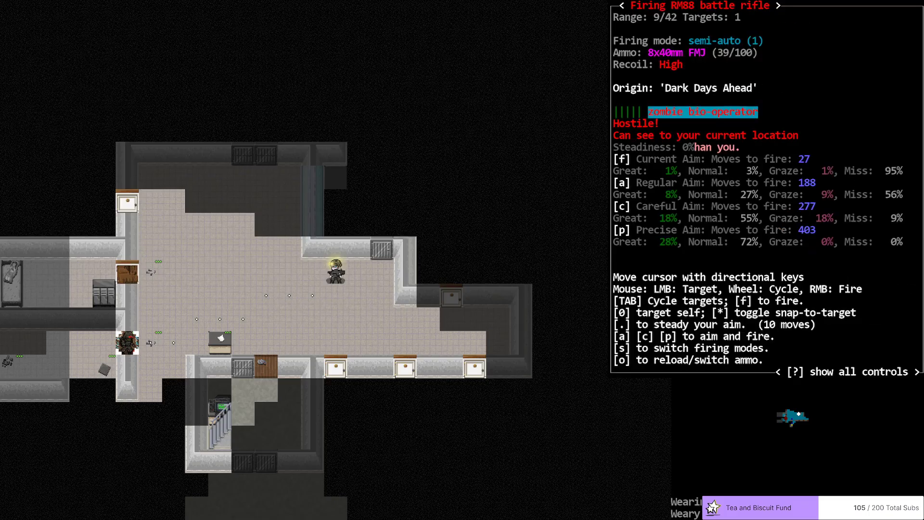
key("f")
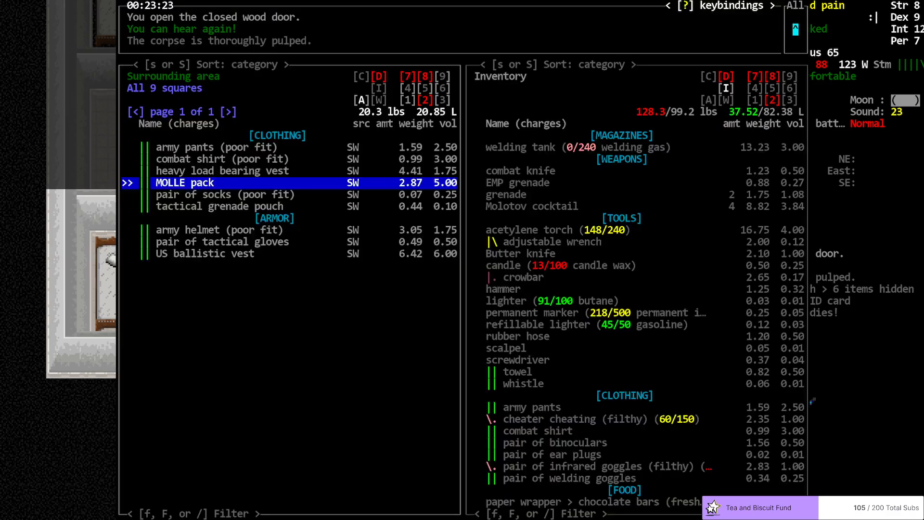
Step: Browse the dead bio-operator's dropped clothing in the loot list
key("up")
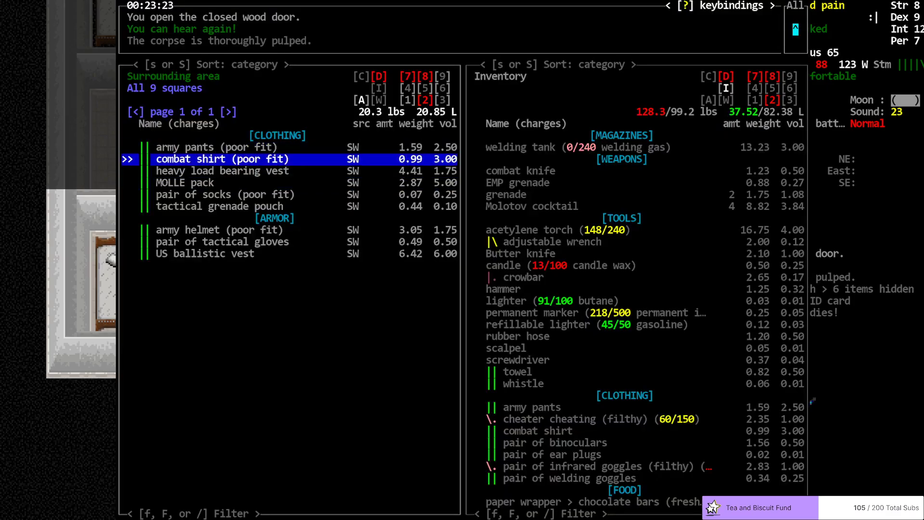
key("DOWN")
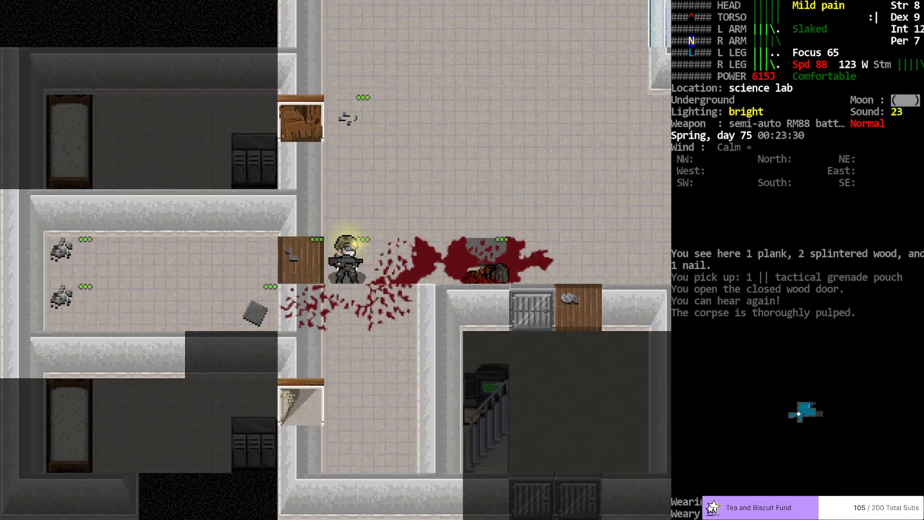
key("i")
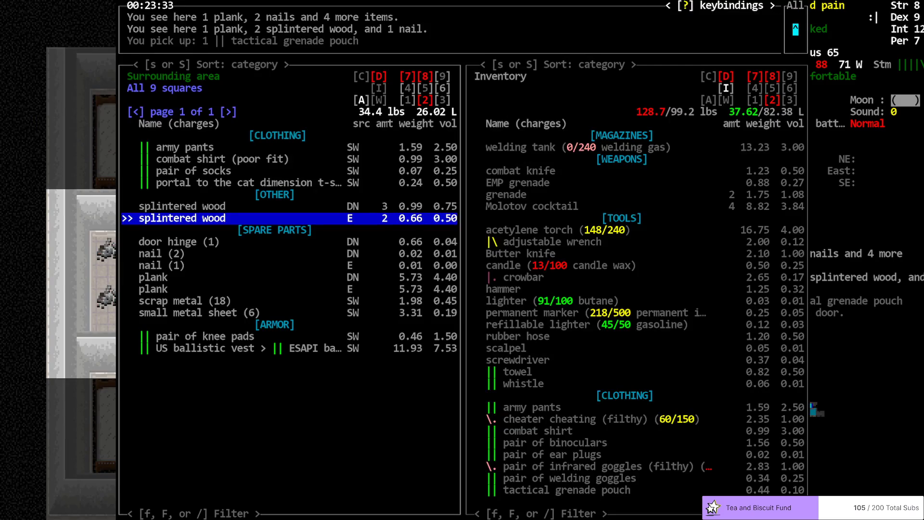
key("up")
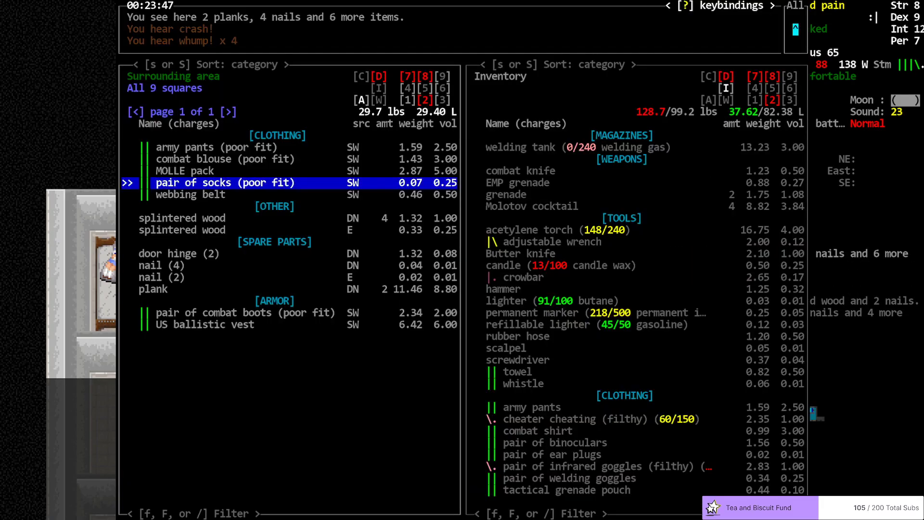
Step: Take the PR-24 baton and combat blouse, then leave the loot list
key("up")
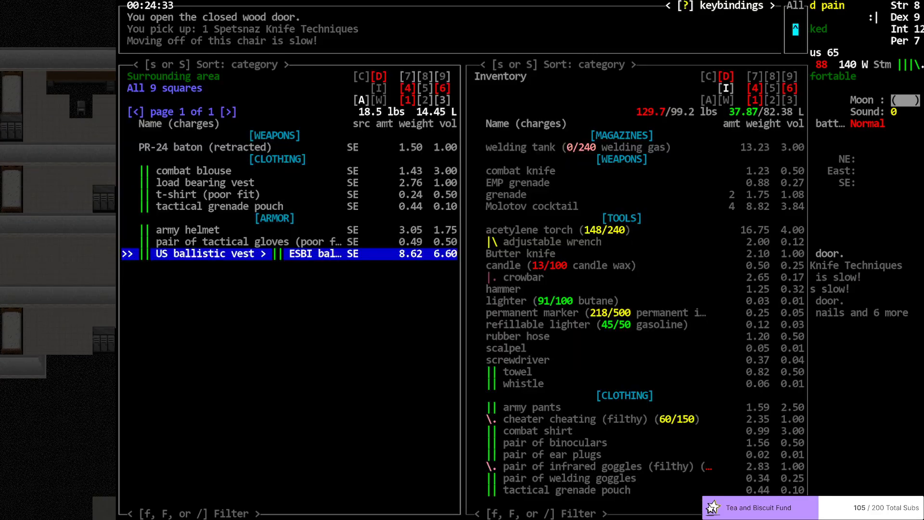
key("up")
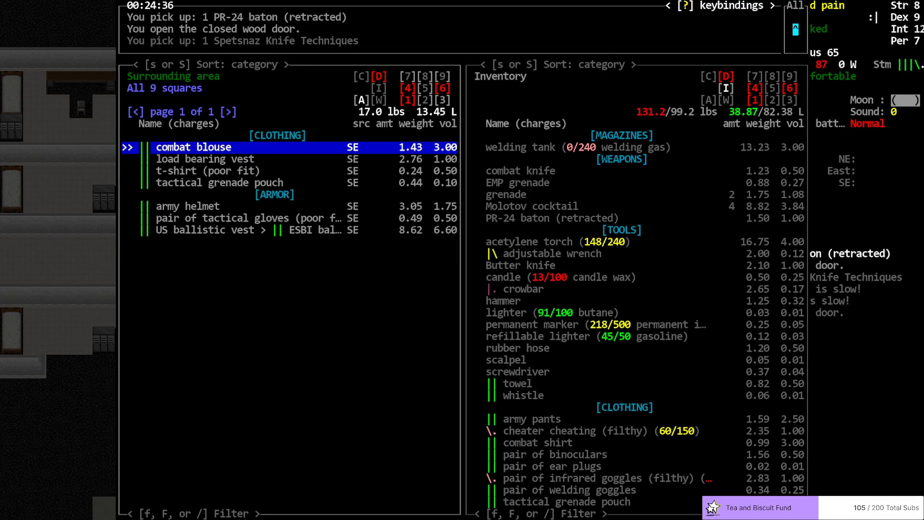
key("ESCAPE")
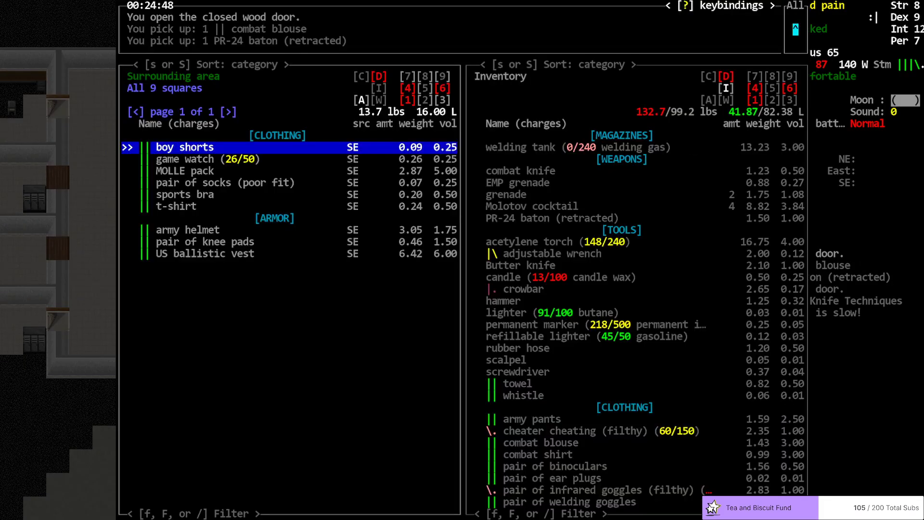
key("Escape")
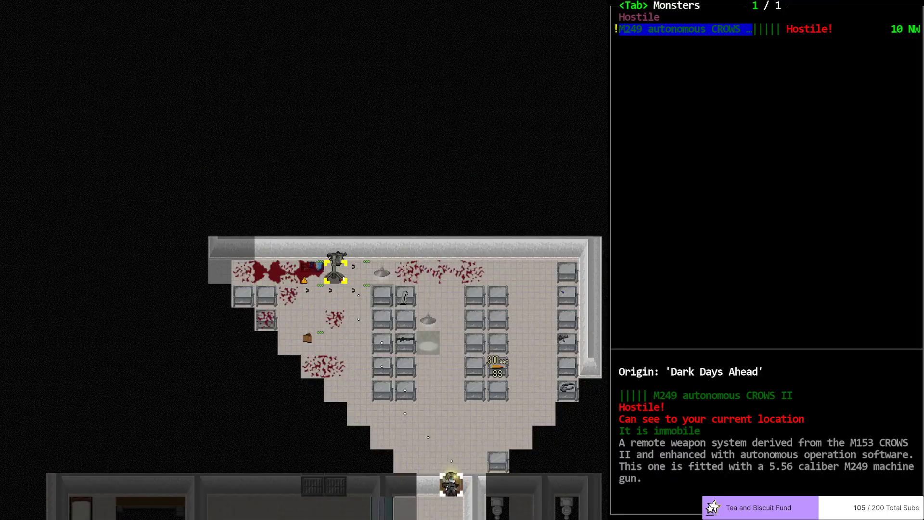
Step: Browse the turret room's nearby items, such as the Browning Auto 5 shotgun
key("Tab")
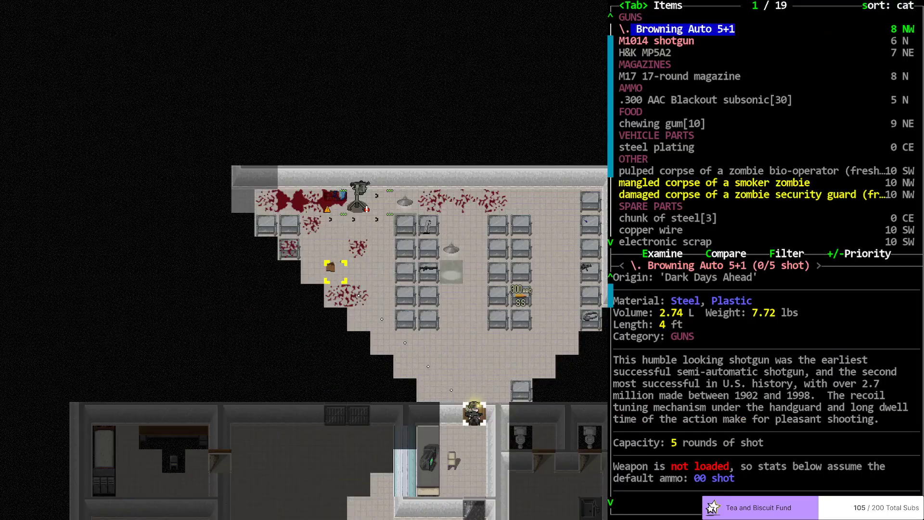
key("DOWN")
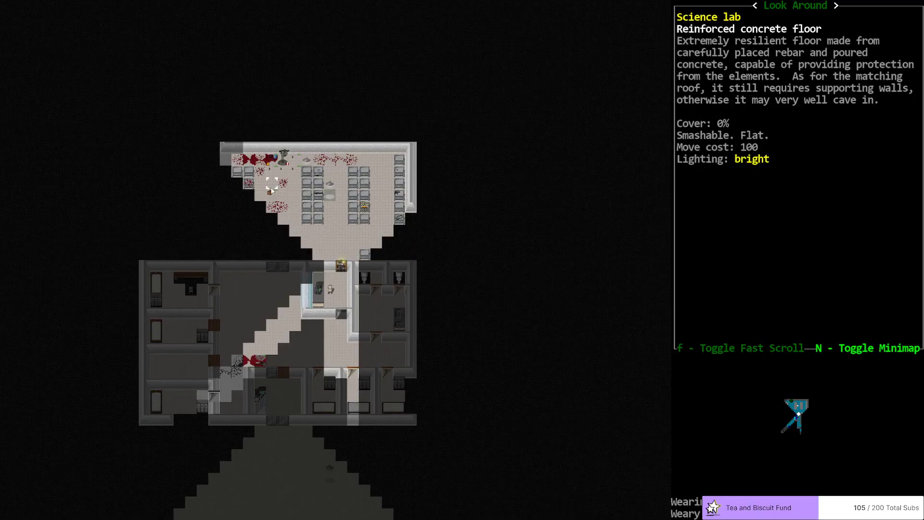
mouse_move(356, 264)
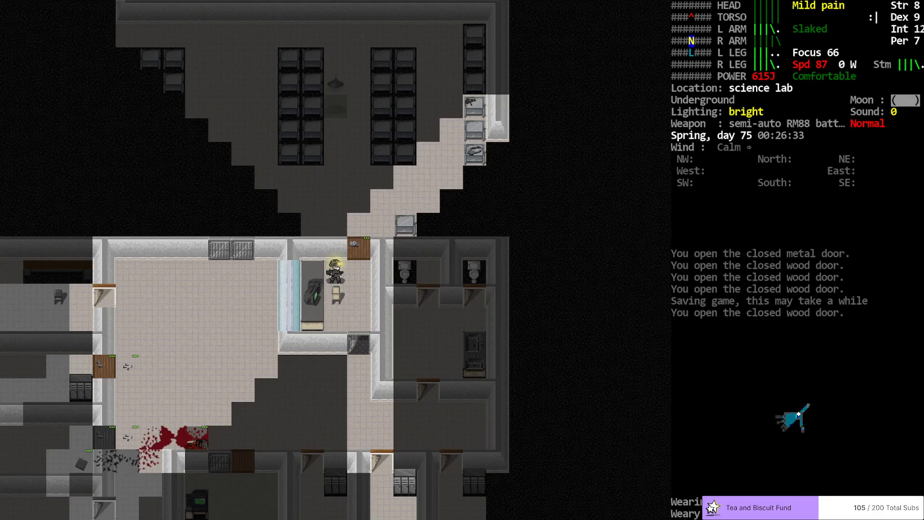
Step: Walk toward the Bionic Vault console
key("i")
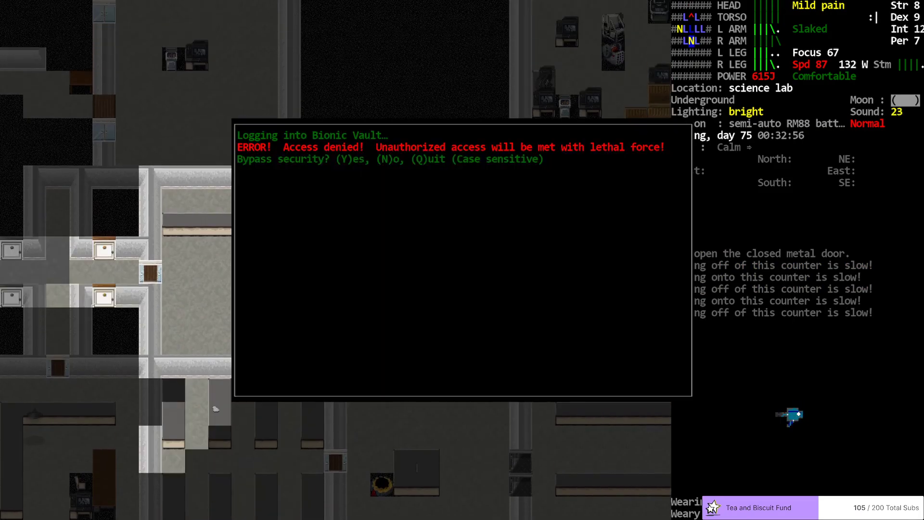
Step: Attempt the vault bypass, collapse the PR-24 baton, and grab the Integrated Multitool CBM
key("n")
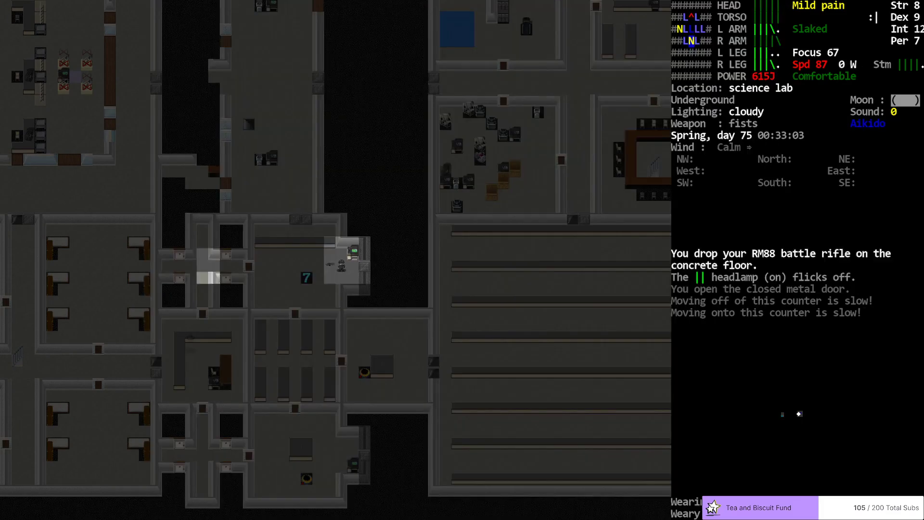
key("w")
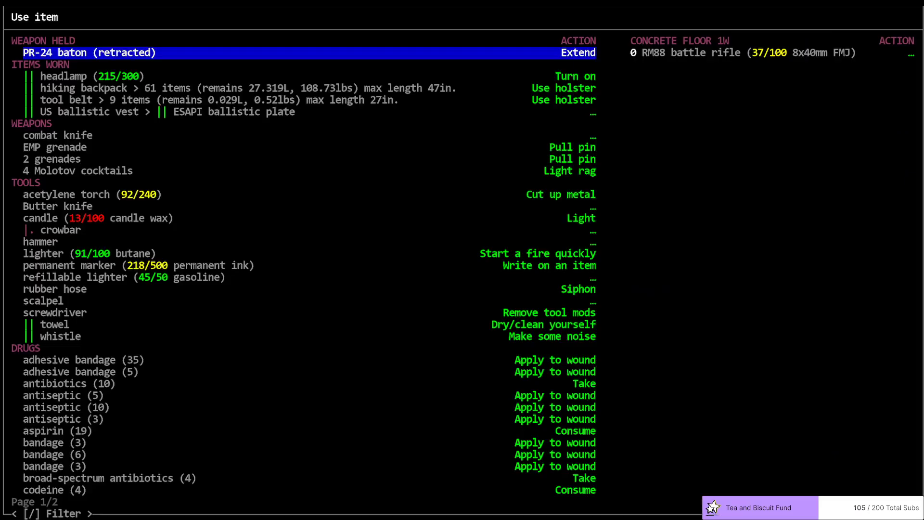
left_click(576, 53)
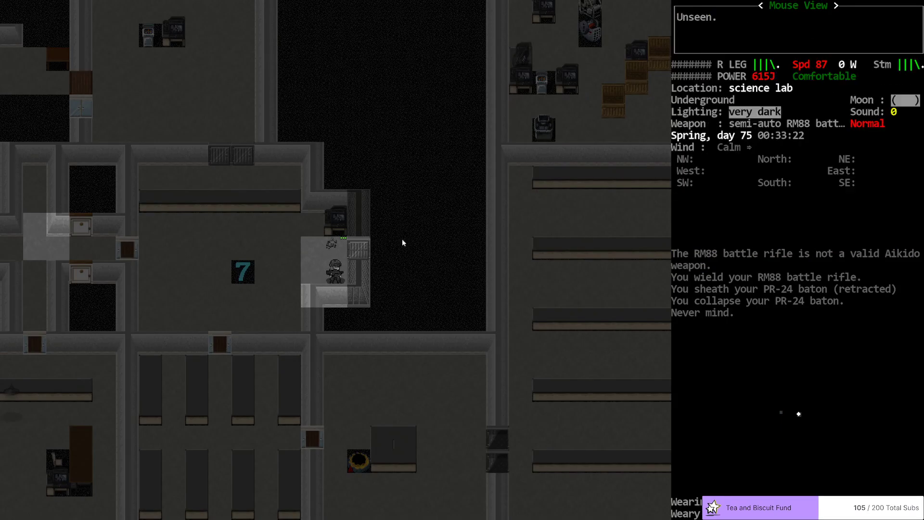
mouse_move(467, 248)
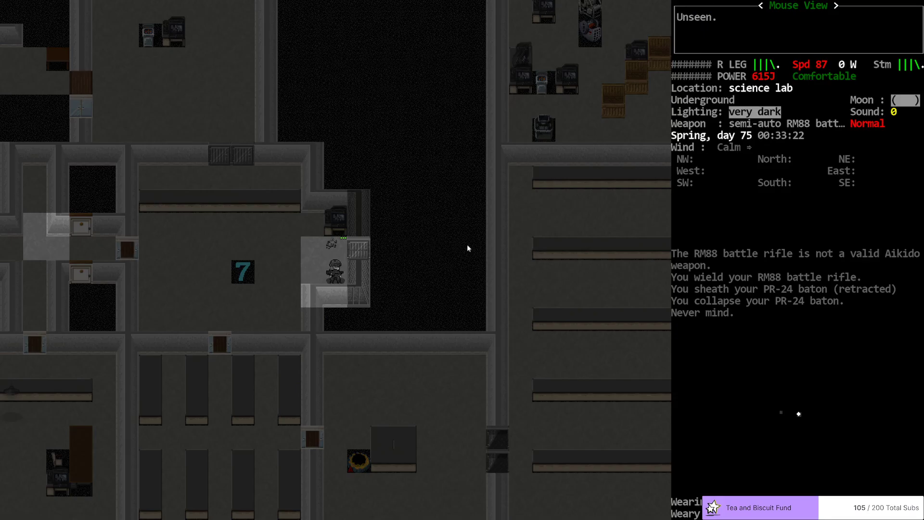
mouse_move(467, 287)
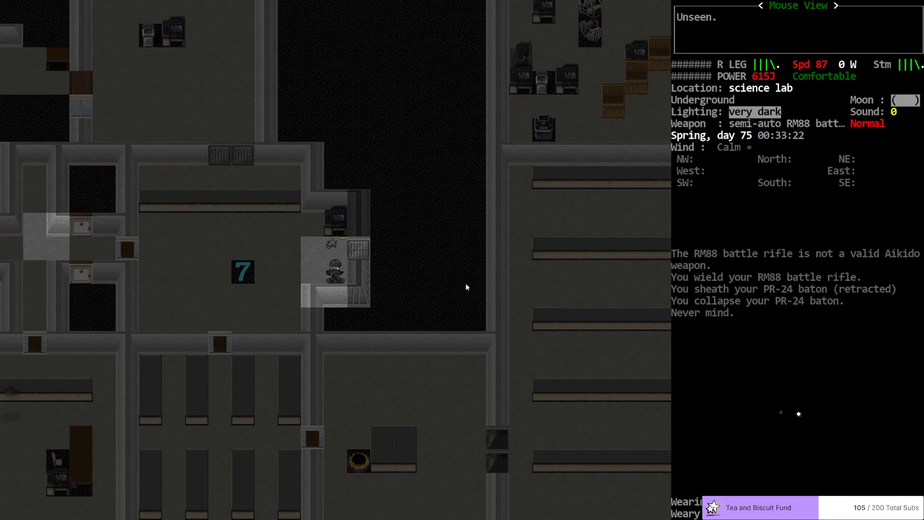
key("i")
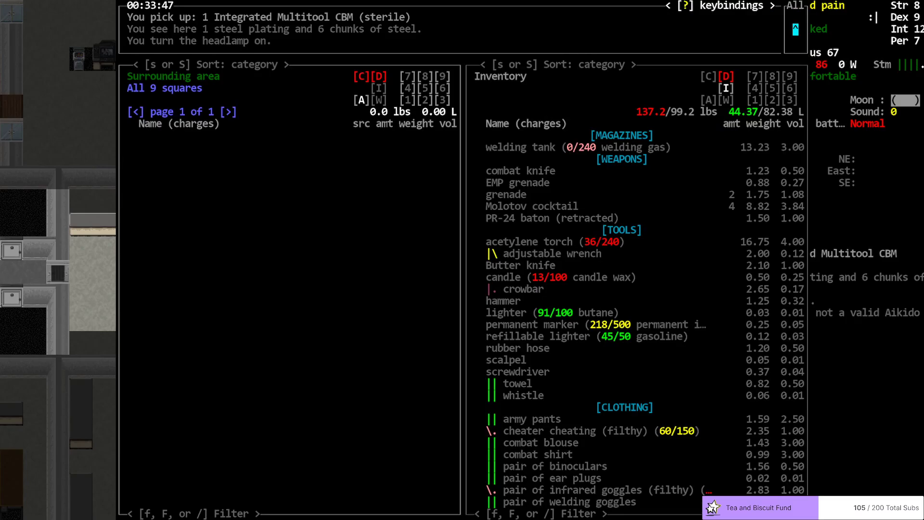
Step: Close the empty loot list and haul the item pile toward the stairs
key("Escape")
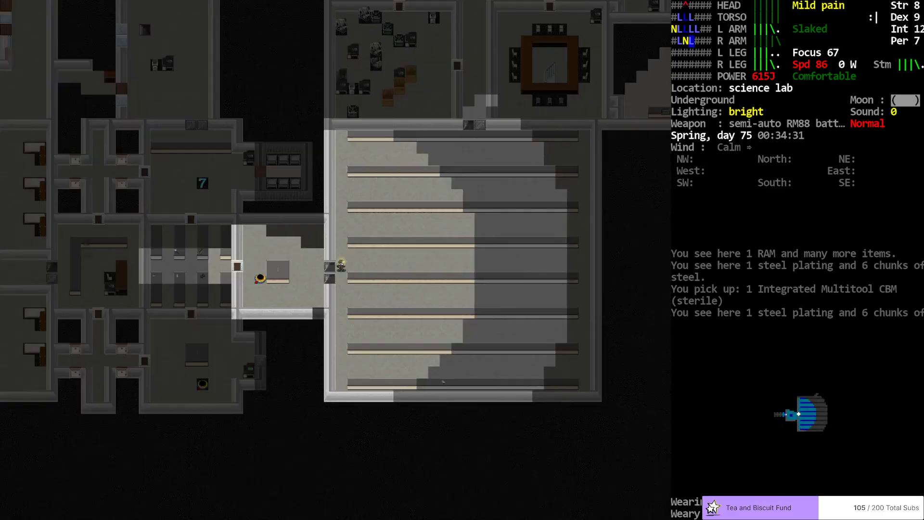
key("UP")
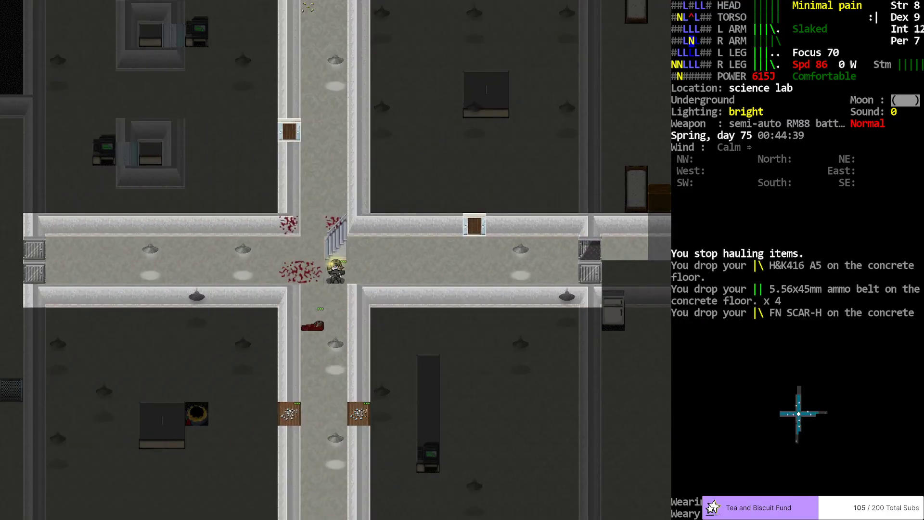
Step: Check the dropped loot pile, then ignore noise interruptions to finish hauling
key("i")
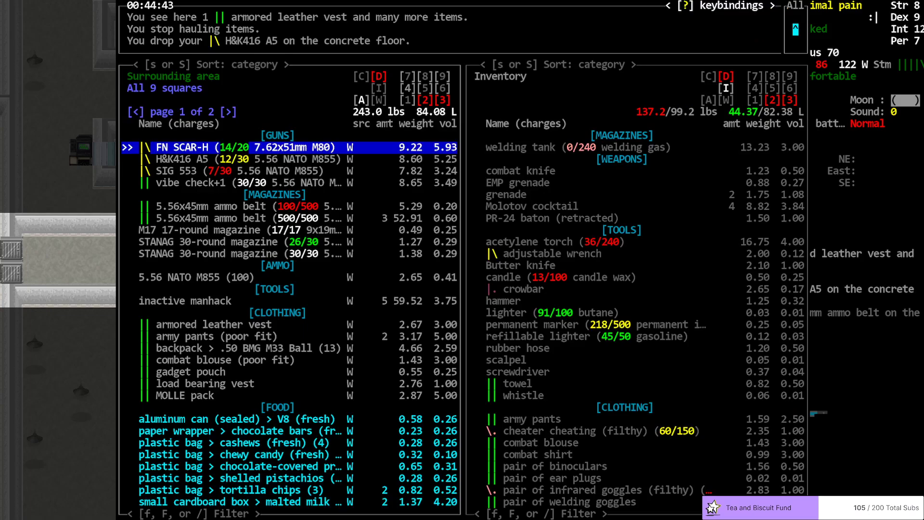
left_click(229, 112)
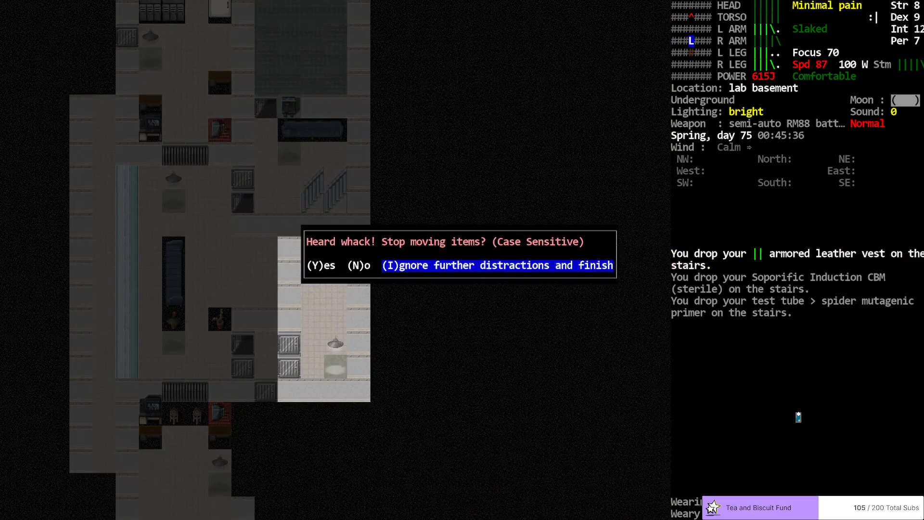
key("I")
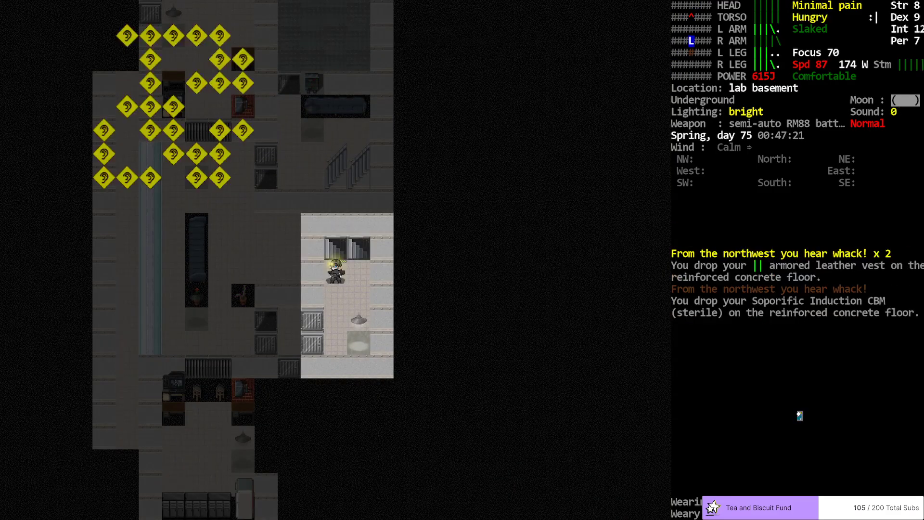